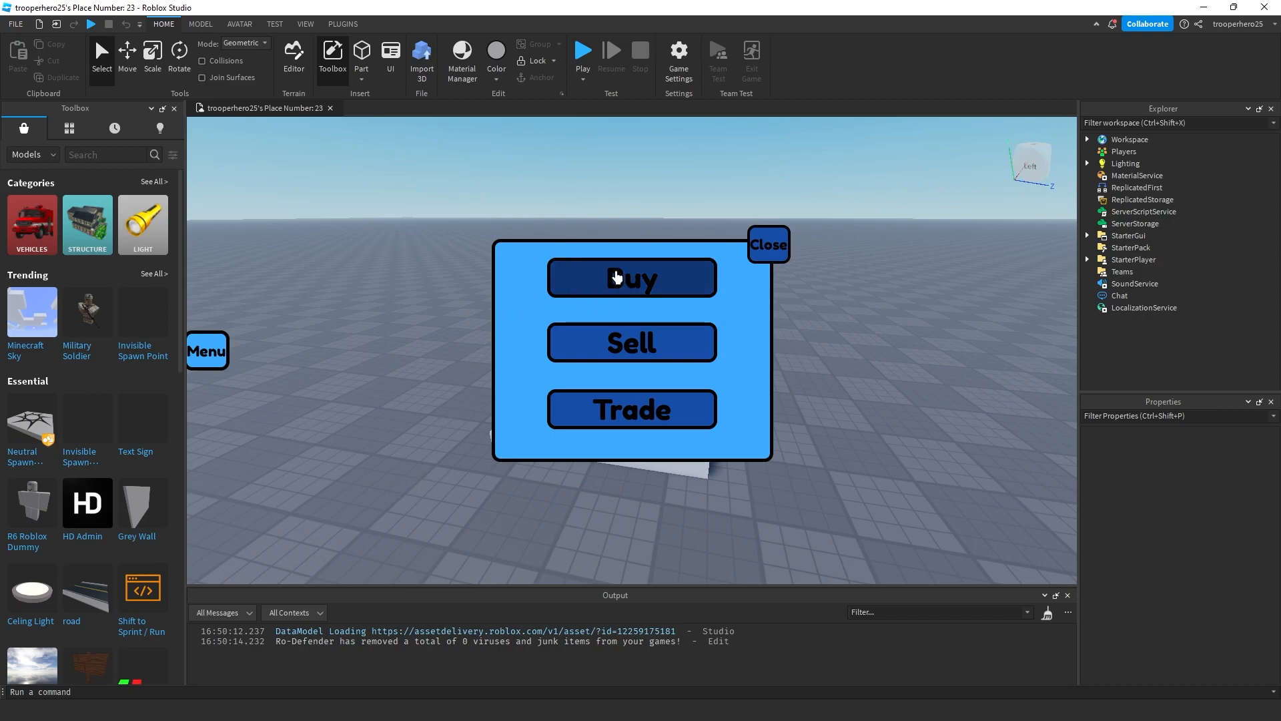
pyautogui.moveTo(639, 278)
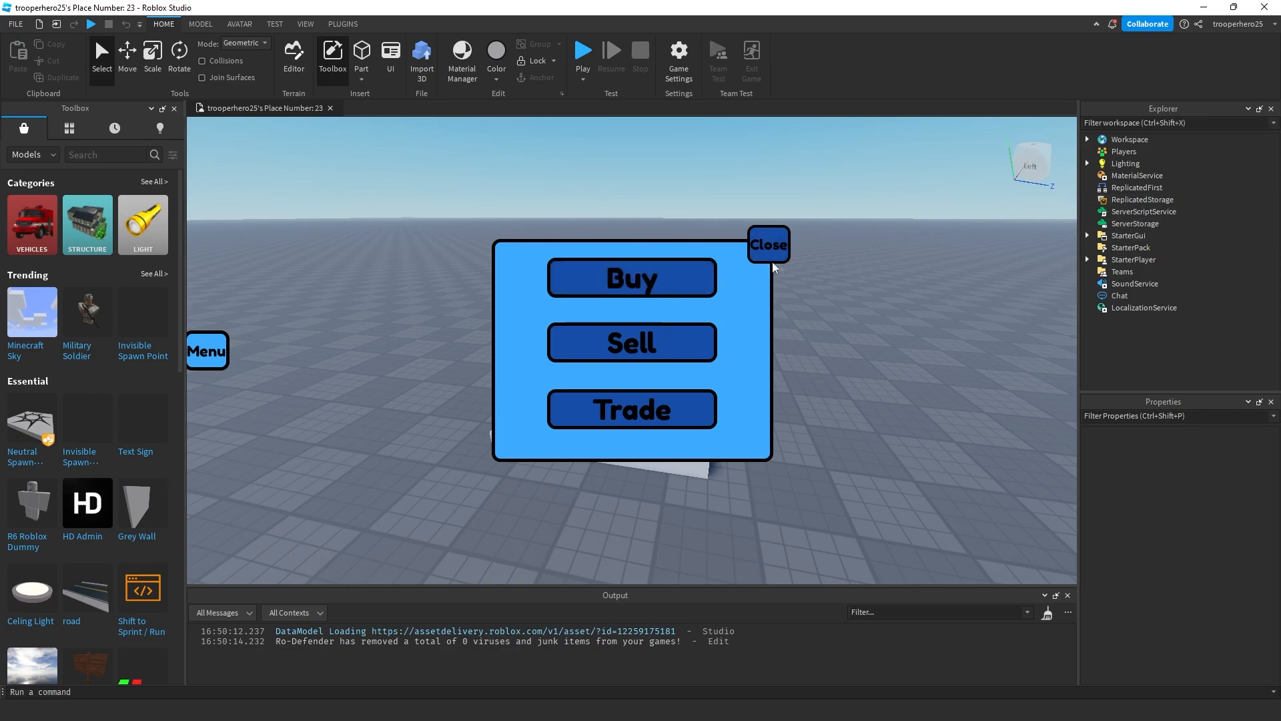
# Step: Expand StarterGui, ScreenGui and Menu to view its UI objects, then collapse Menu
pyautogui.click(1087, 236)
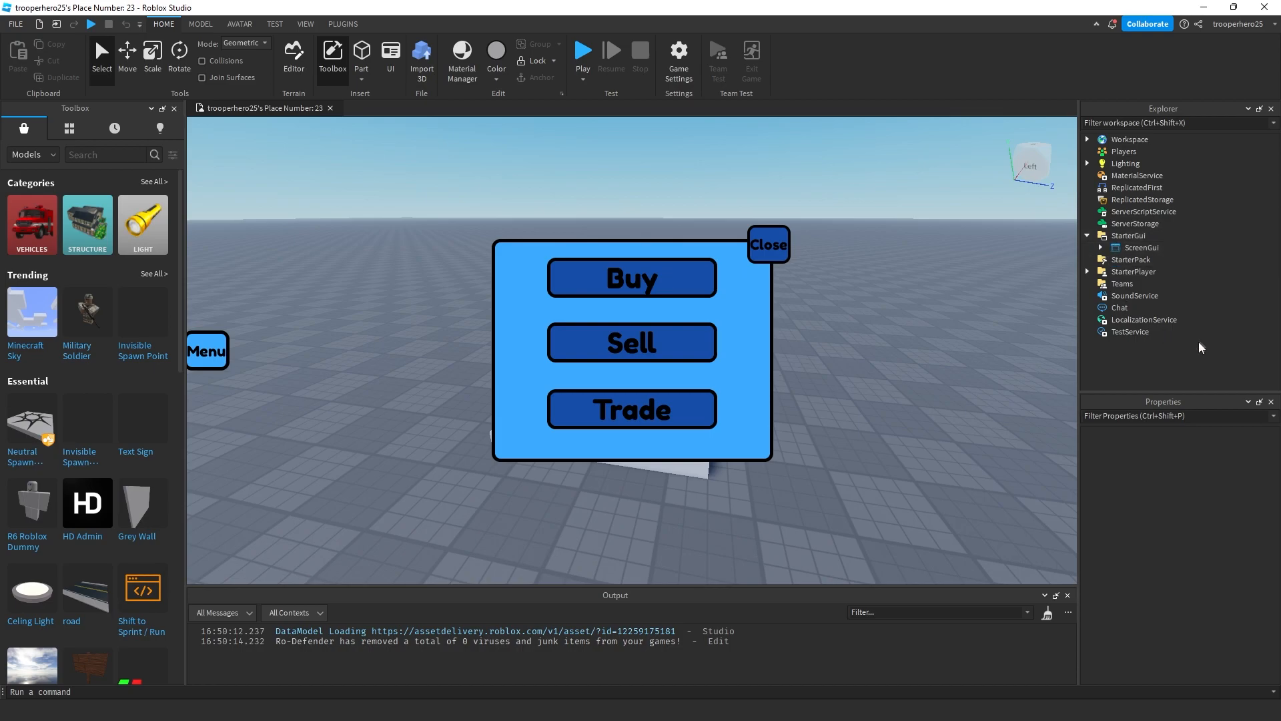
pyautogui.click(1102, 247)
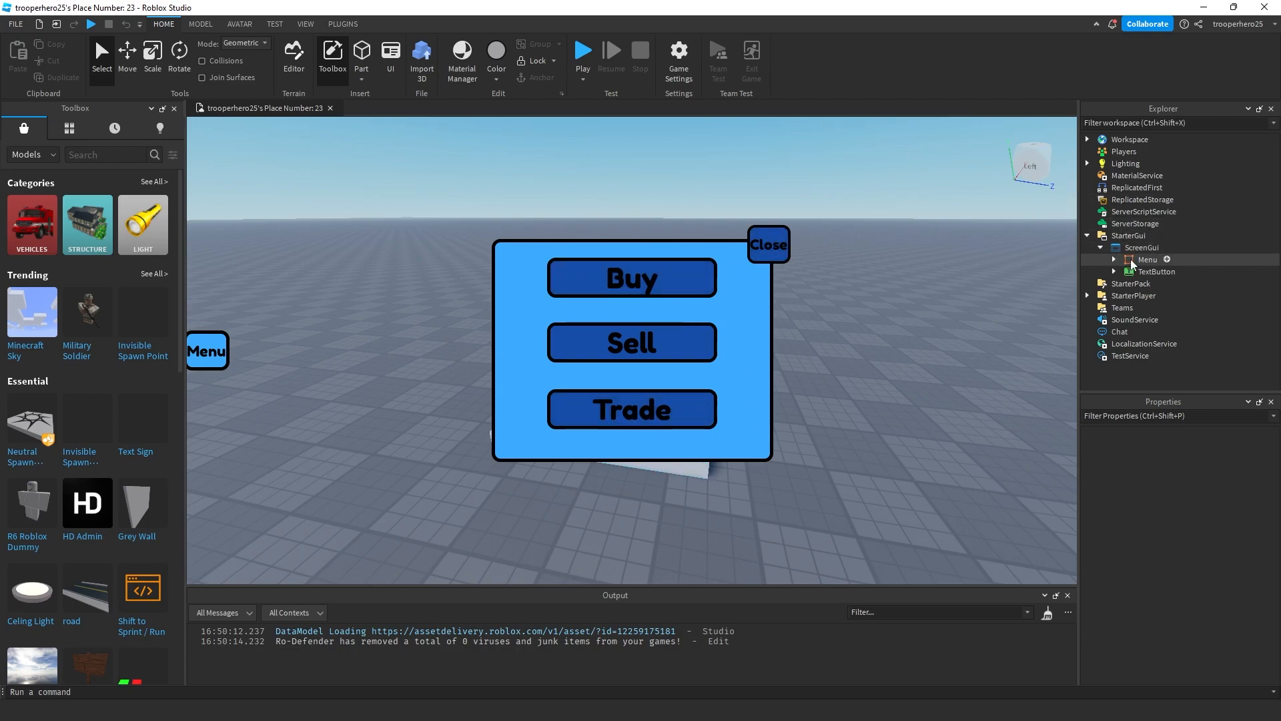
pyautogui.click(1147, 259)
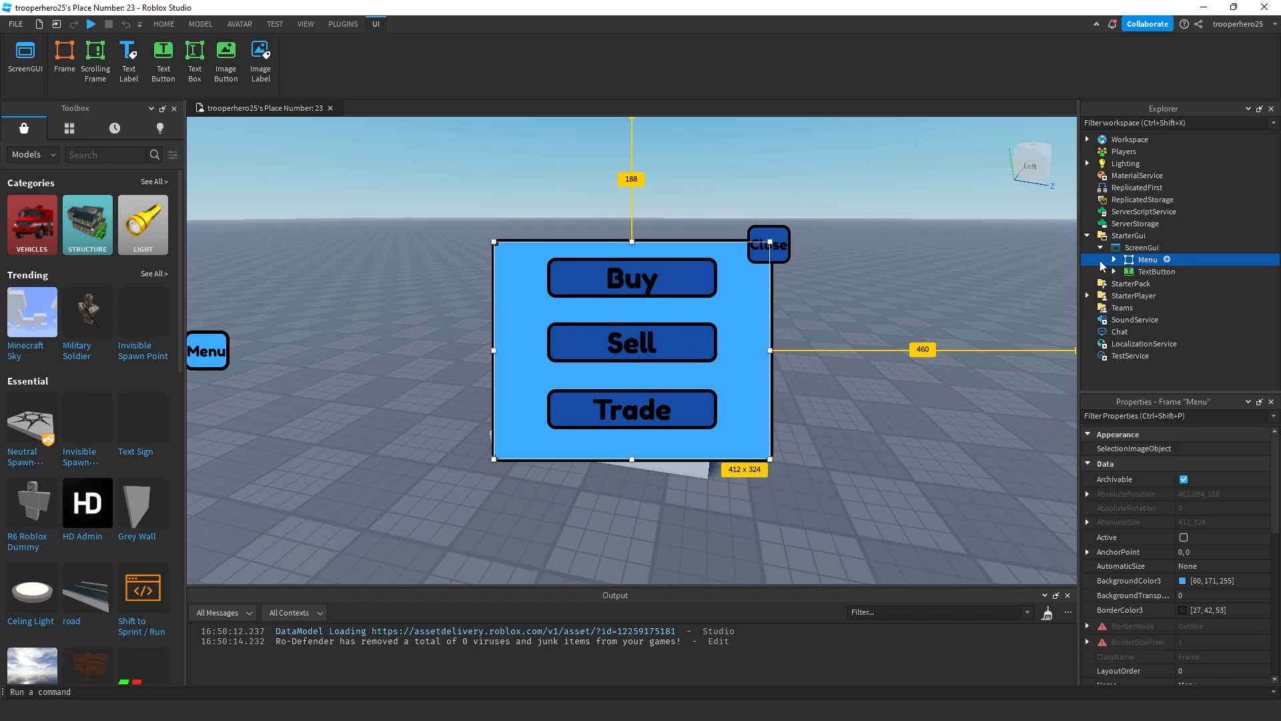
pyautogui.click(1113, 259)
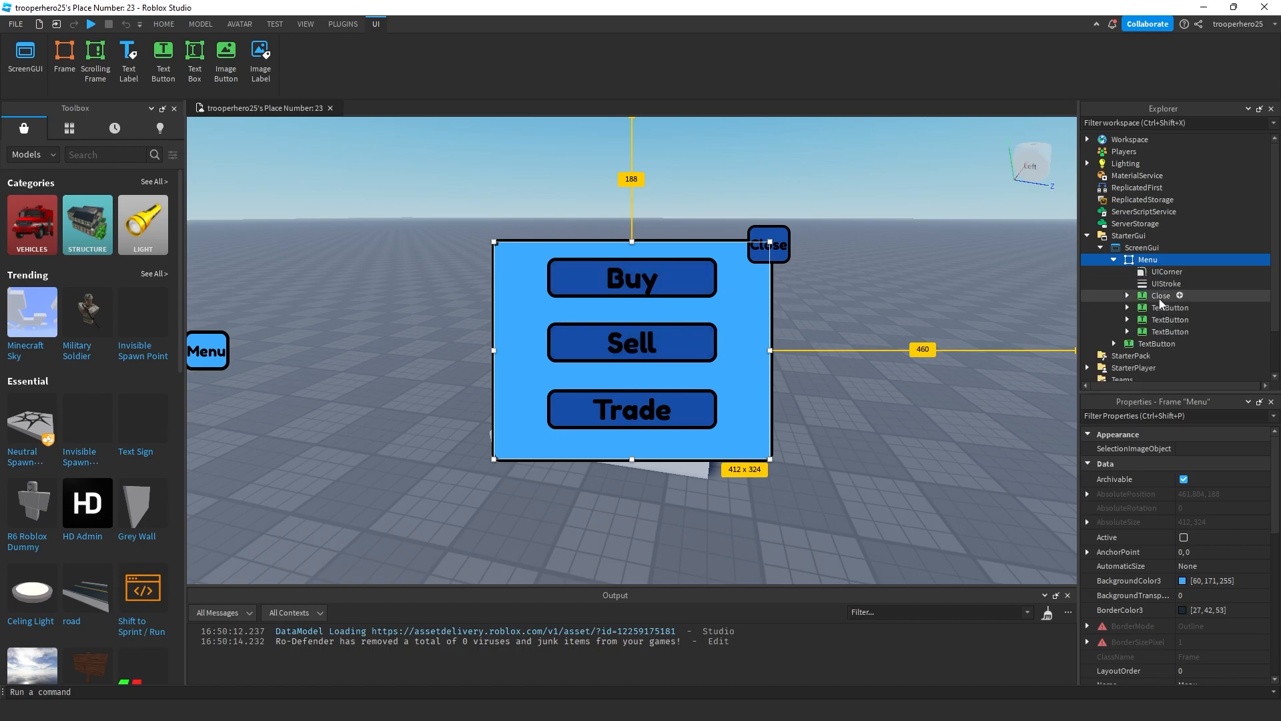
pyautogui.click(1168, 319)
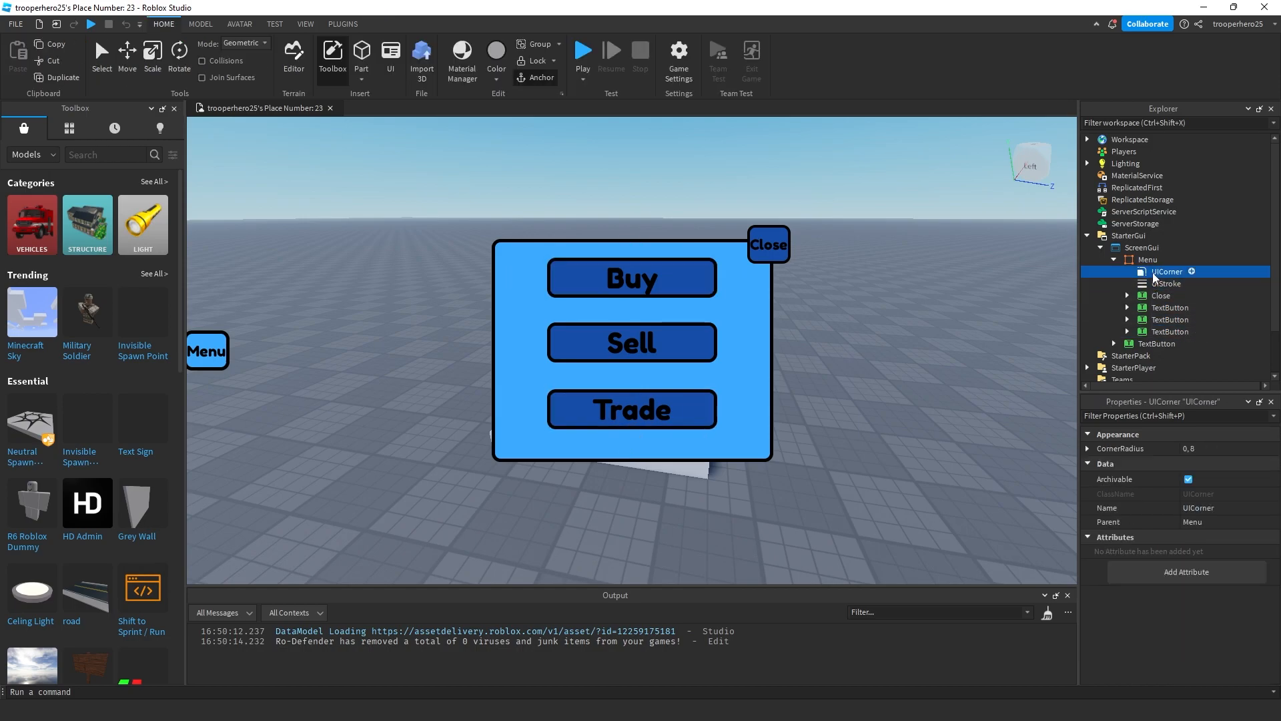
pyautogui.click(1167, 284)
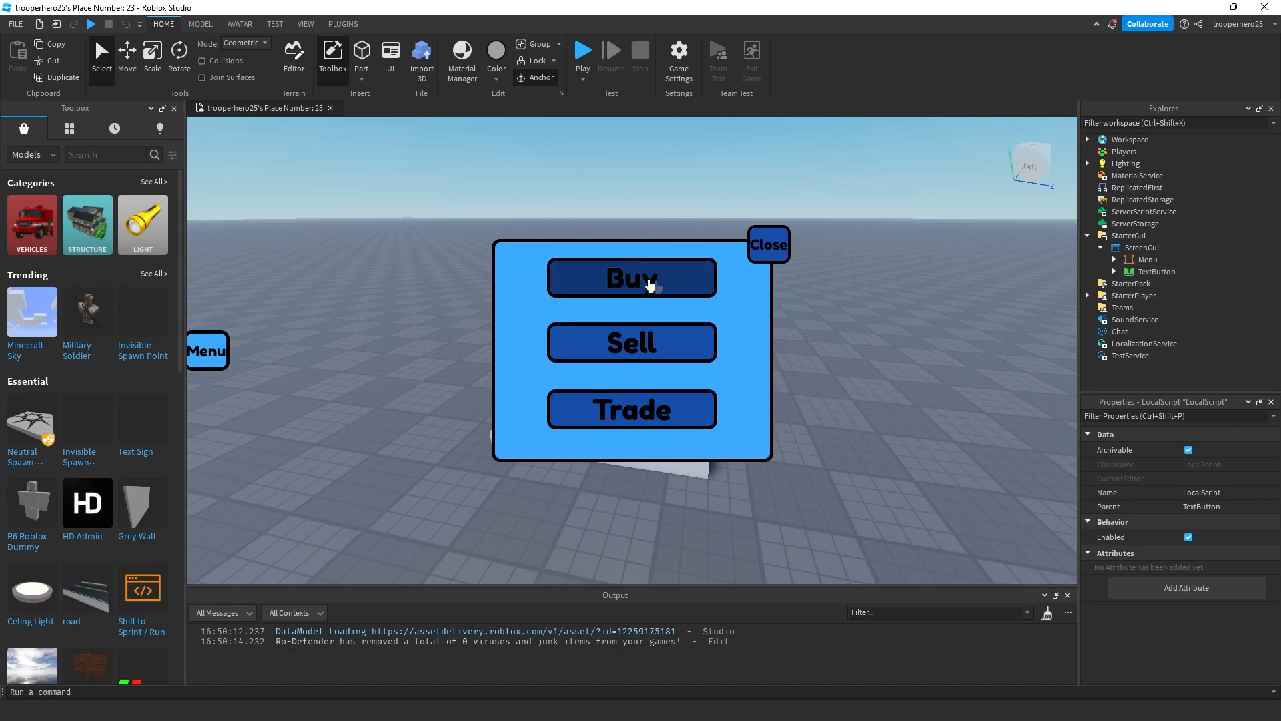
# Step: Insert a TextButton into the Menu frame, then move and widen it across the top
pyautogui.click(1114, 259)
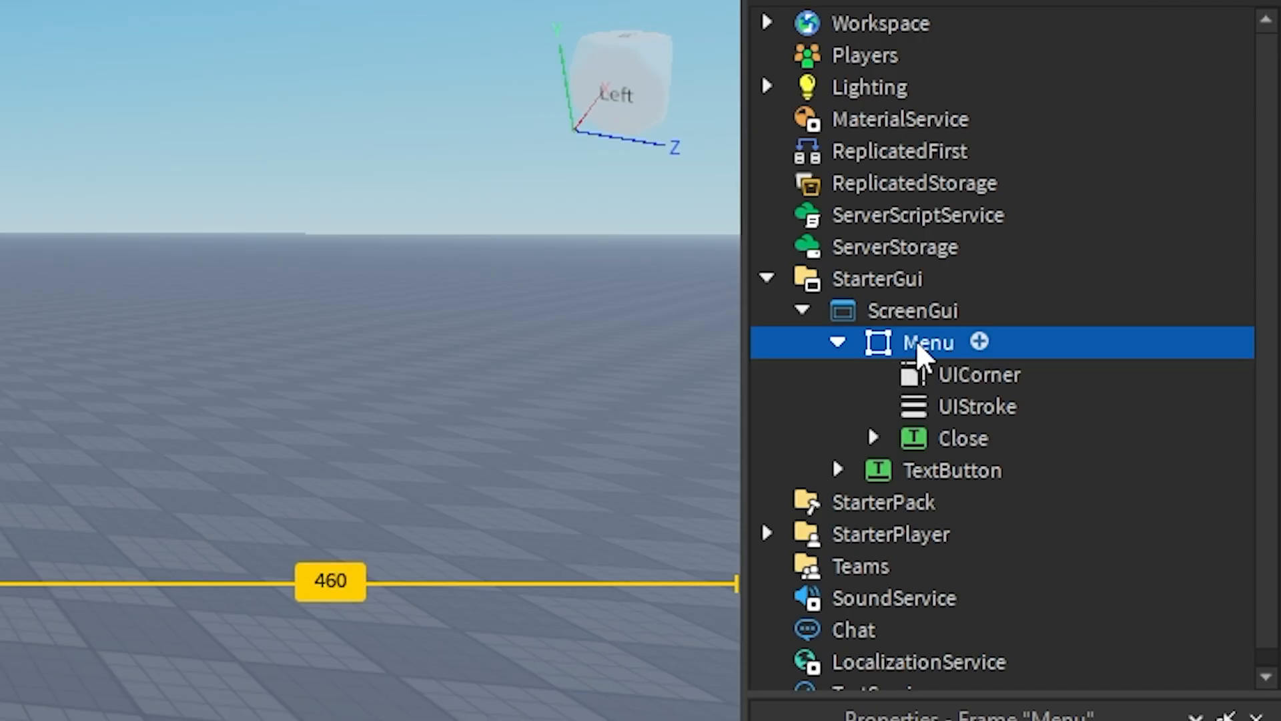
pyautogui.click(985, 342)
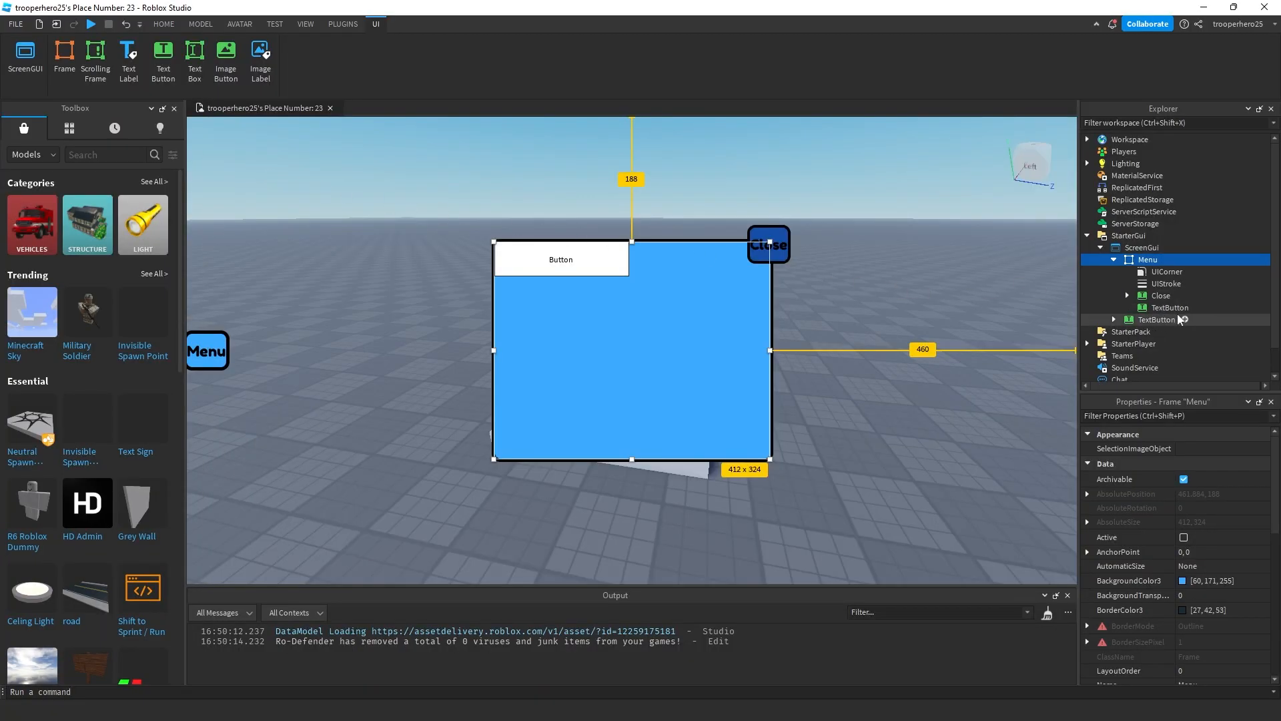
pyautogui.click(1170, 307)
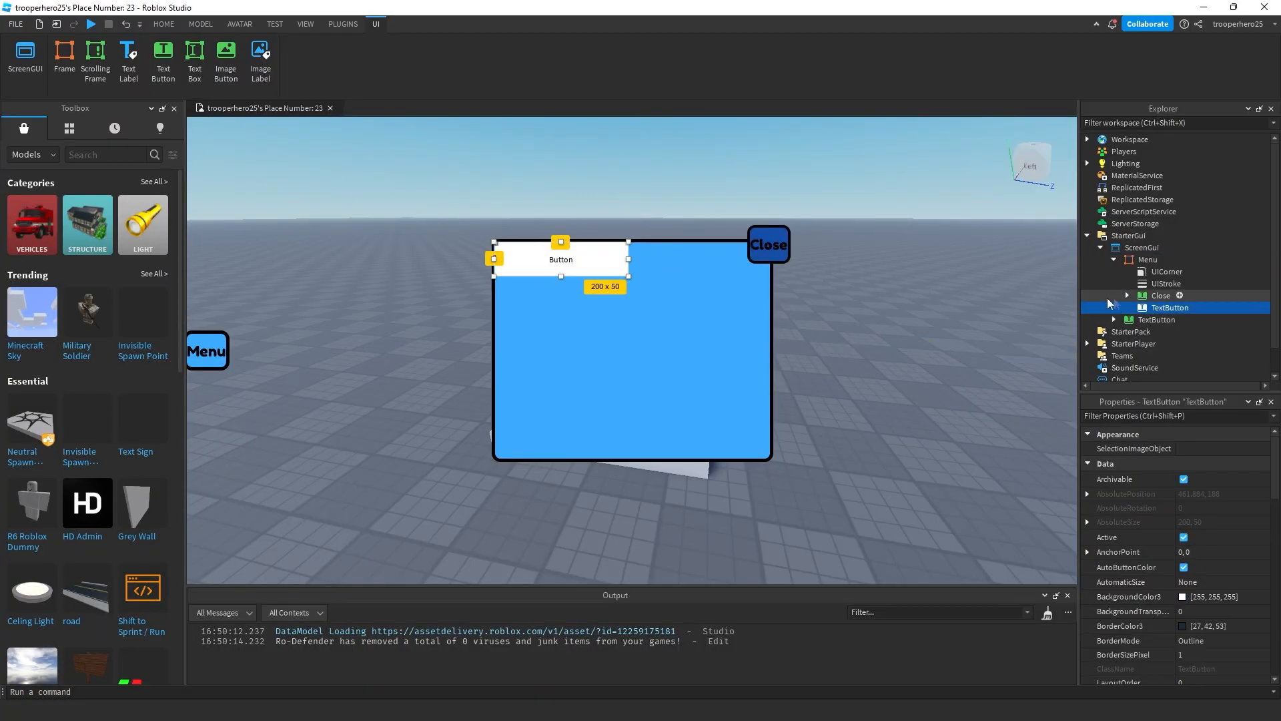
pyautogui.moveTo(561, 259); pyautogui.dragTo(616, 284)
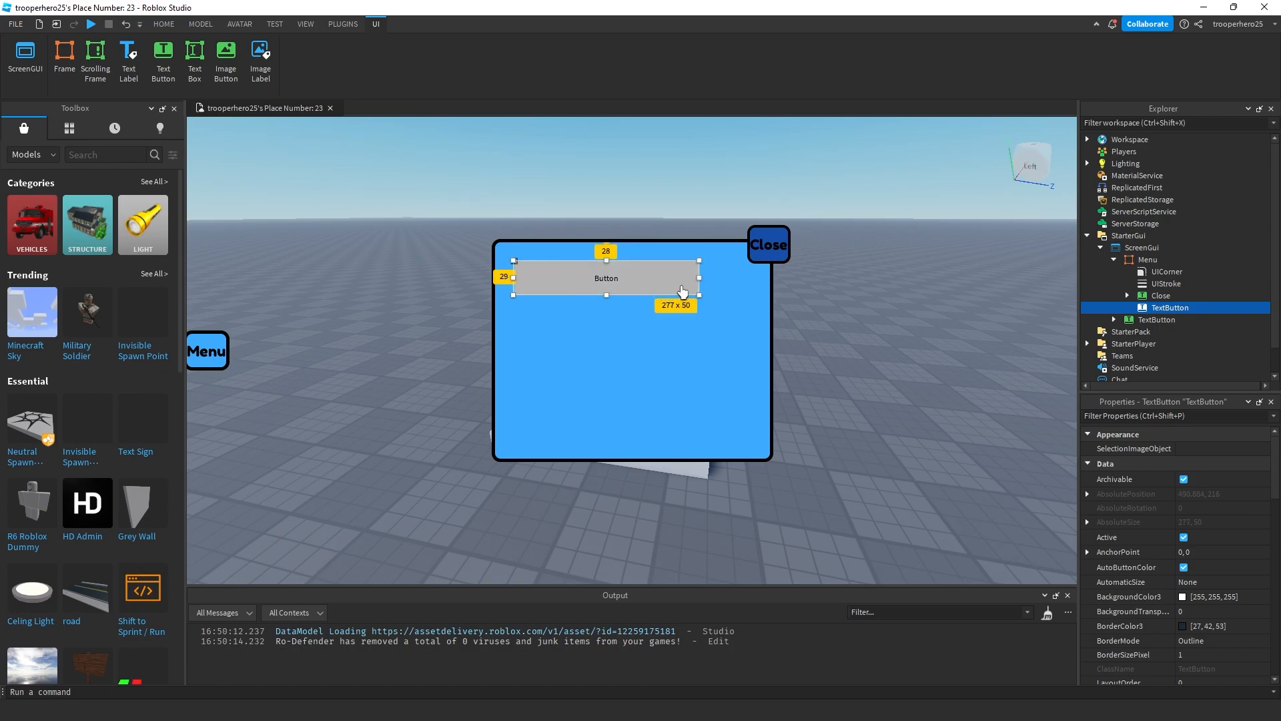
pyautogui.moveTo(699, 277); pyautogui.dragTo(742, 277)
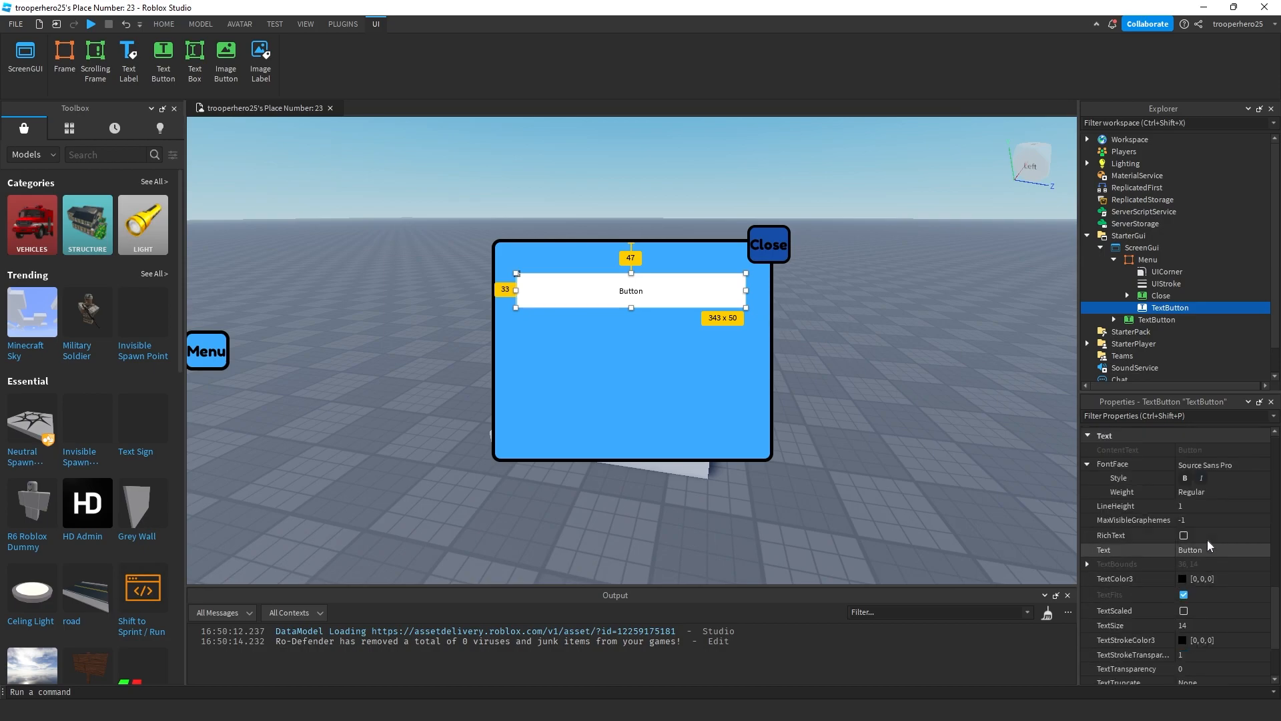
# Step: Label the button 'Buy', rename it BuyButton, enable TextScaled, use Fredoka One, add UICorner and UIStroke
pyautogui.write('Buy')
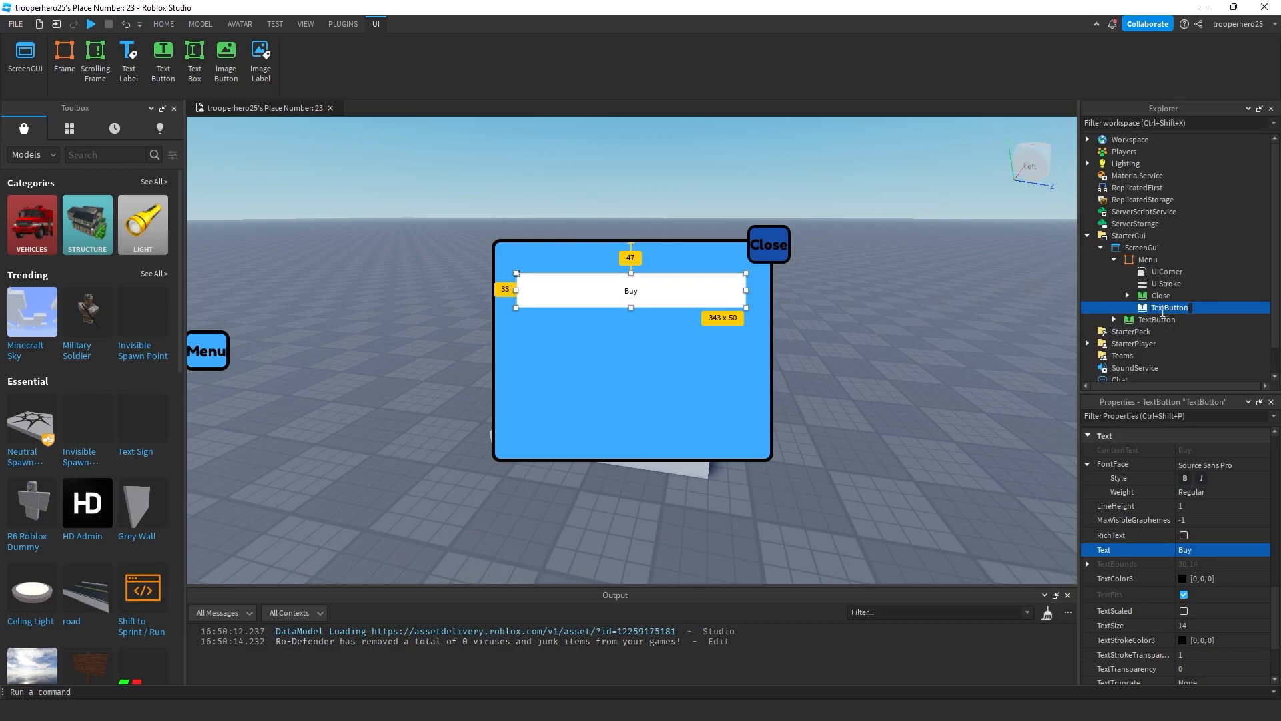
pyautogui.doubleClick(1169, 306)
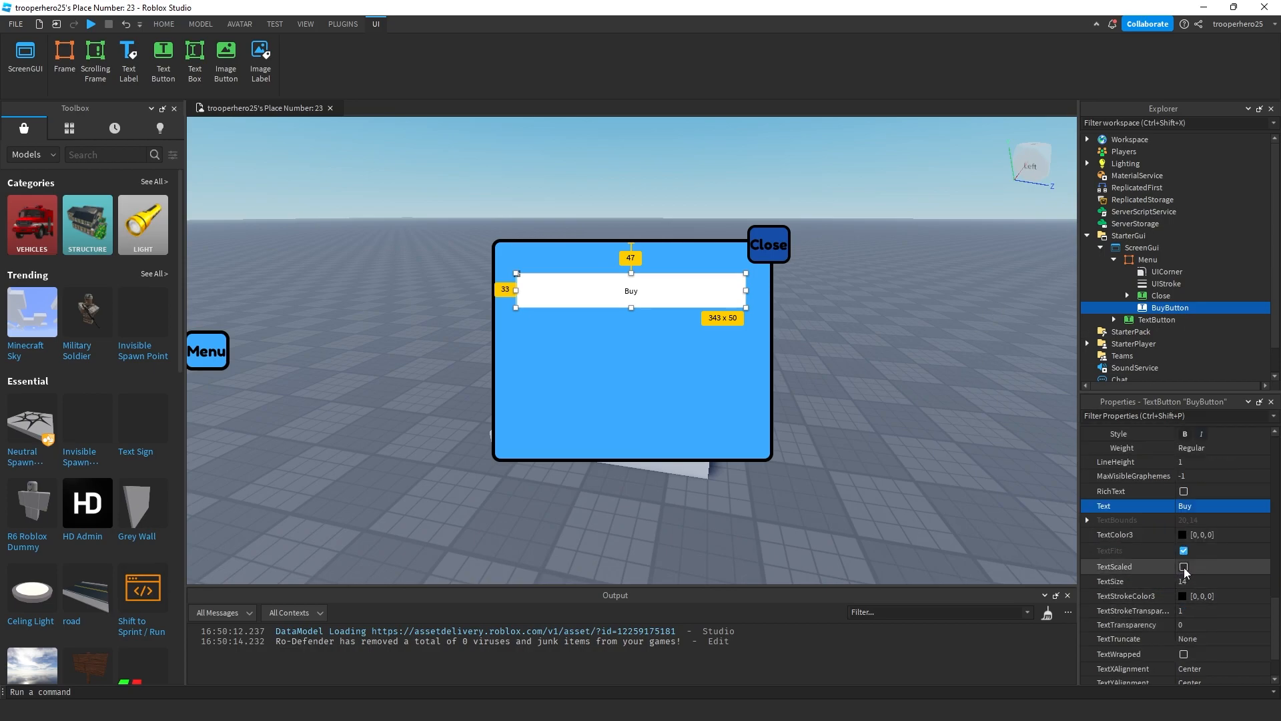
pyautogui.click(1183, 567)
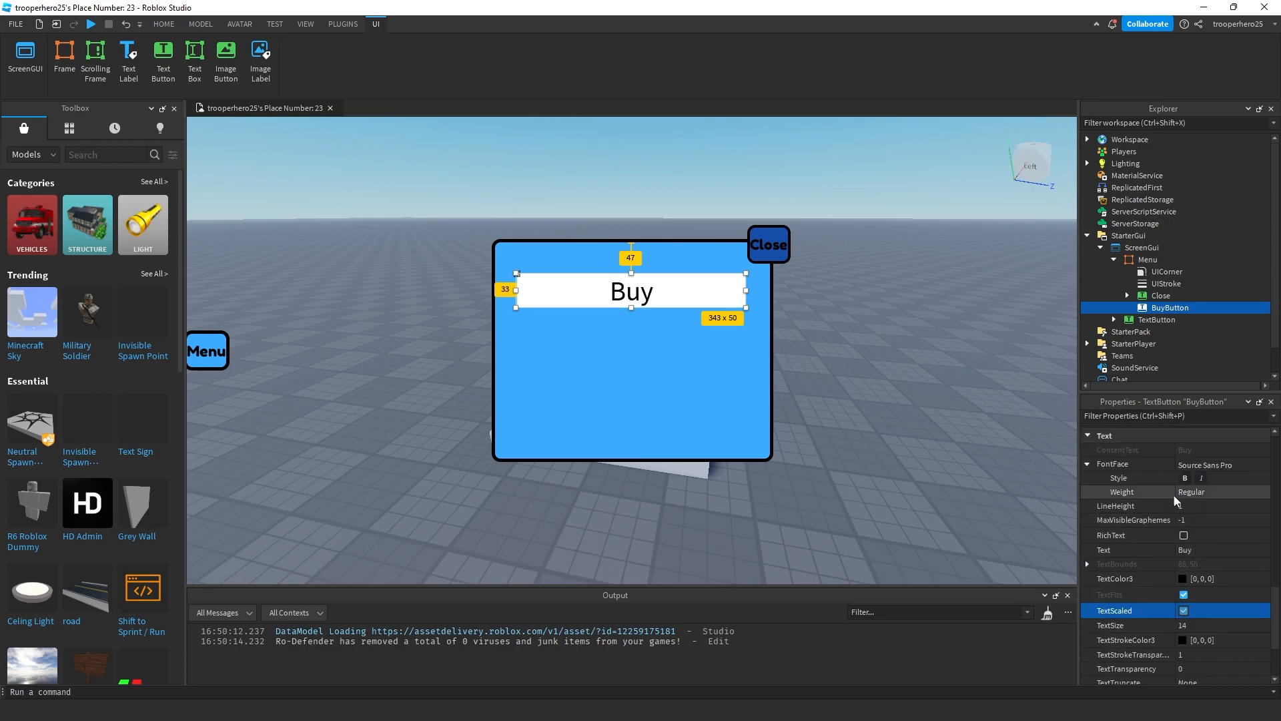
pyautogui.click(1217, 463)
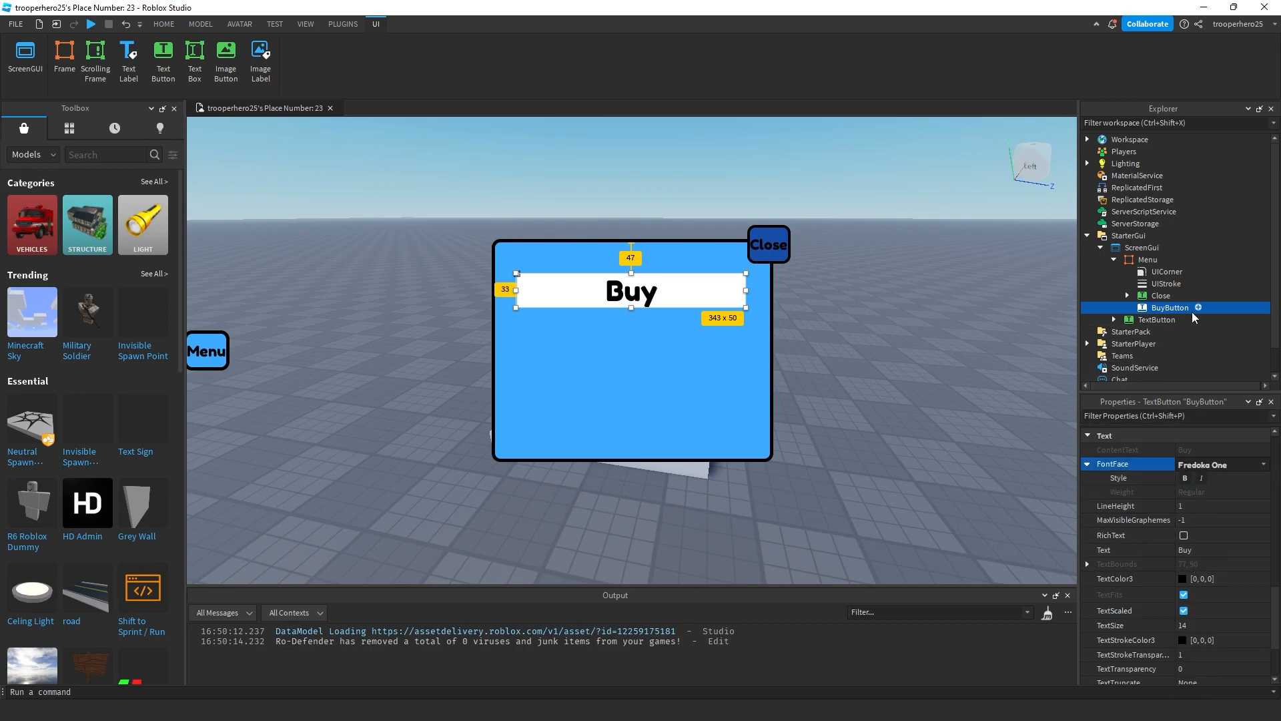
pyautogui.write('ui')
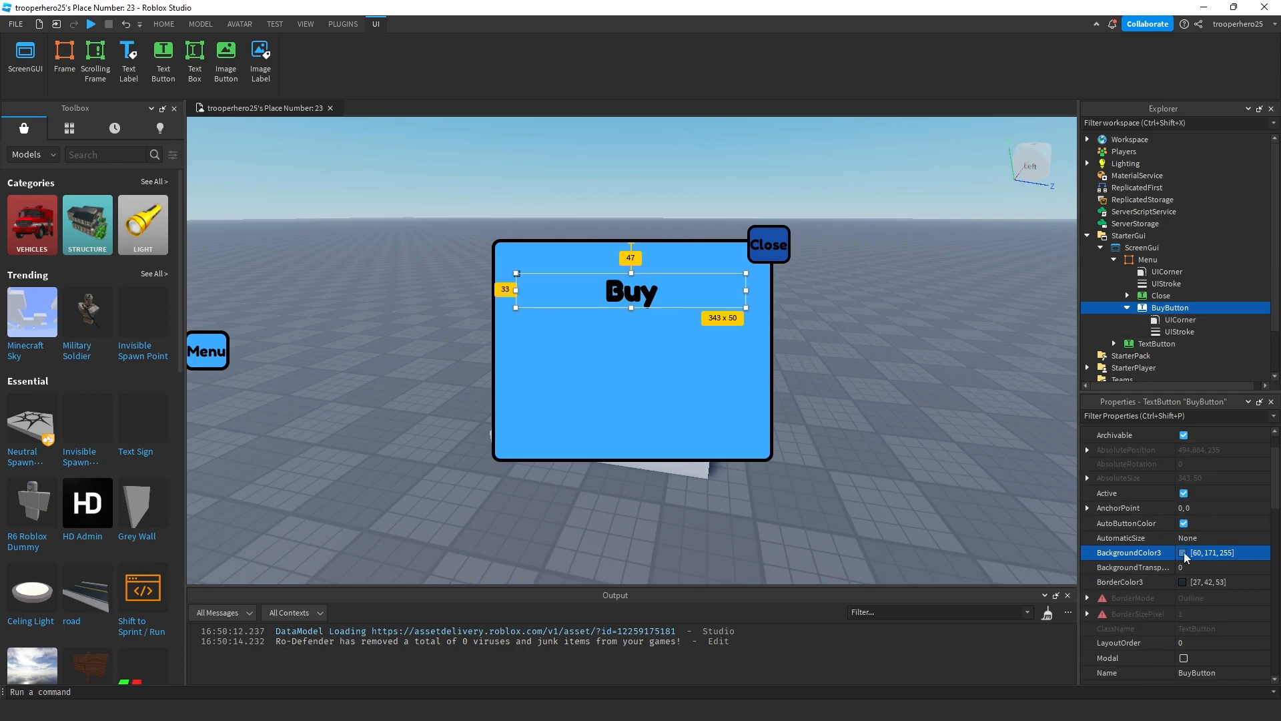
# Step: Set BuyButton's BackgroundColor3 to the dark blue sampled from the screen
pyautogui.click(1184, 552)
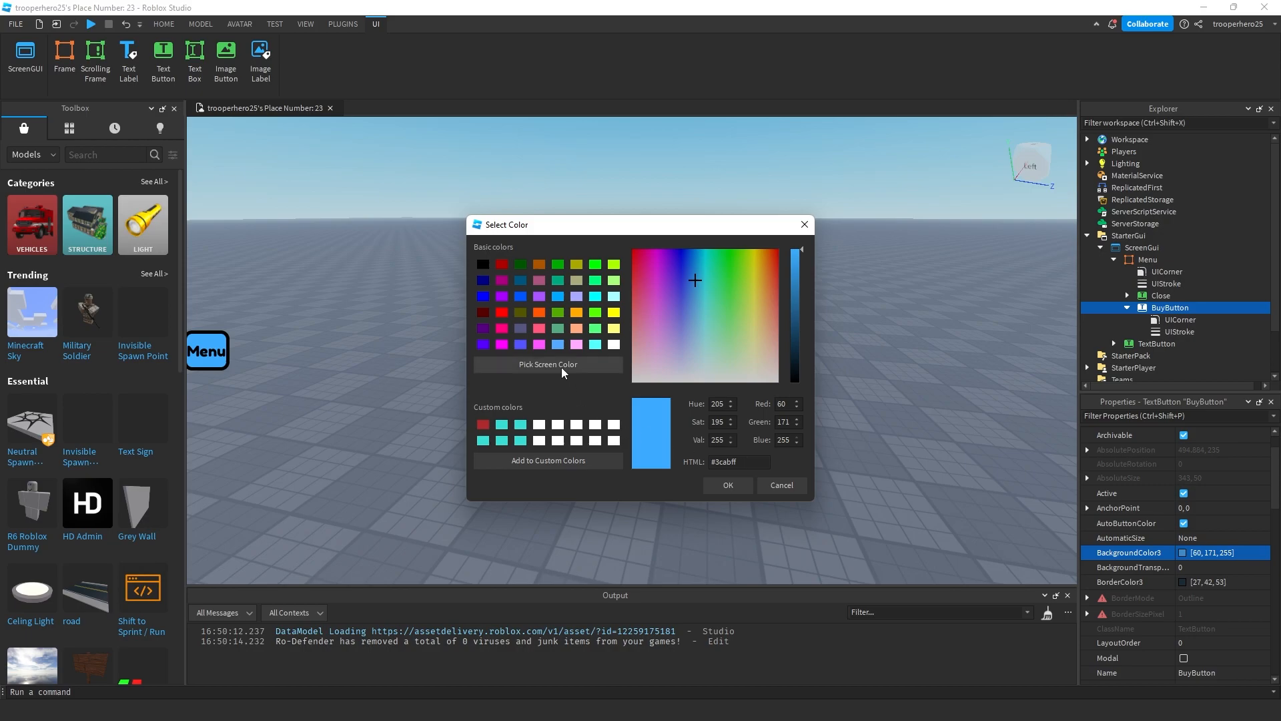
pyautogui.click(547, 364)
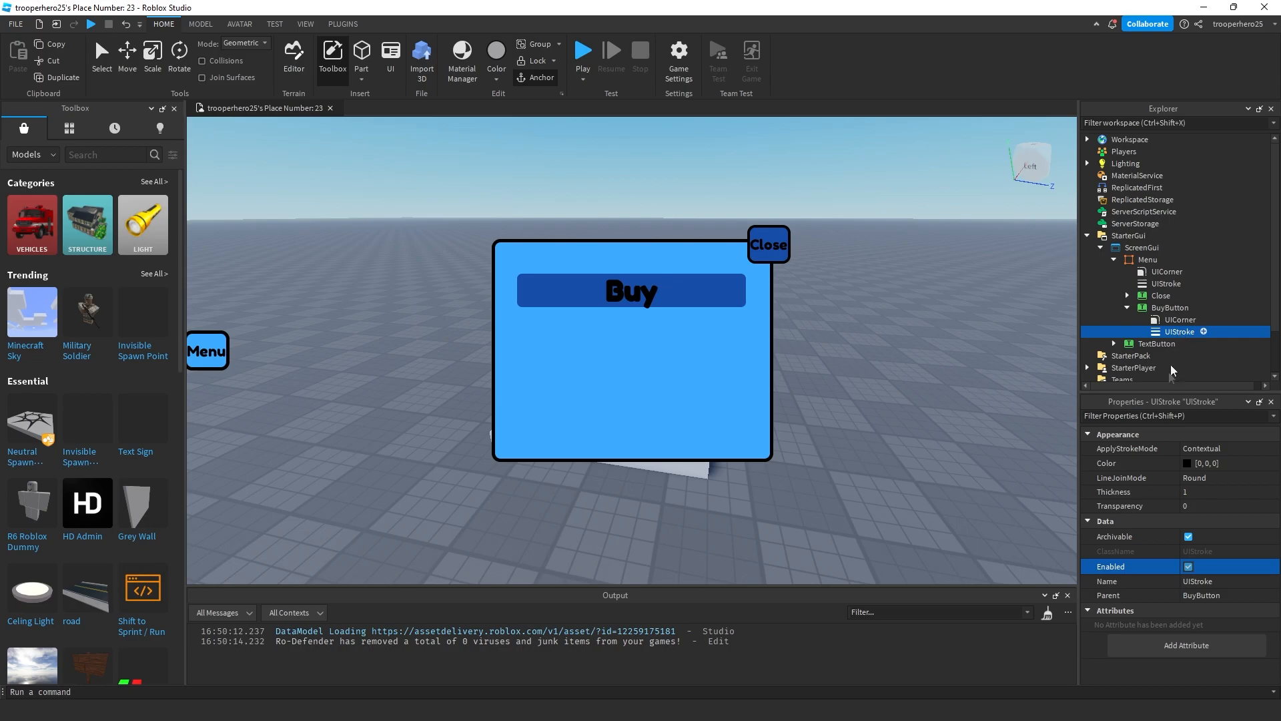
# Step: Set the UIStroke's ApplyStrokeMode to Border and its Thickness to 4
pyautogui.click(1208, 463)
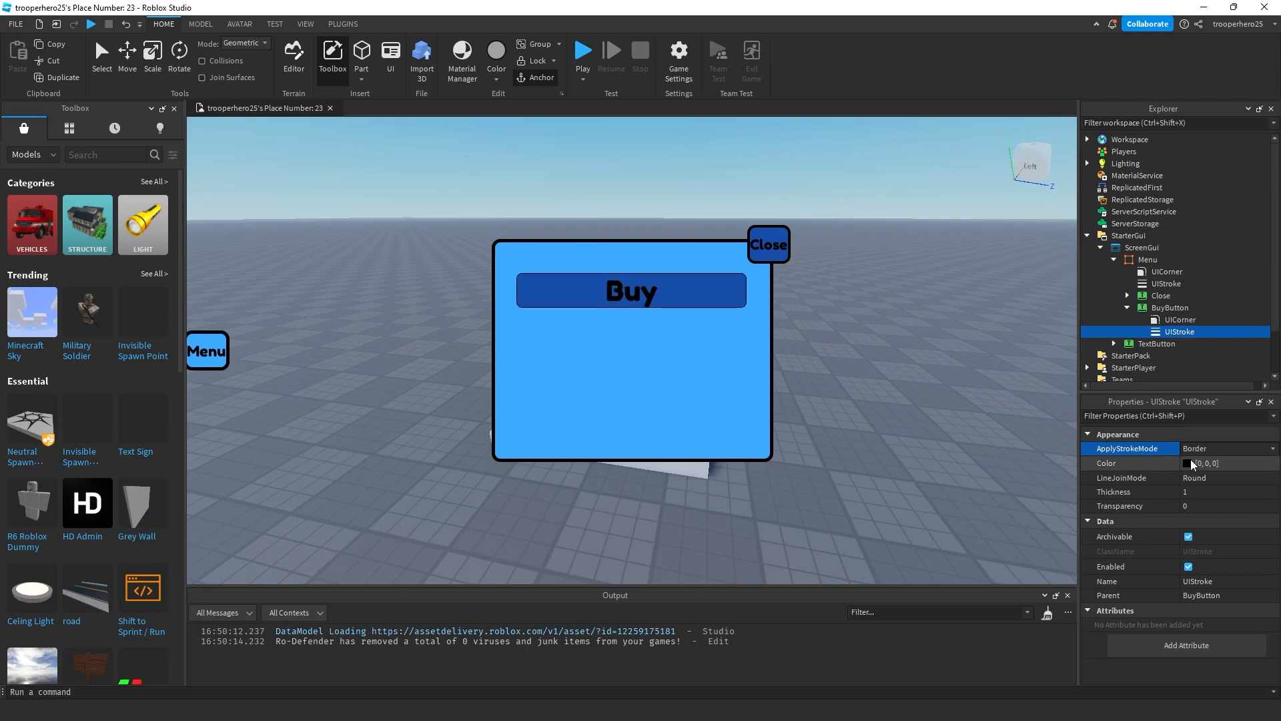
pyautogui.click(1201, 491)
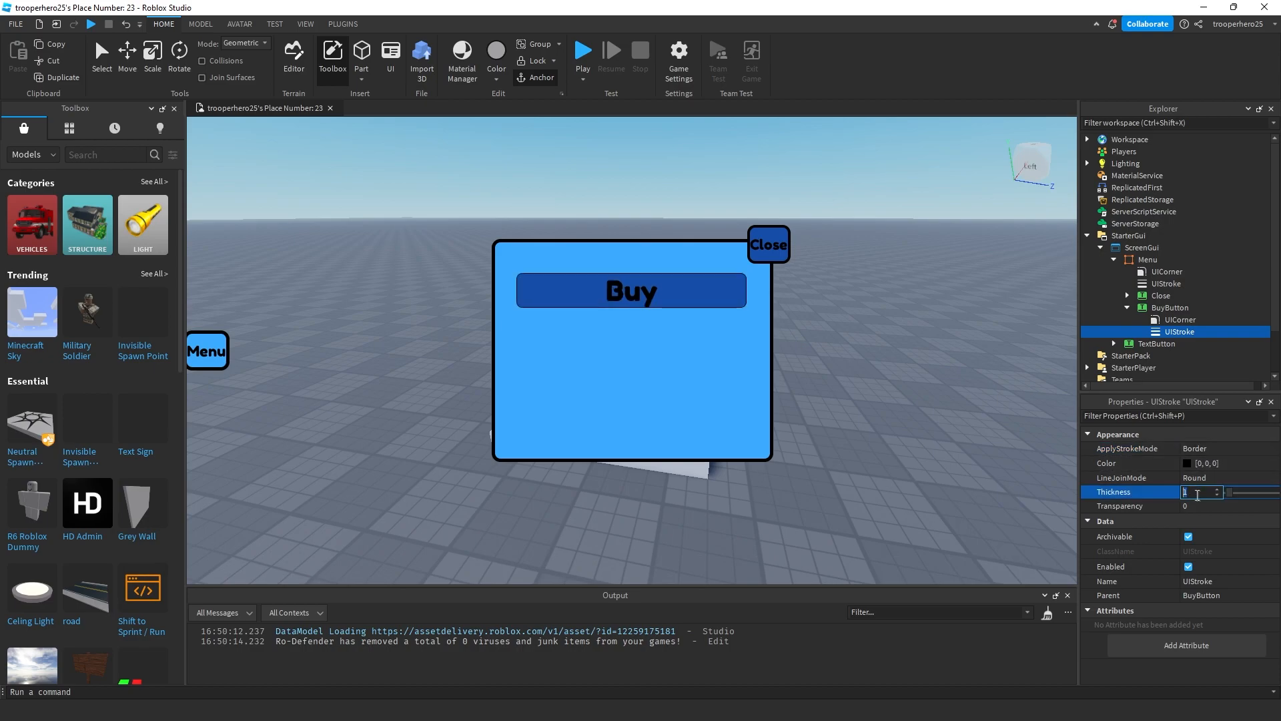
pyautogui.write('4')
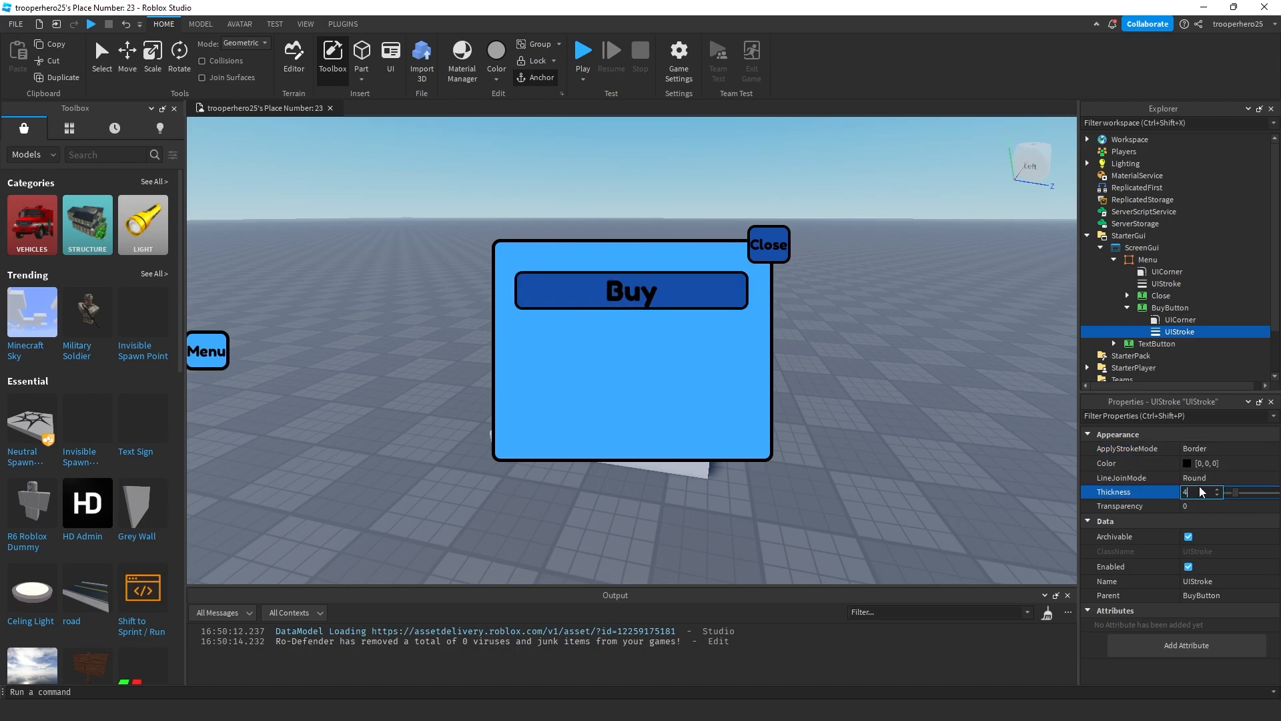
pyautogui.click(1216, 489)
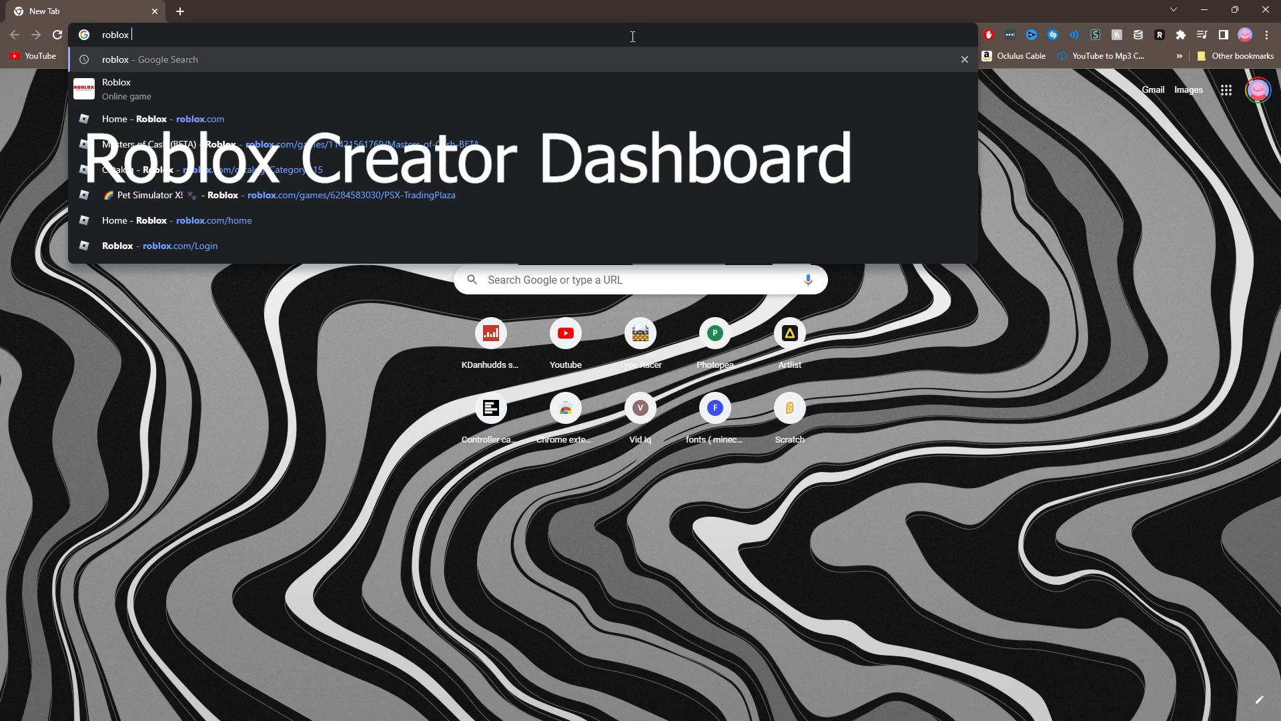
# Step: Search Google for 'roblox creator dashboard' and open the Creator Dashboard - Roblox result
pyautogui.press('backspace')
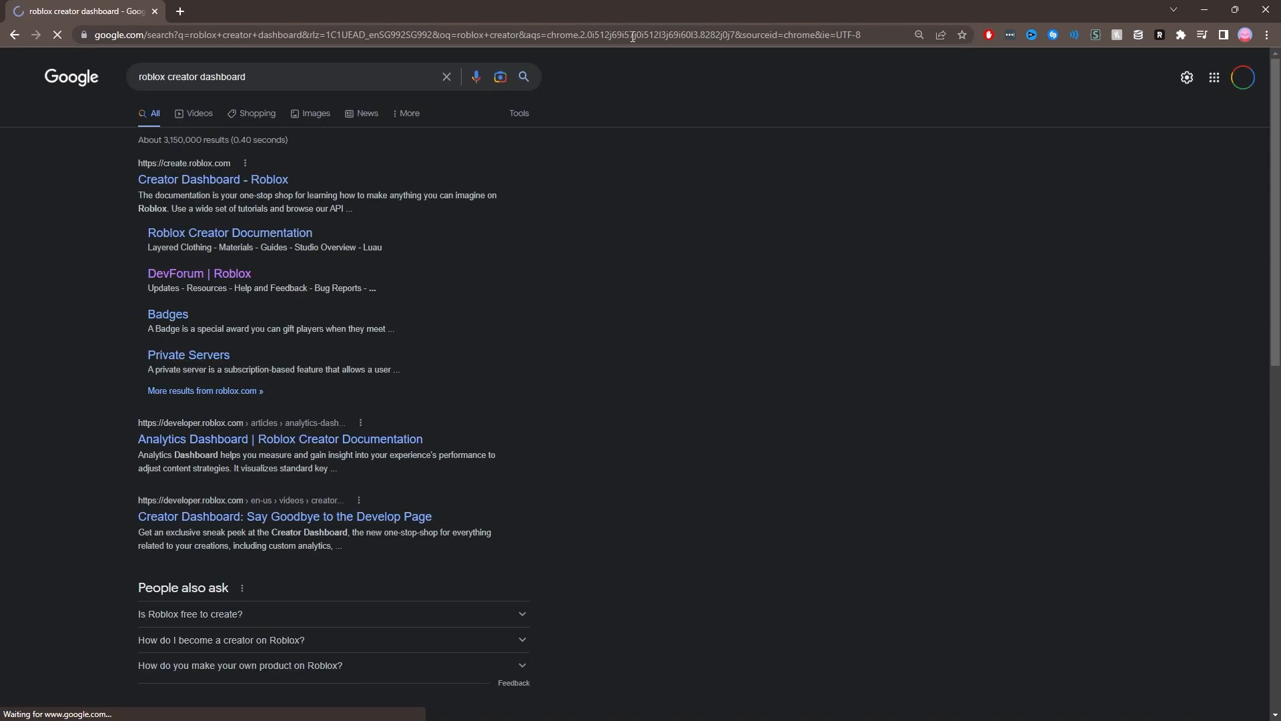
pyautogui.click(212, 179)
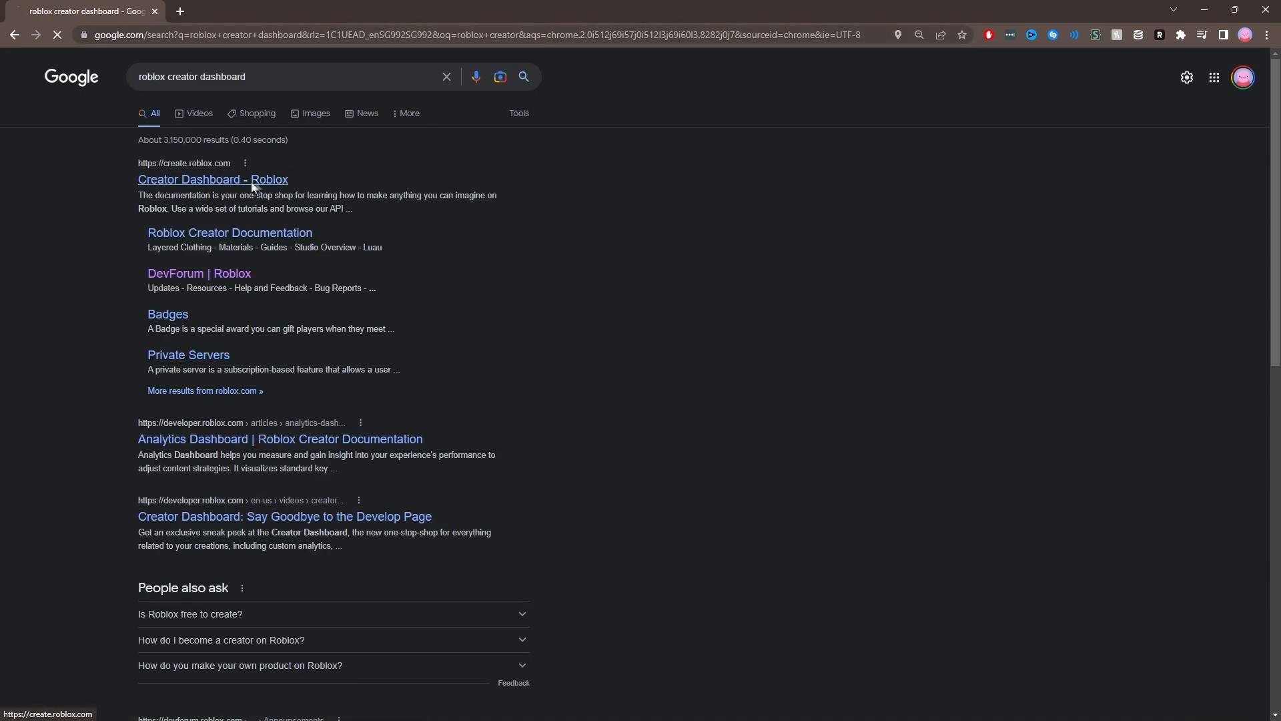
pyautogui.click(212, 179)
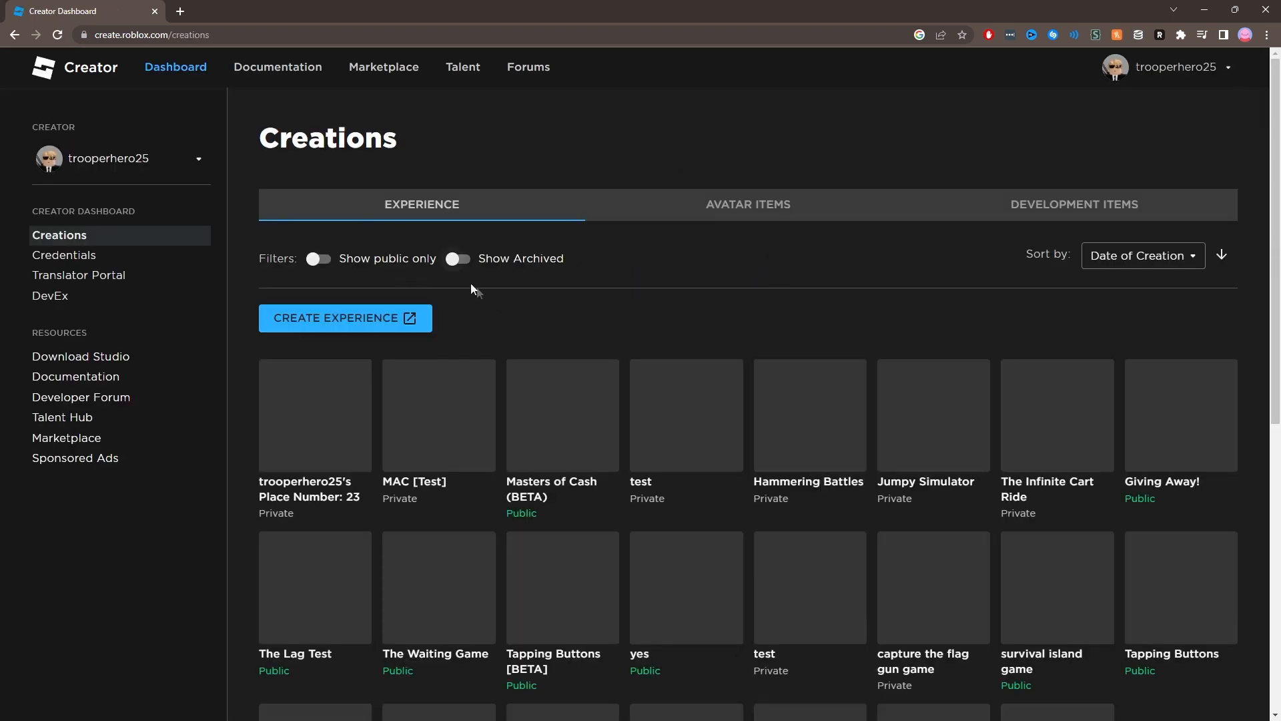
# Step: Open the Place Number: 23 experience and show its empty Passes tab
pyautogui.scroll(-3)
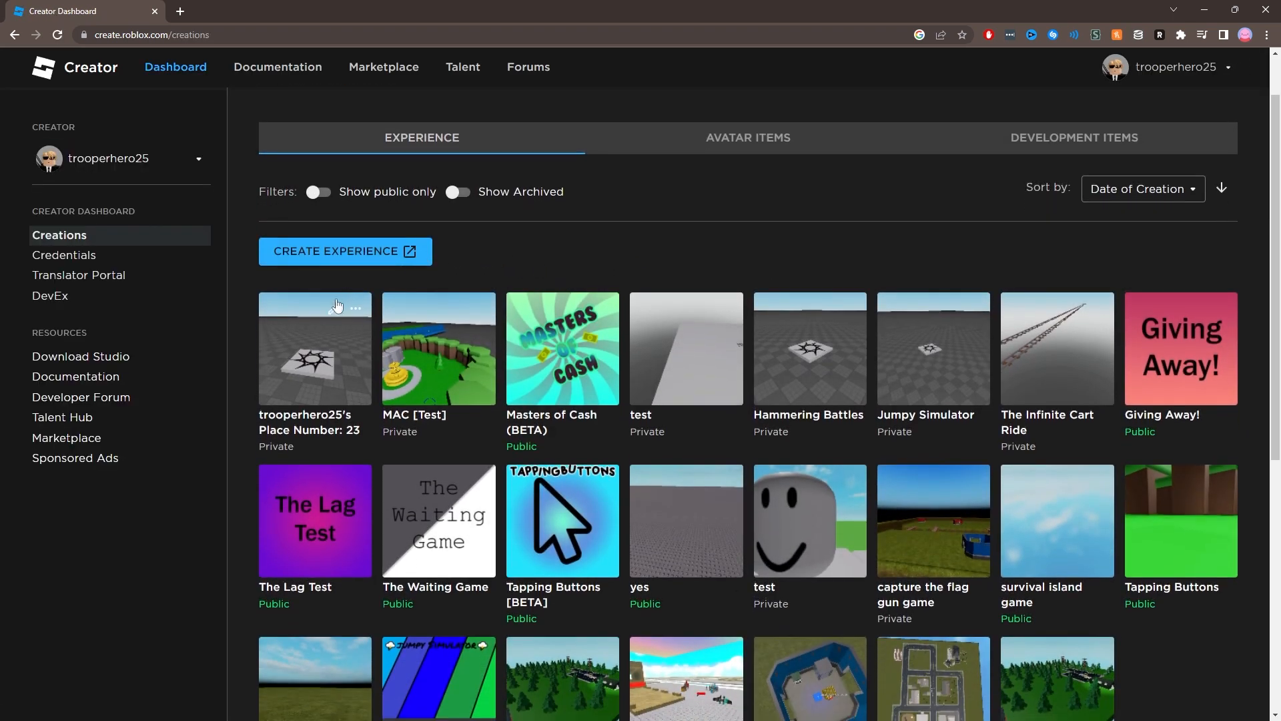
pyautogui.moveTo(314, 425)
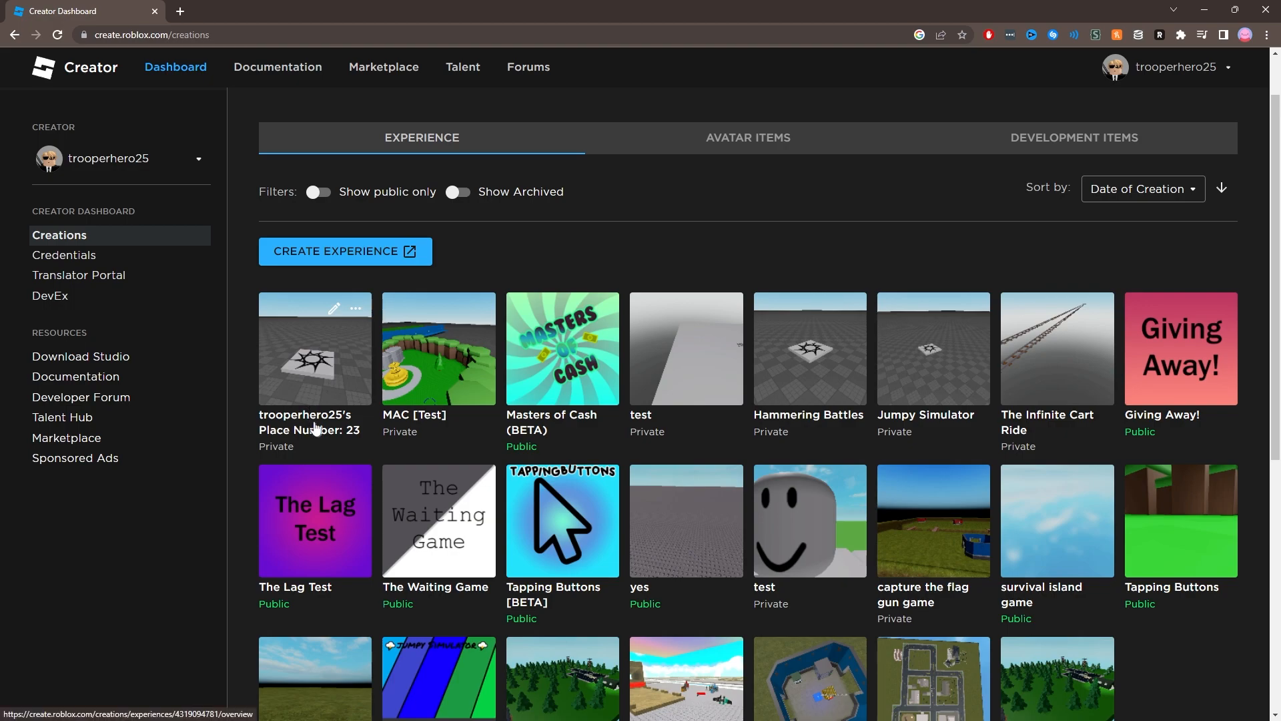
pyautogui.click(314, 349)
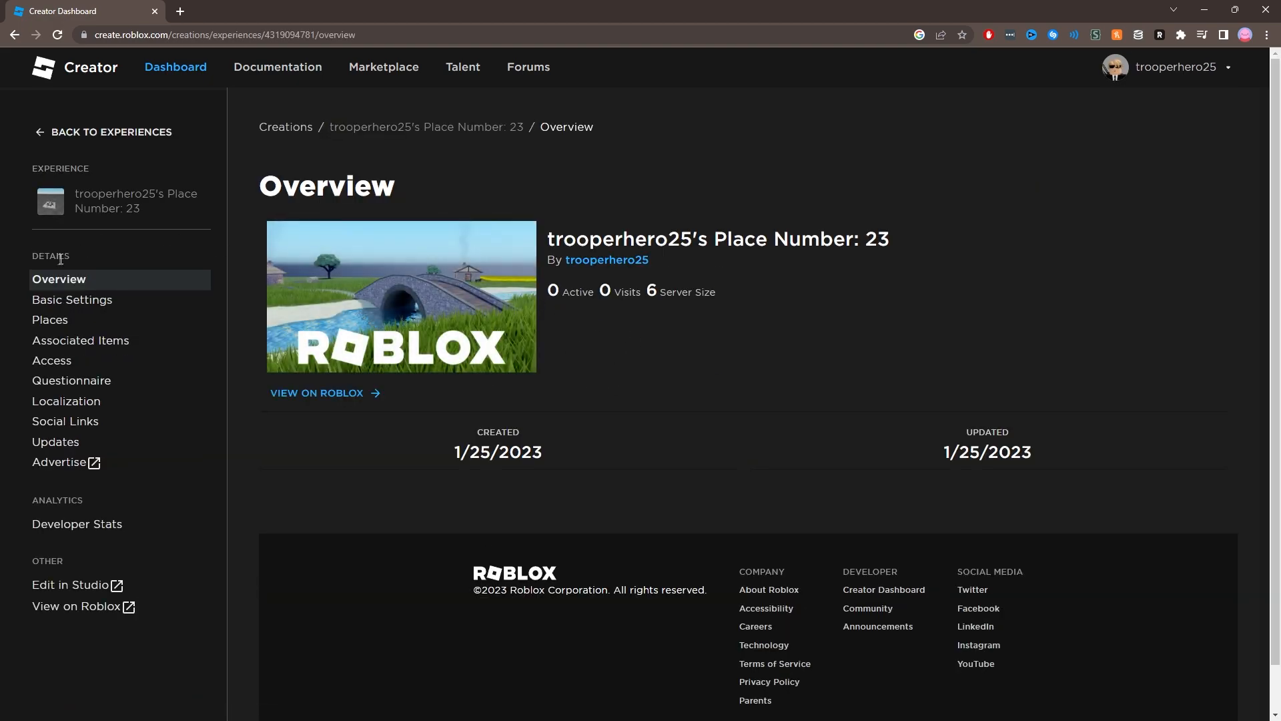
pyautogui.click(81, 340)
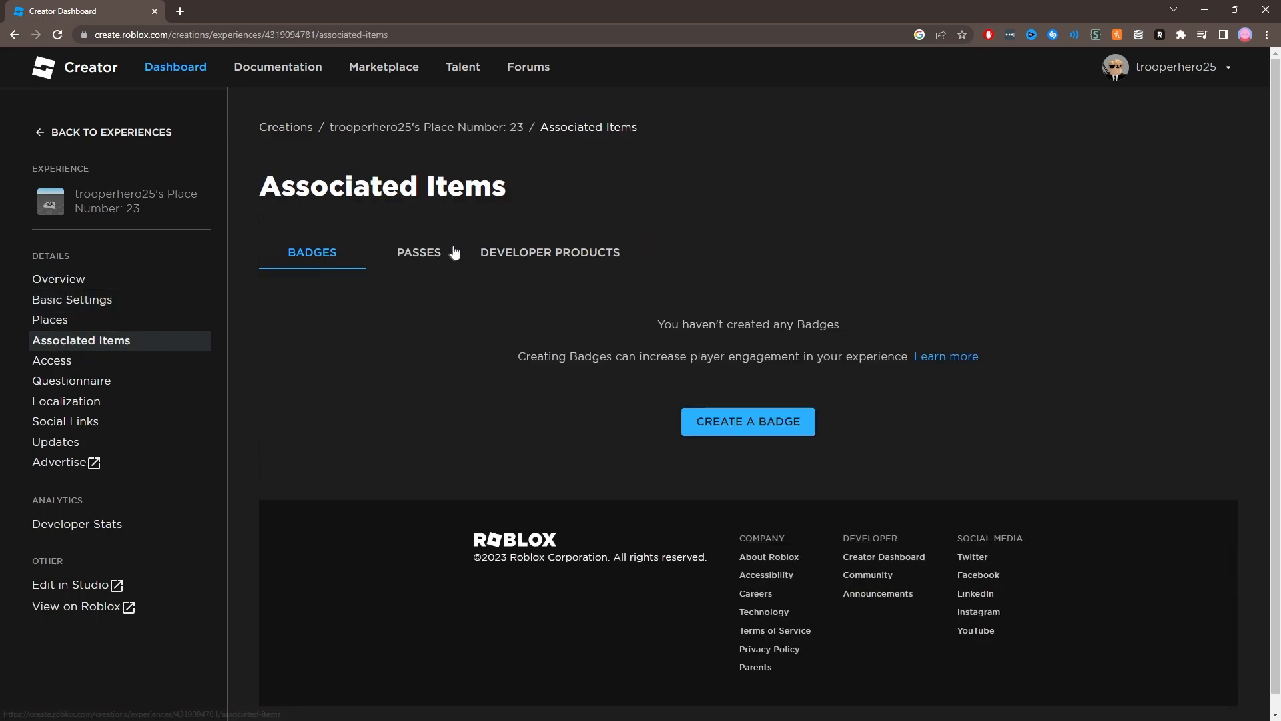
pyautogui.click(418, 252)
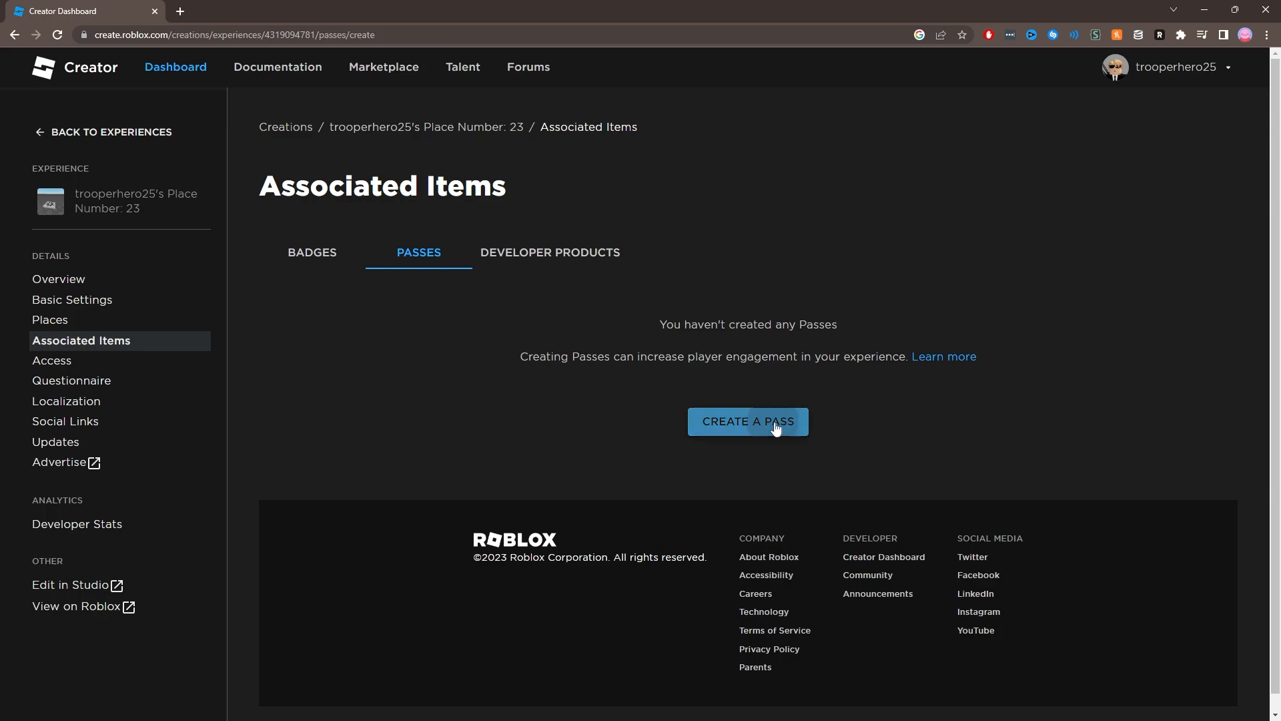
# Step: Start a new pass and upload the smiley face image for it
pyautogui.click(746, 422)
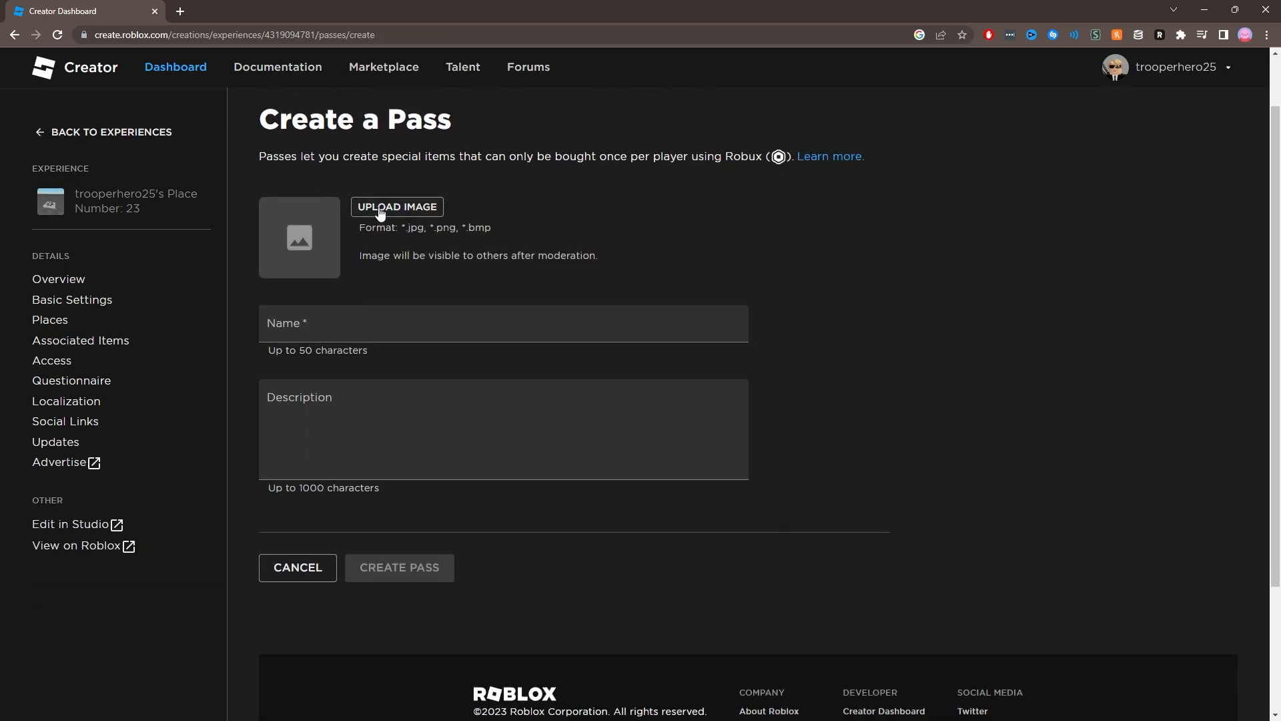
pyautogui.click(396, 207)
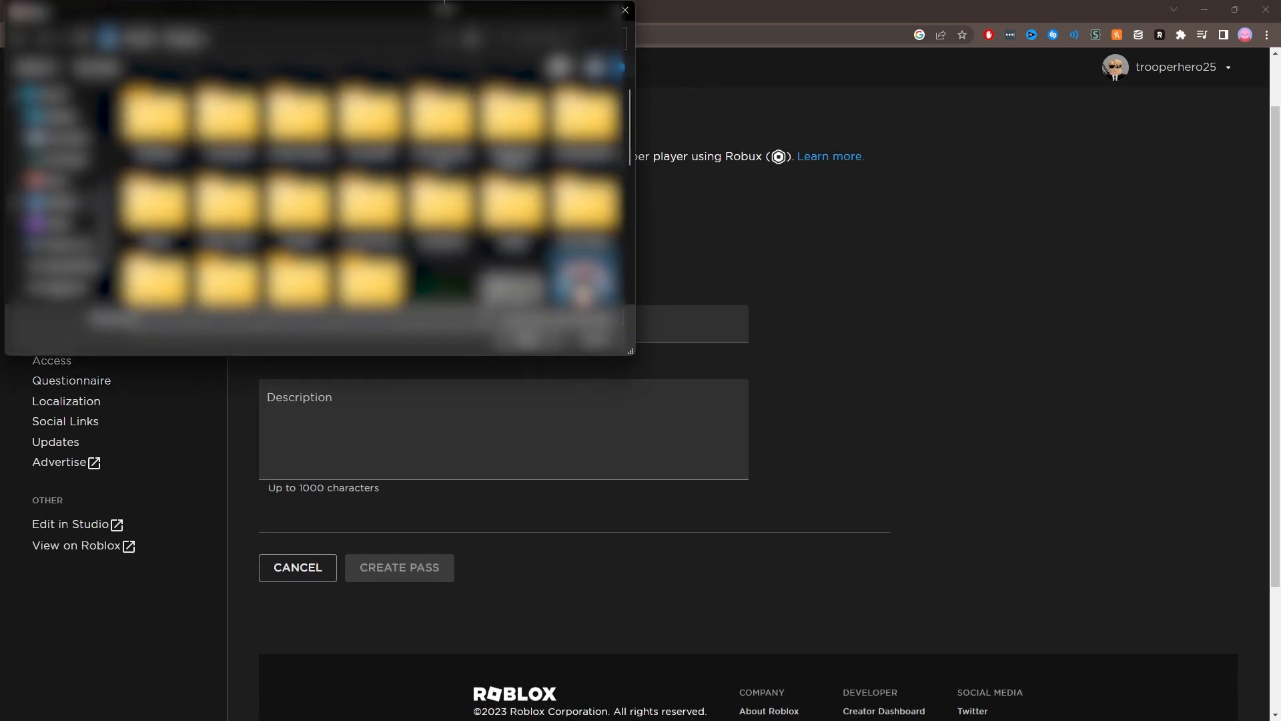
pyautogui.click(625, 10)
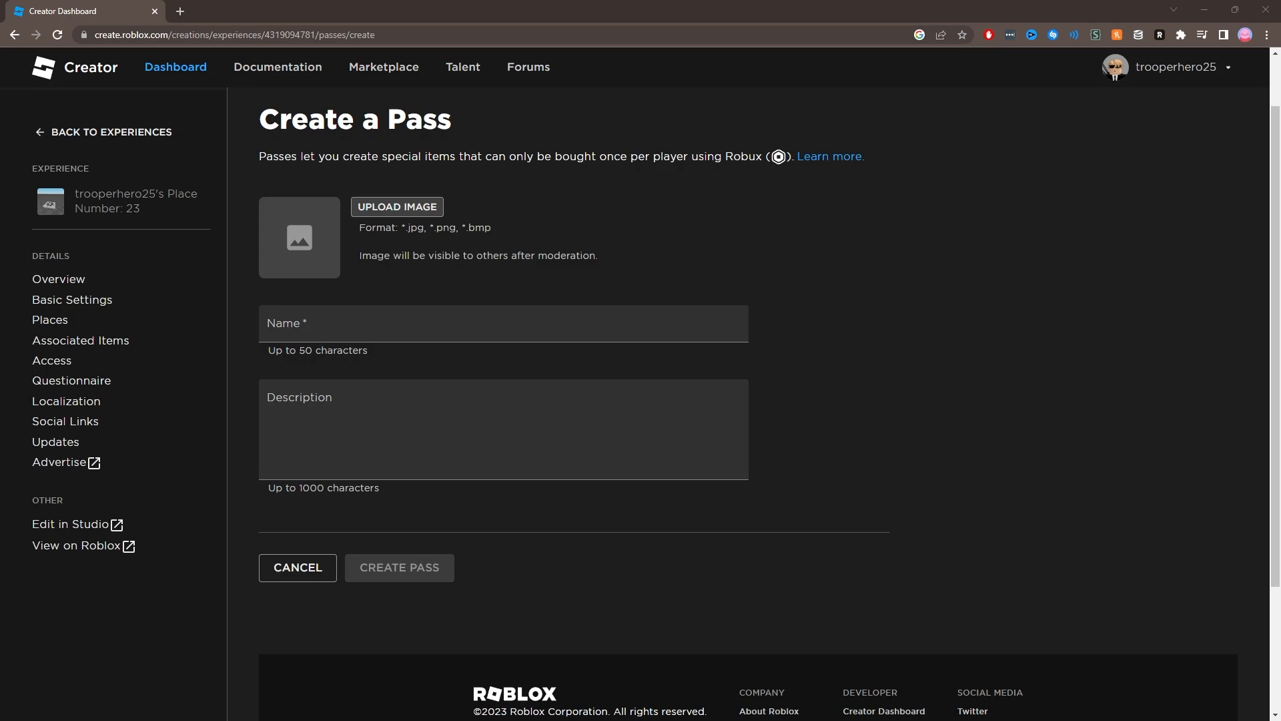
pyautogui.click(396, 206)
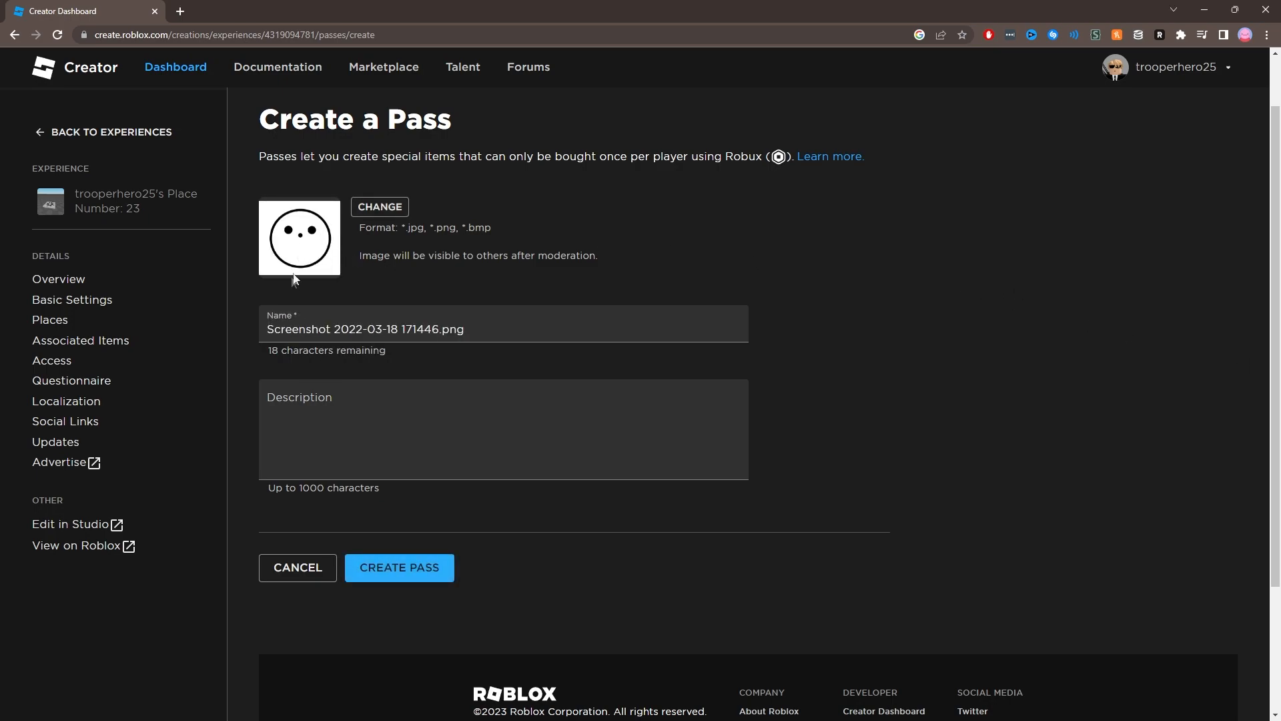
# Step: Name the pass BuyTest, describe it as 'This will make a gamepass', and create it
pyautogui.tripleClick(364, 329)
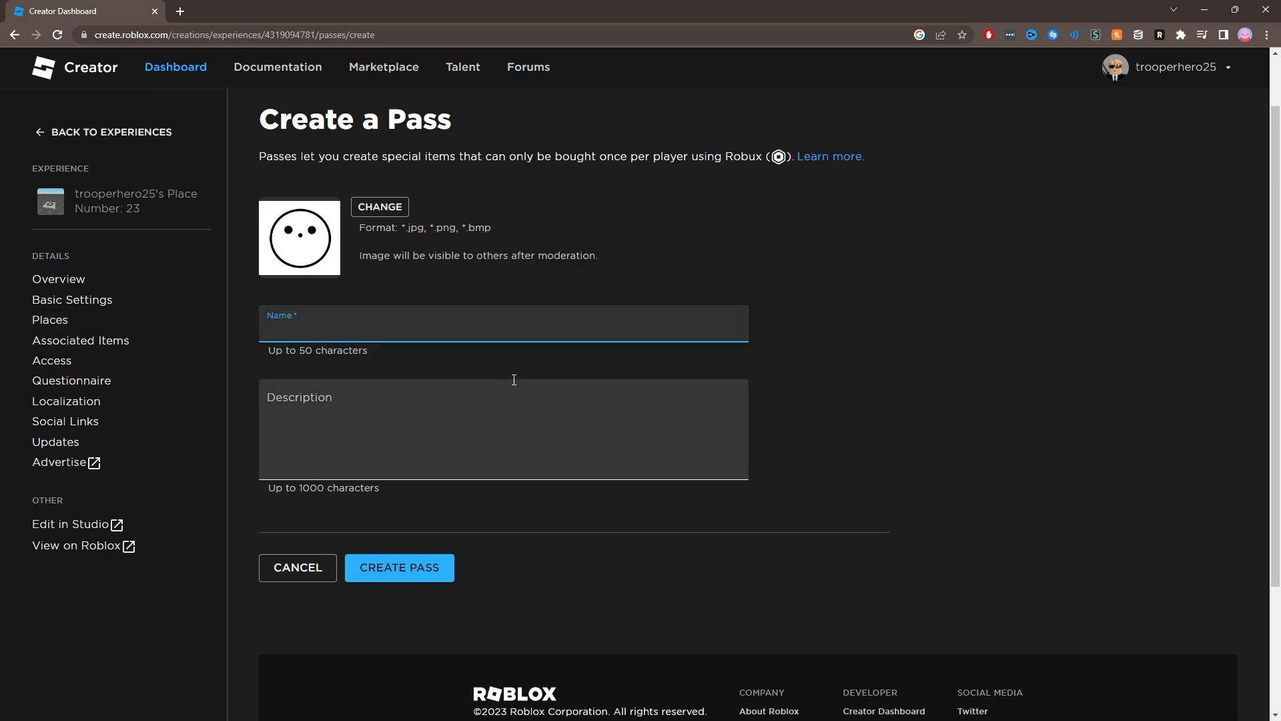
pyautogui.write('BuyTes')
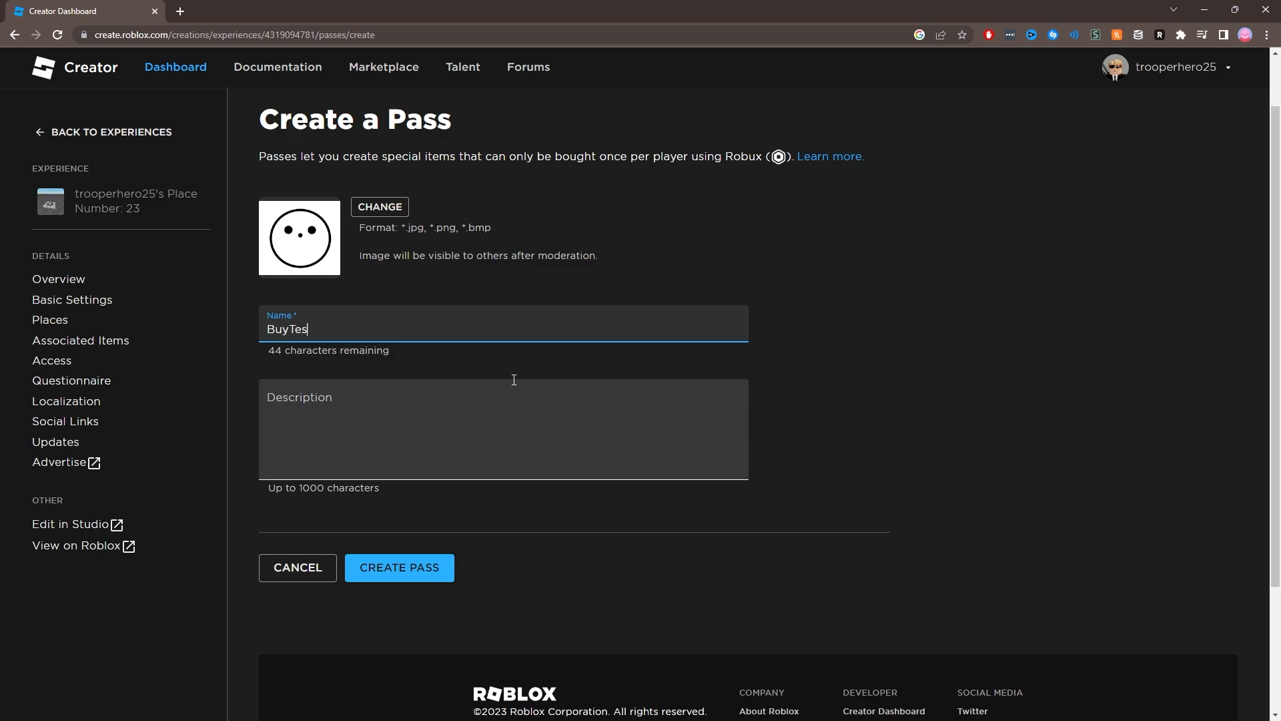
pyautogui.click(503, 429)
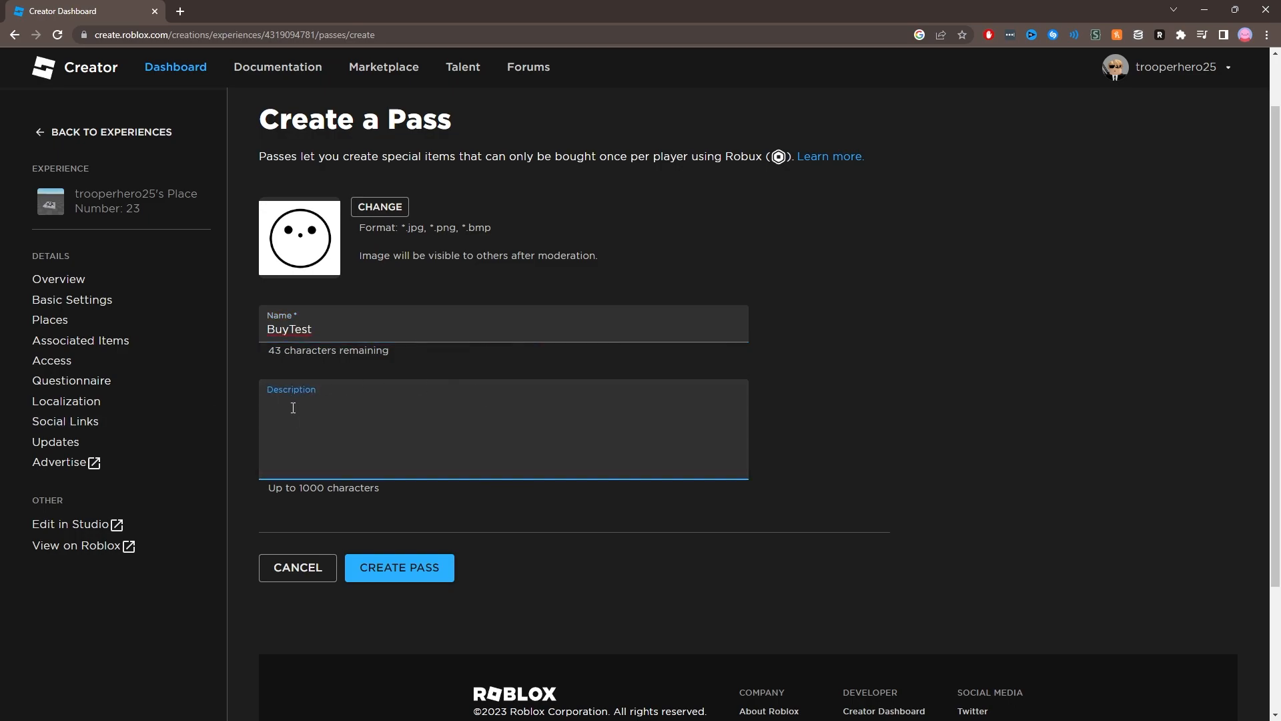
pyautogui.write('This w')
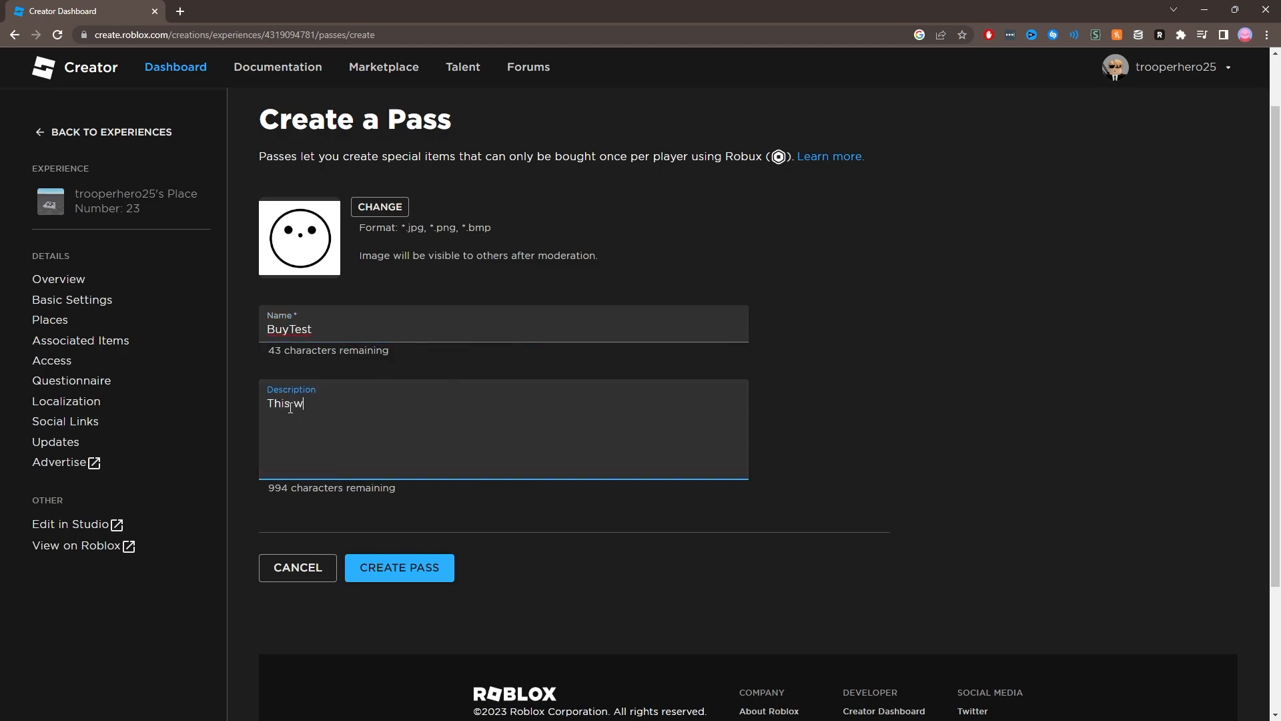
pyautogui.write('ill make a')
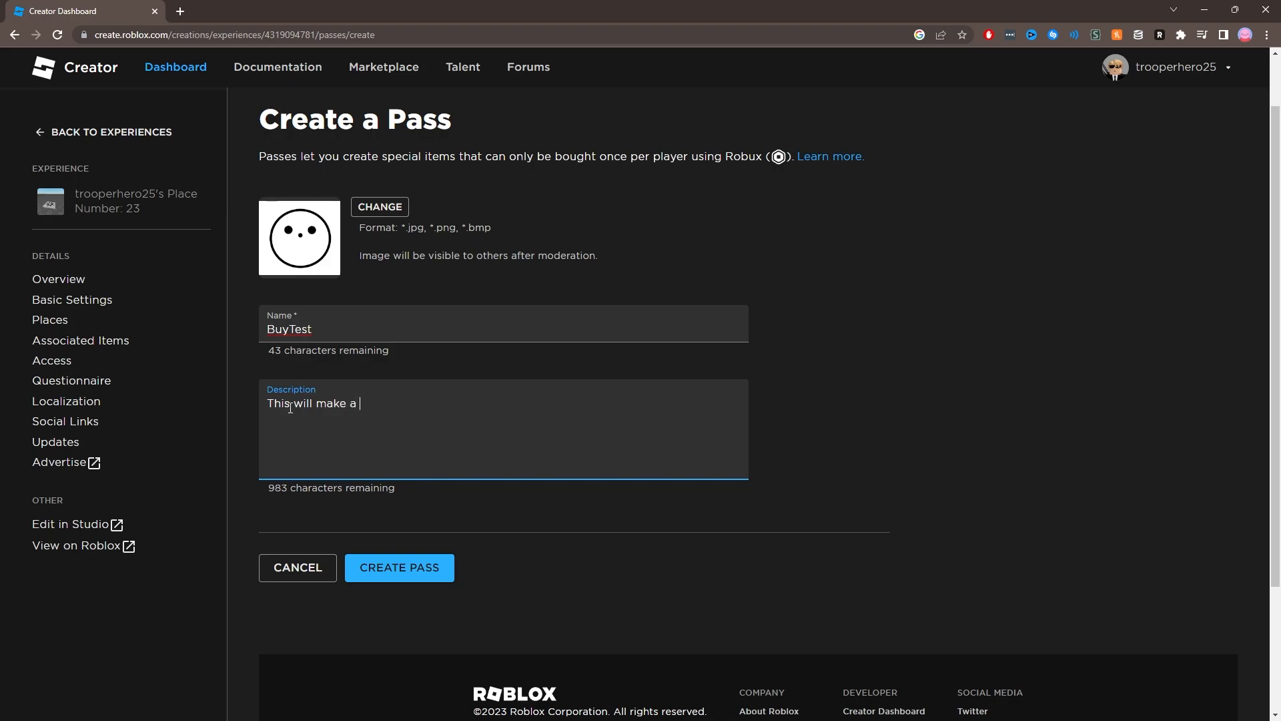
pyautogui.write('gamepass')
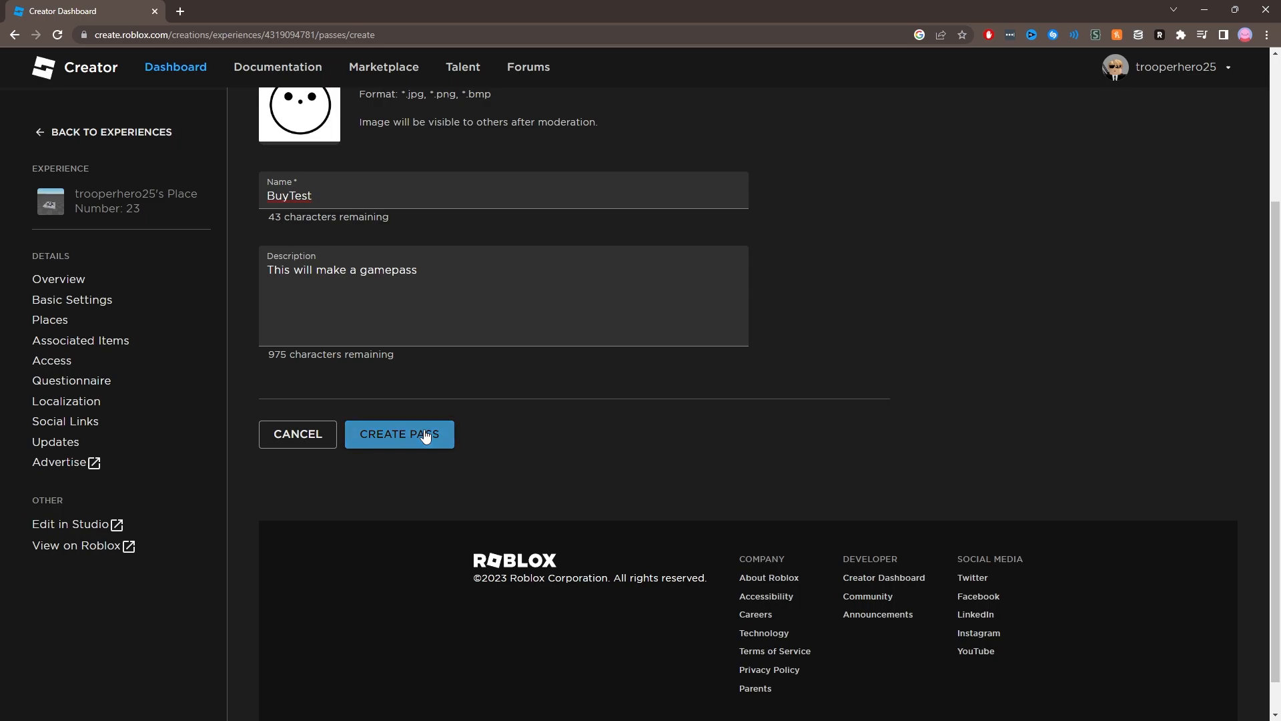
pyautogui.click(400, 434)
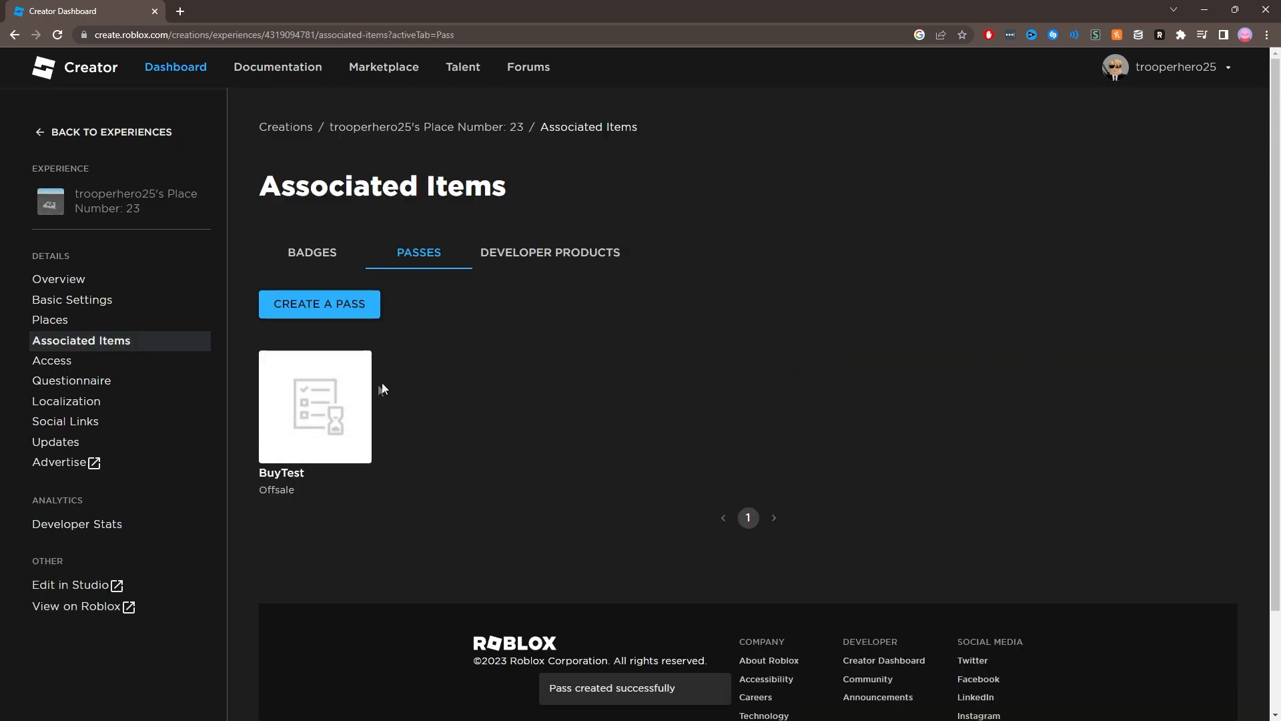
# Step: Enable Item for Sale on BuyTest at 10 Robux and save the changes
pyautogui.click(315, 406)
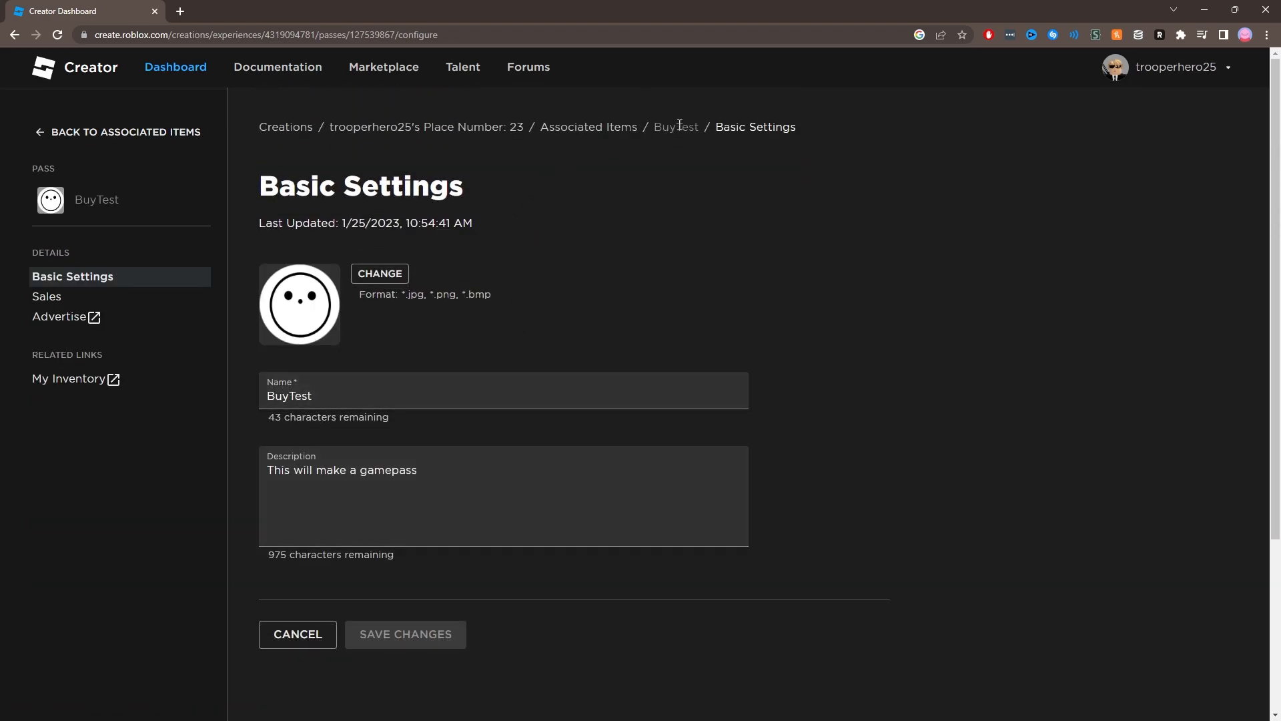
pyautogui.click(46, 295)
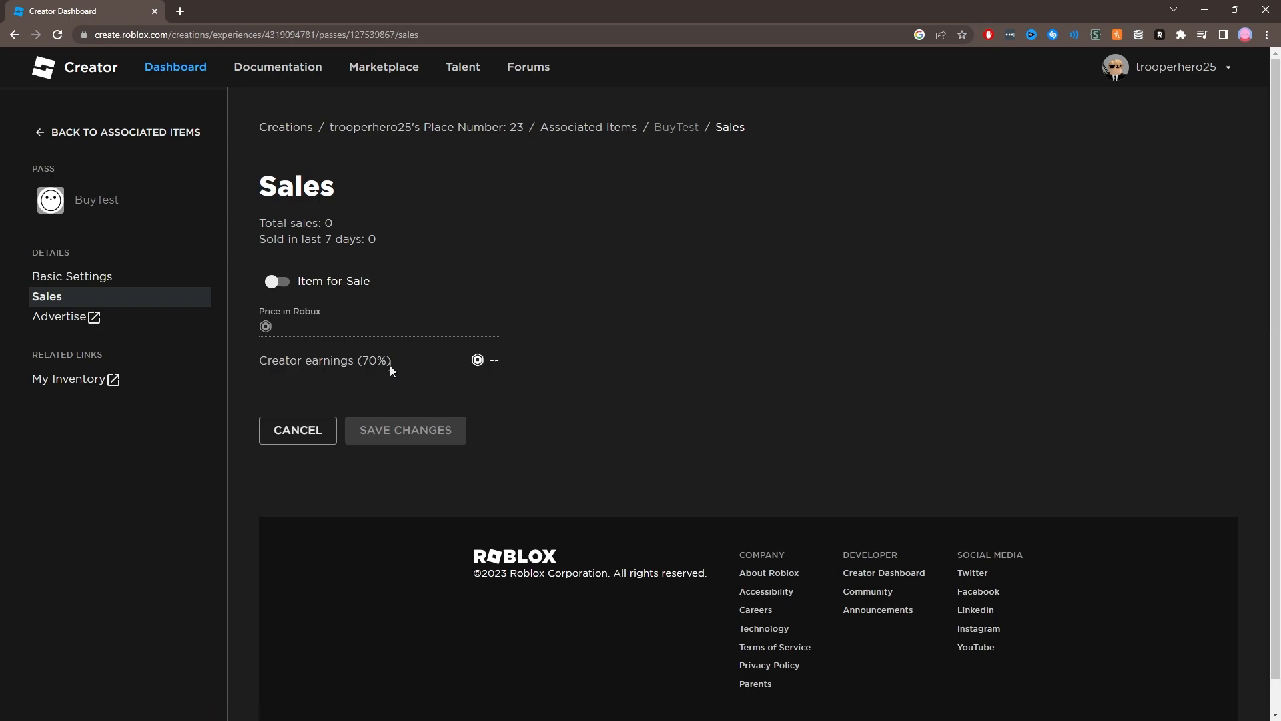
pyautogui.click(278, 281)
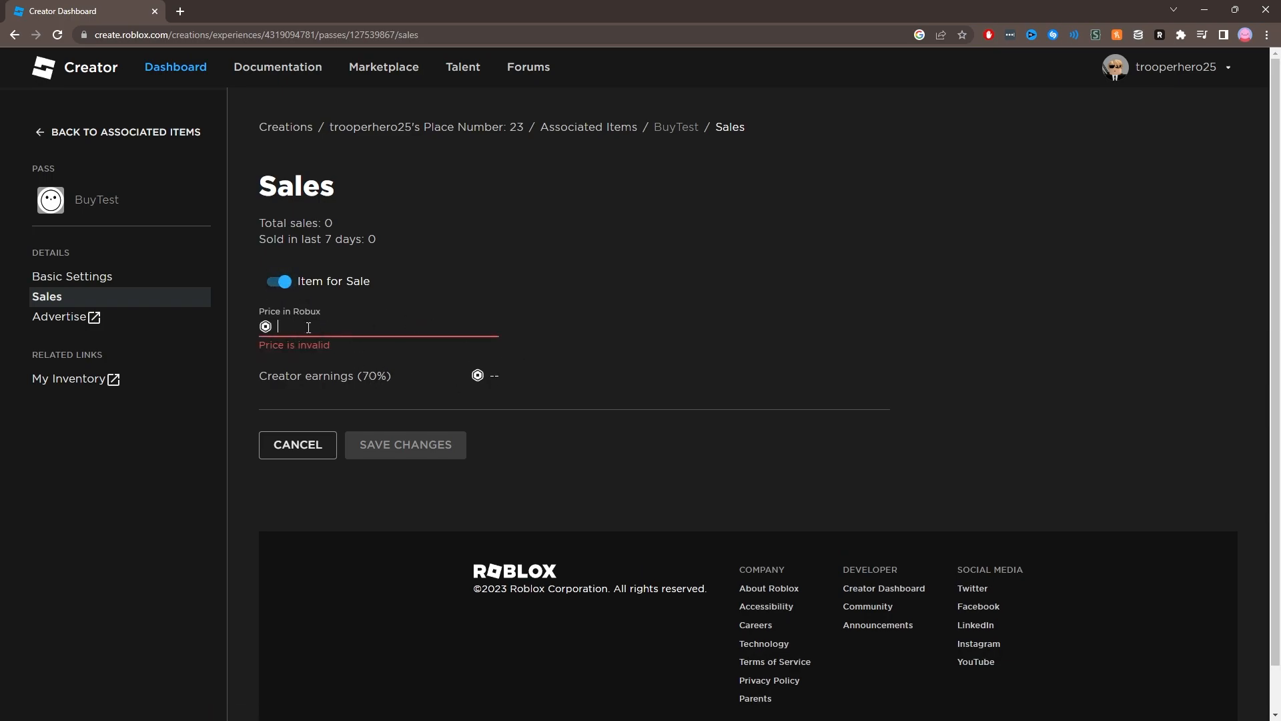
pyautogui.write('10')
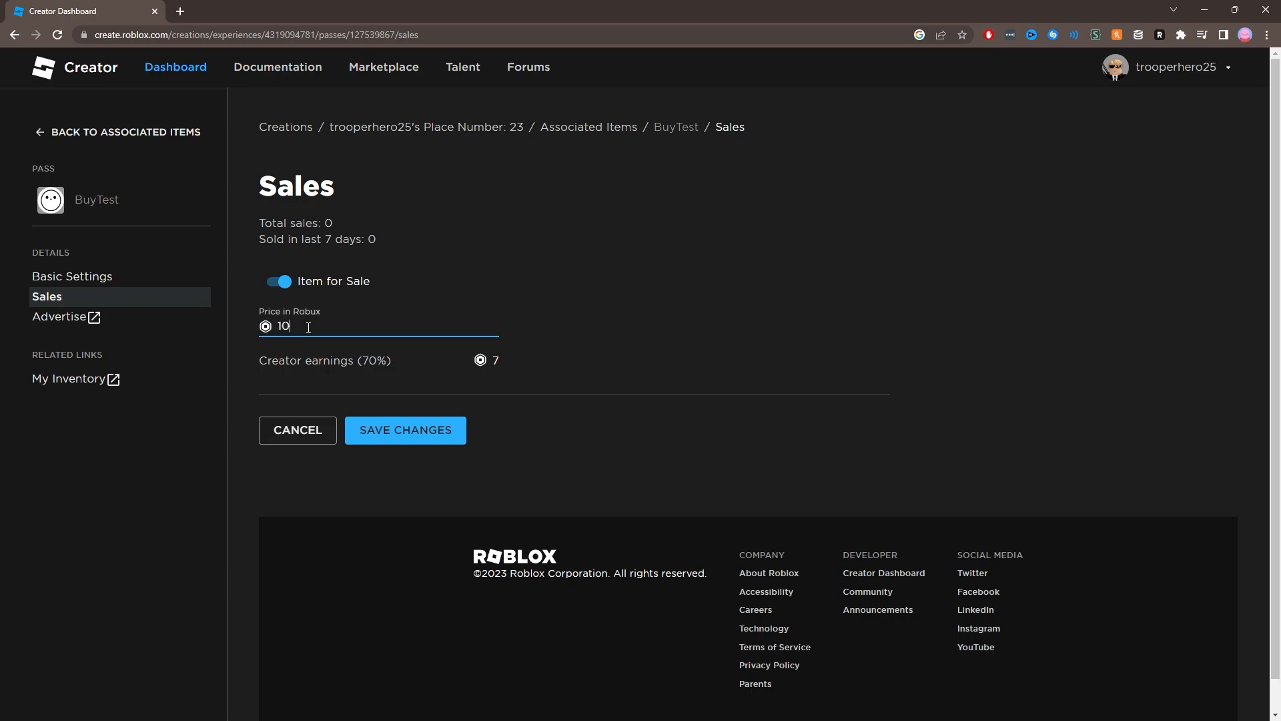
pyautogui.click(405, 430)
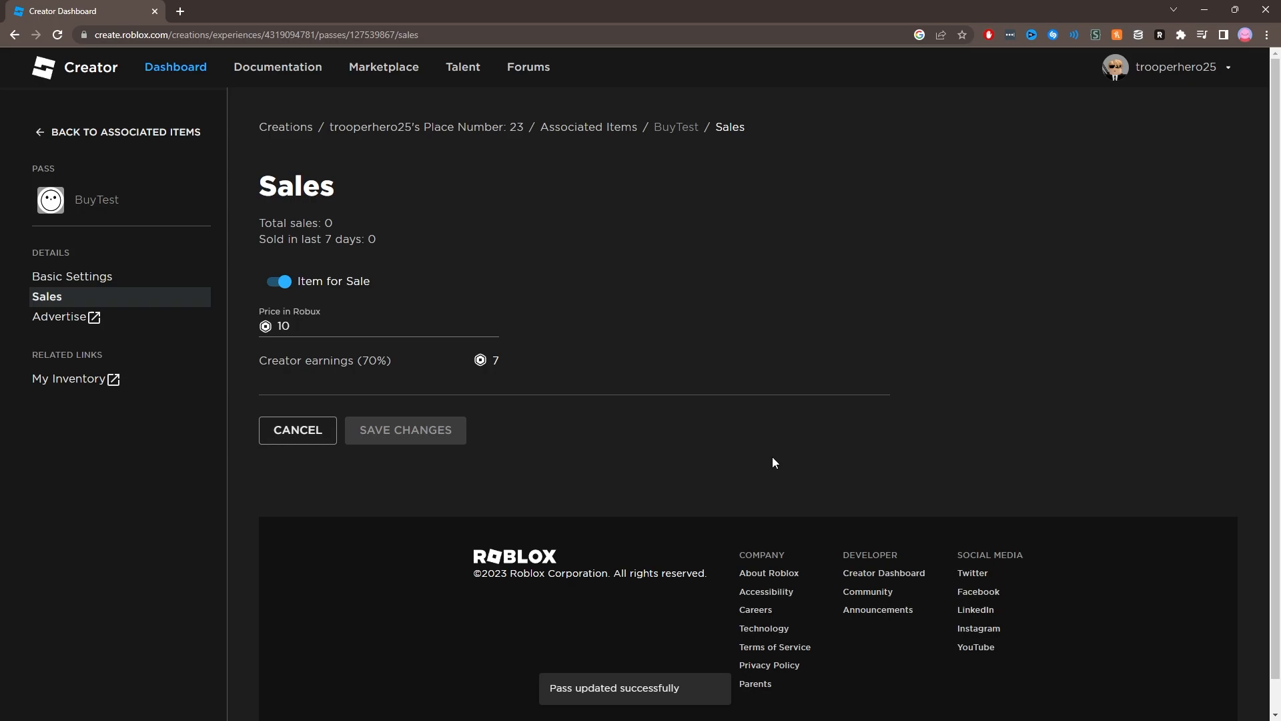
pyautogui.moveTo(125, 131)
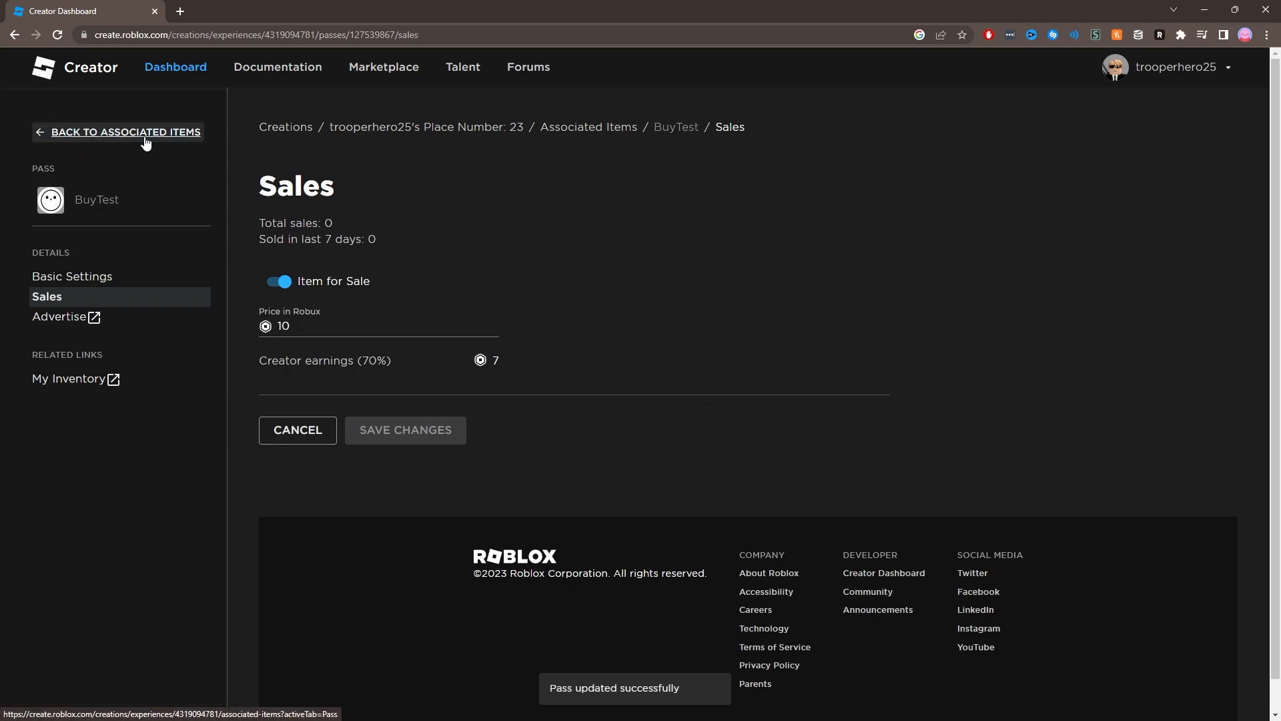
pyautogui.click(72, 277)
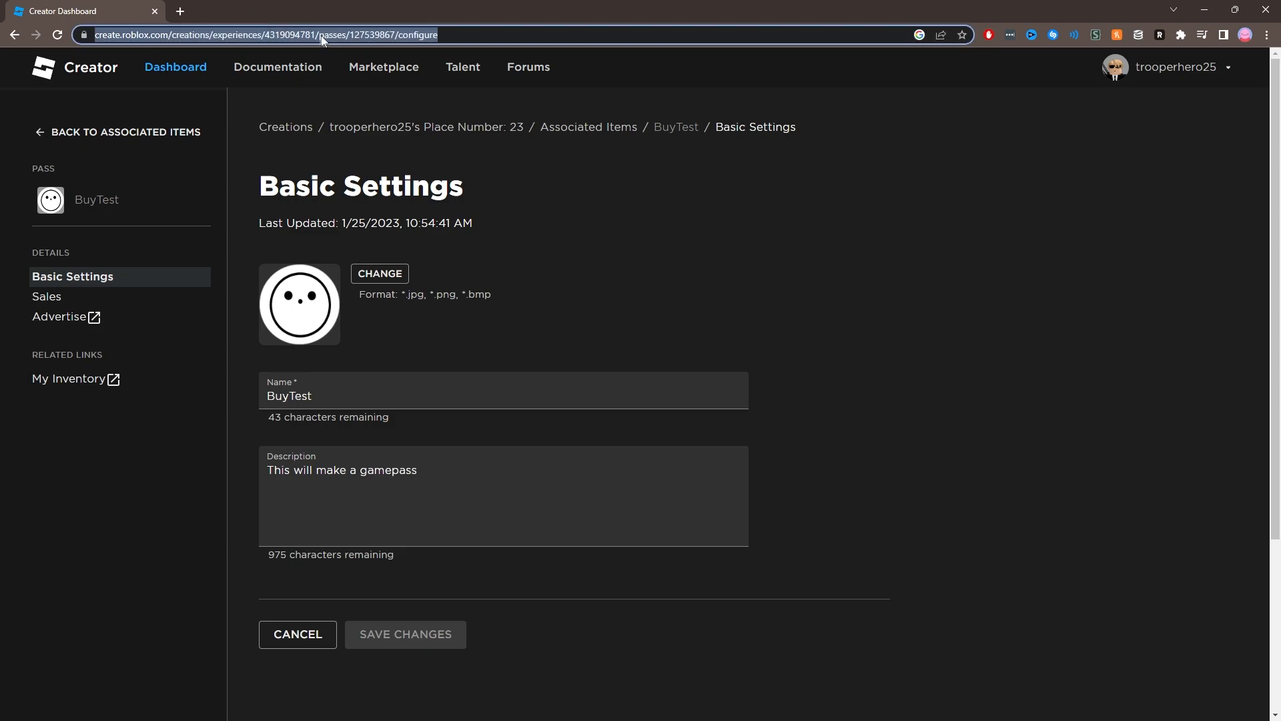
# Step: Select the pass ID 127539867 in the settings page's address bar
pyautogui.doubleClick(319, 34)
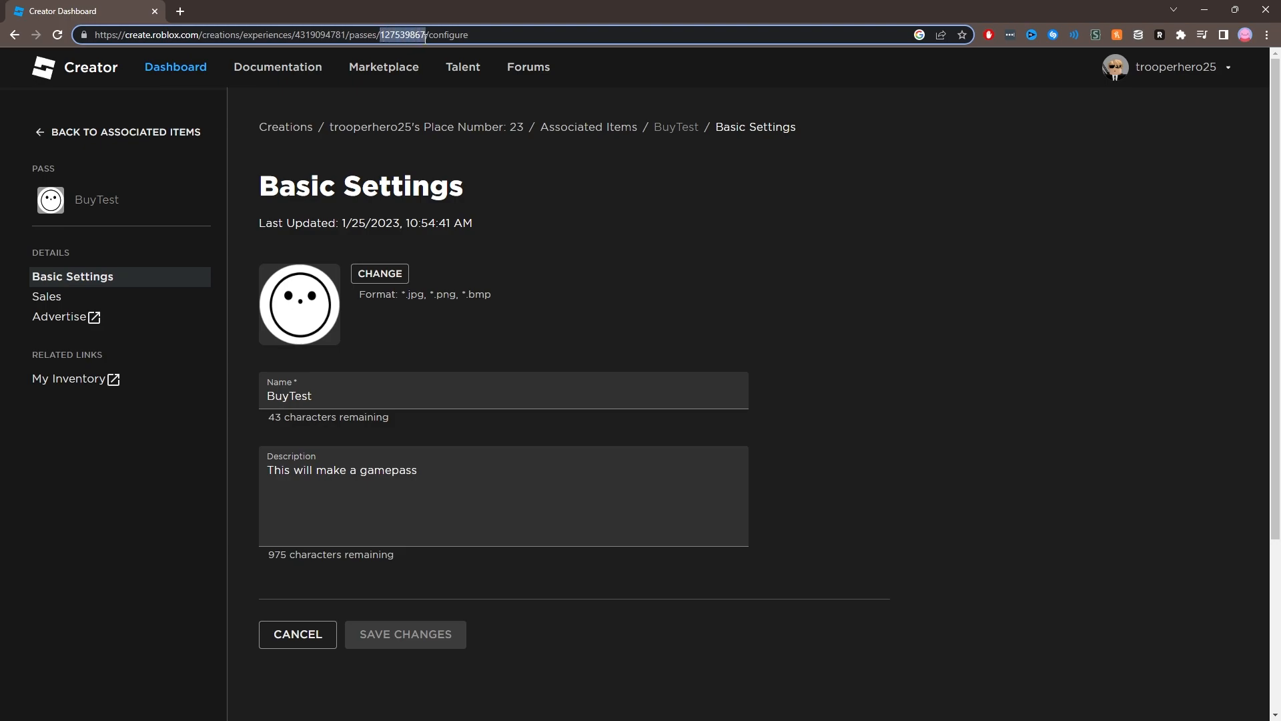
pyautogui.moveTo(601, 260)
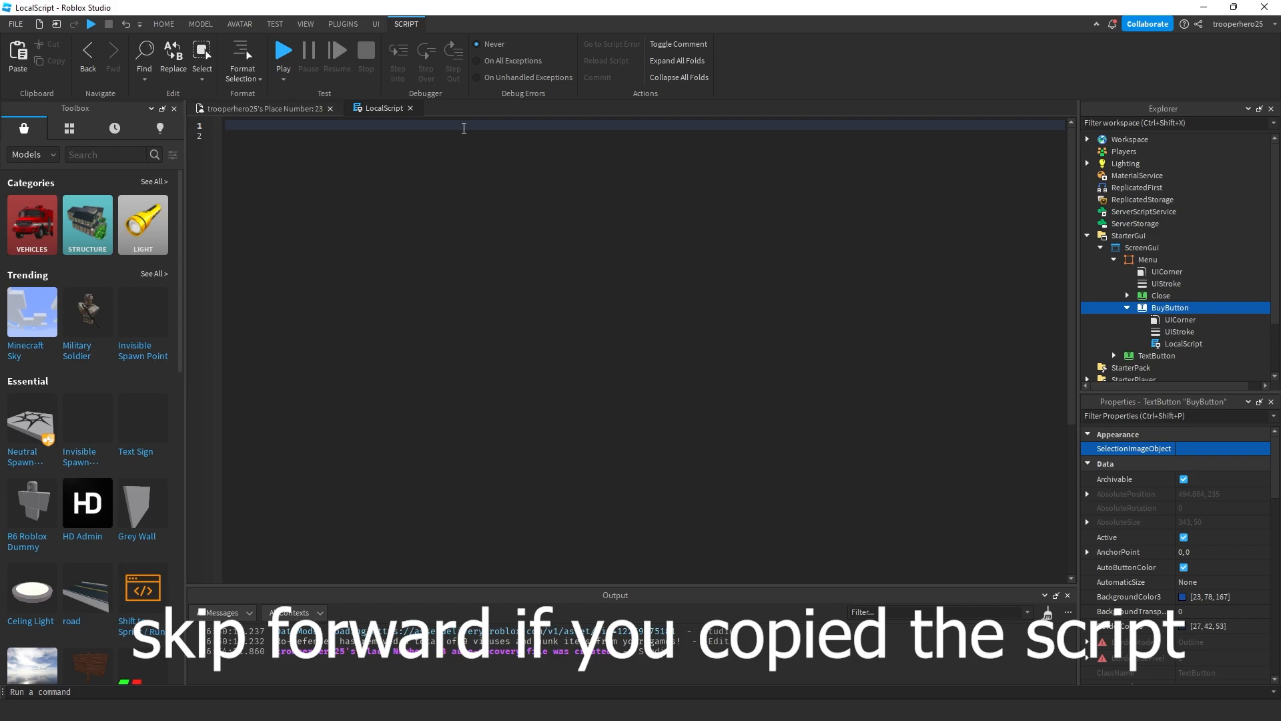
# Step: Store pass ID 127539867 in 'local id' and connect the button's MouseButton1Click event
pyautogui.write('local id')
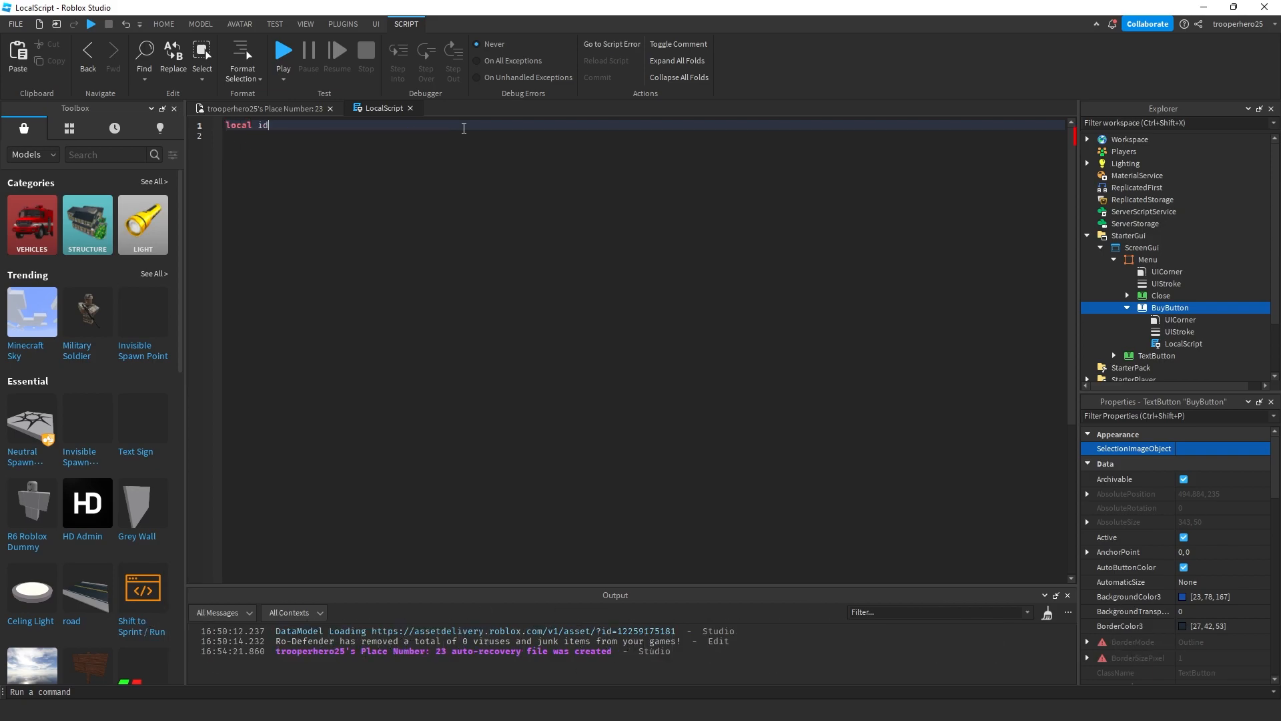
pyautogui.write('= 127539867')
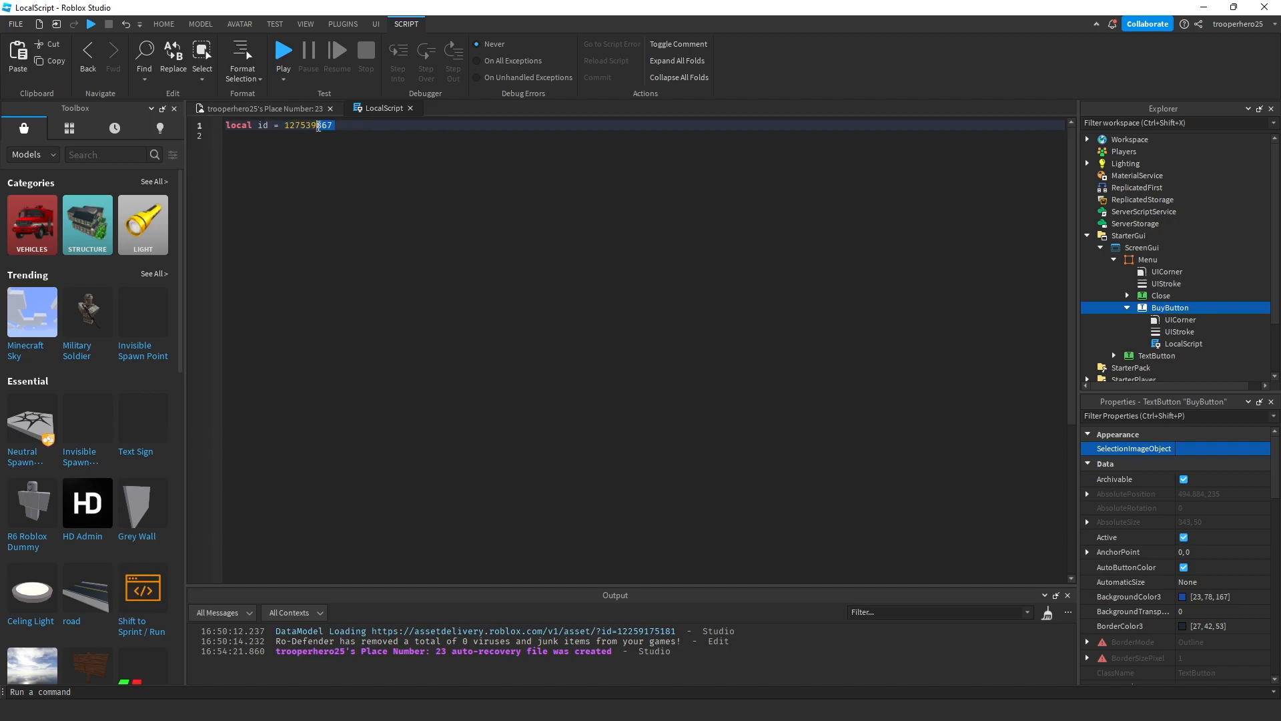
pyautogui.click(334, 124)
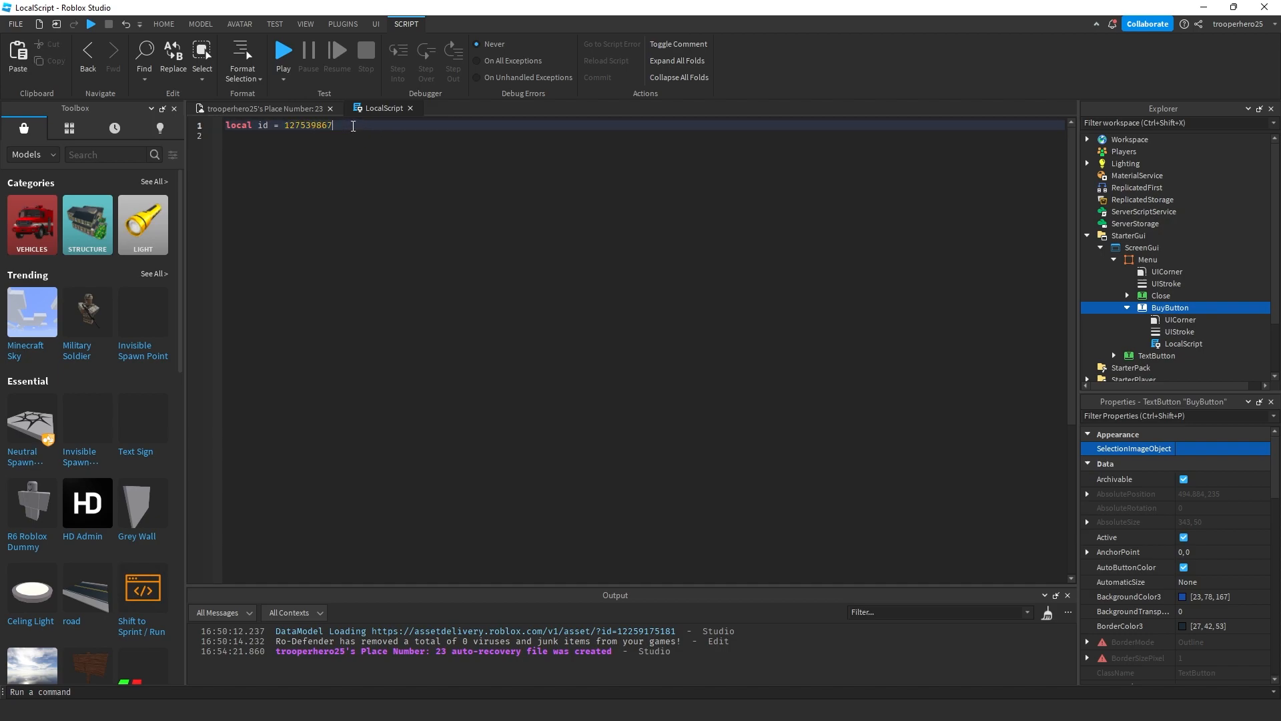
pyautogui.write('script.Parent')
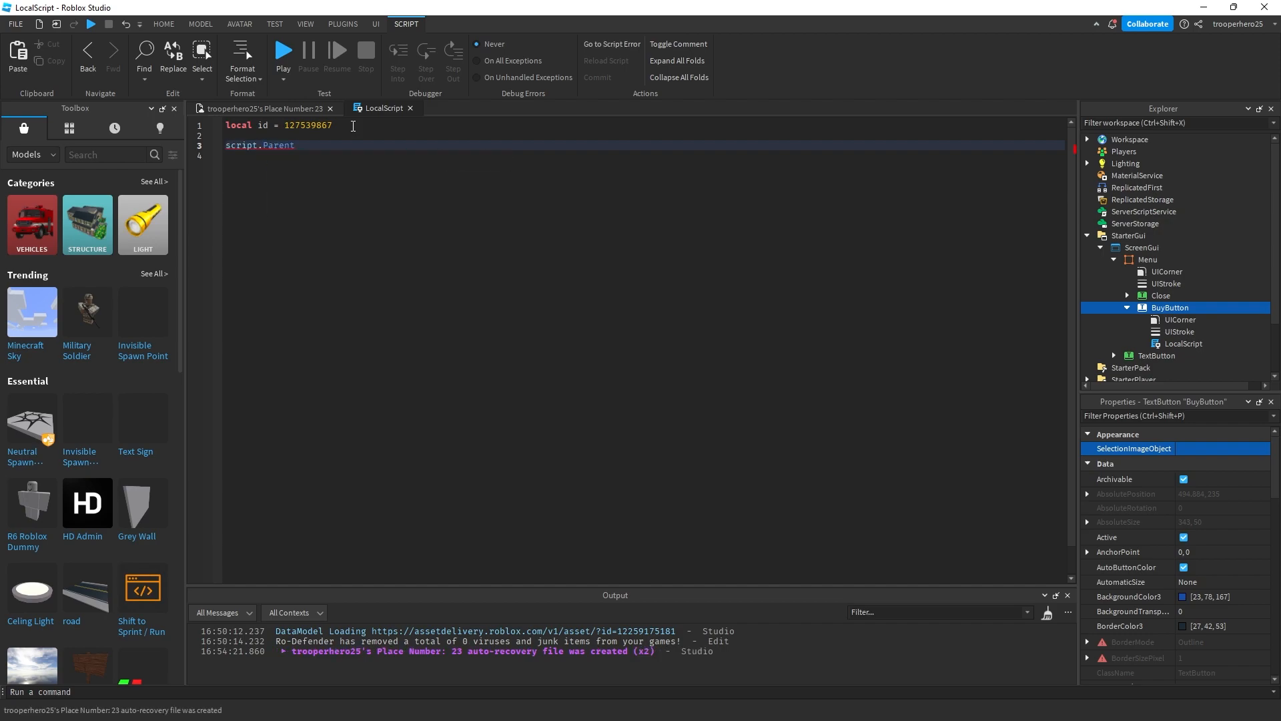
pyautogui.write('.MouseButton1Click')
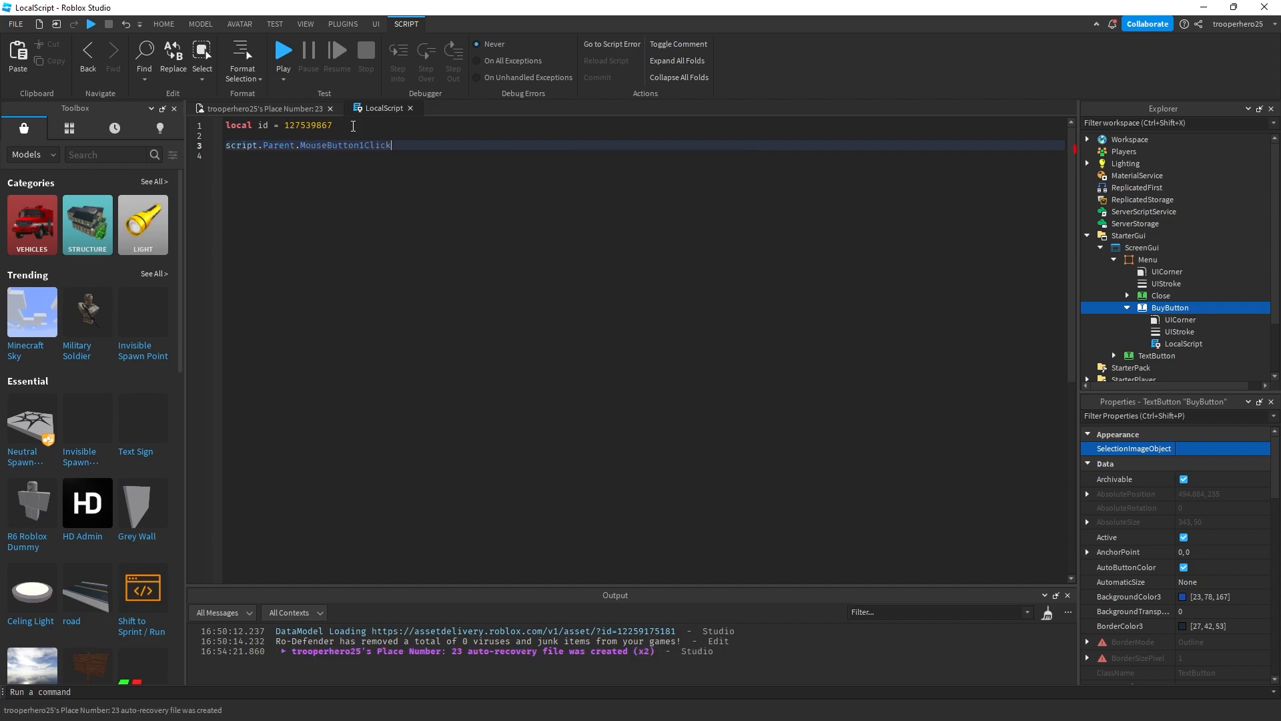
pyautogui.write(':Connect(f')
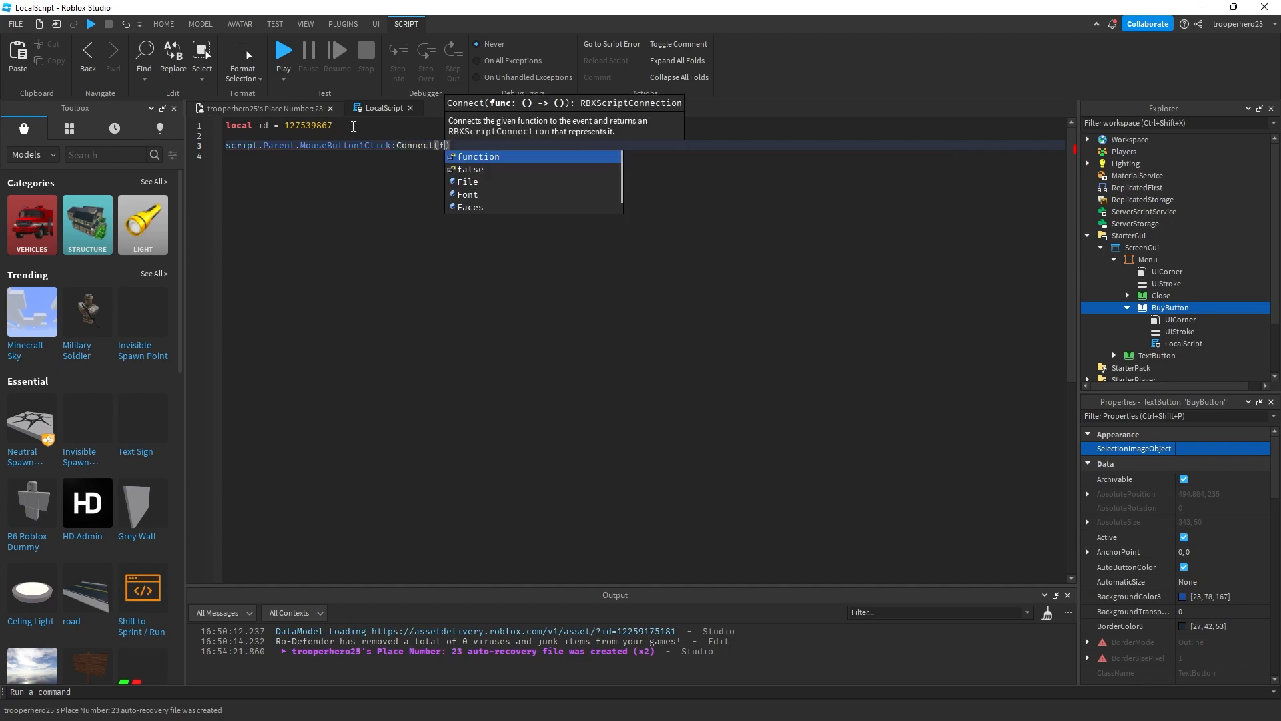
# Step: Write the click function calling MarketplaceService:PromptGamePassPurchase with game.Players.LocalPlayer and id
pyautogui.write('unction(')
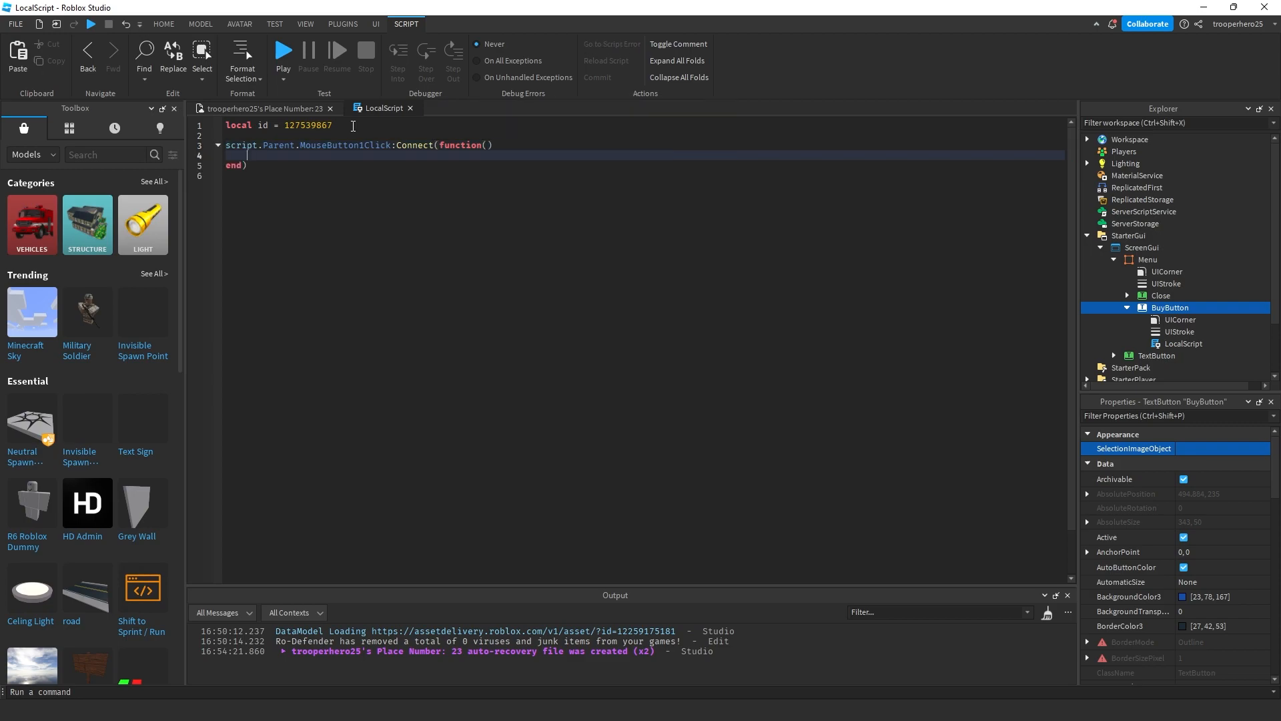
pyautogui.write('game')
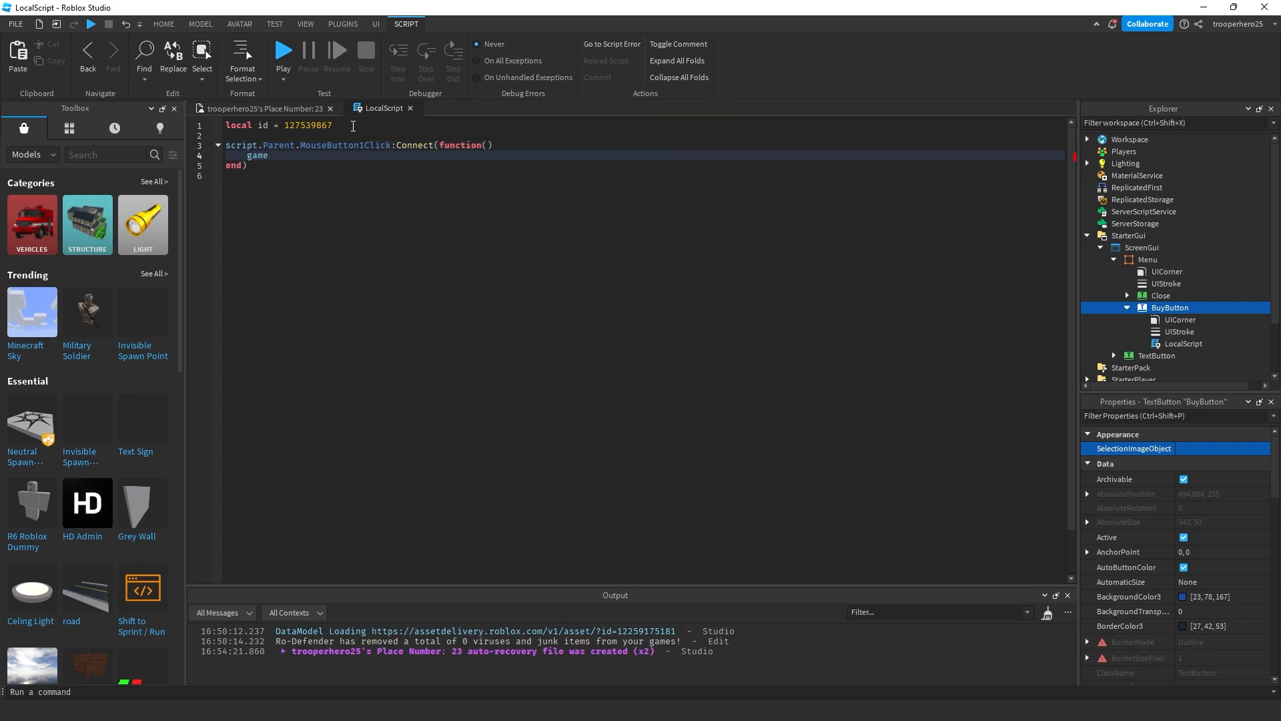
pyautogui.write(':GetService("MarketplaceService')
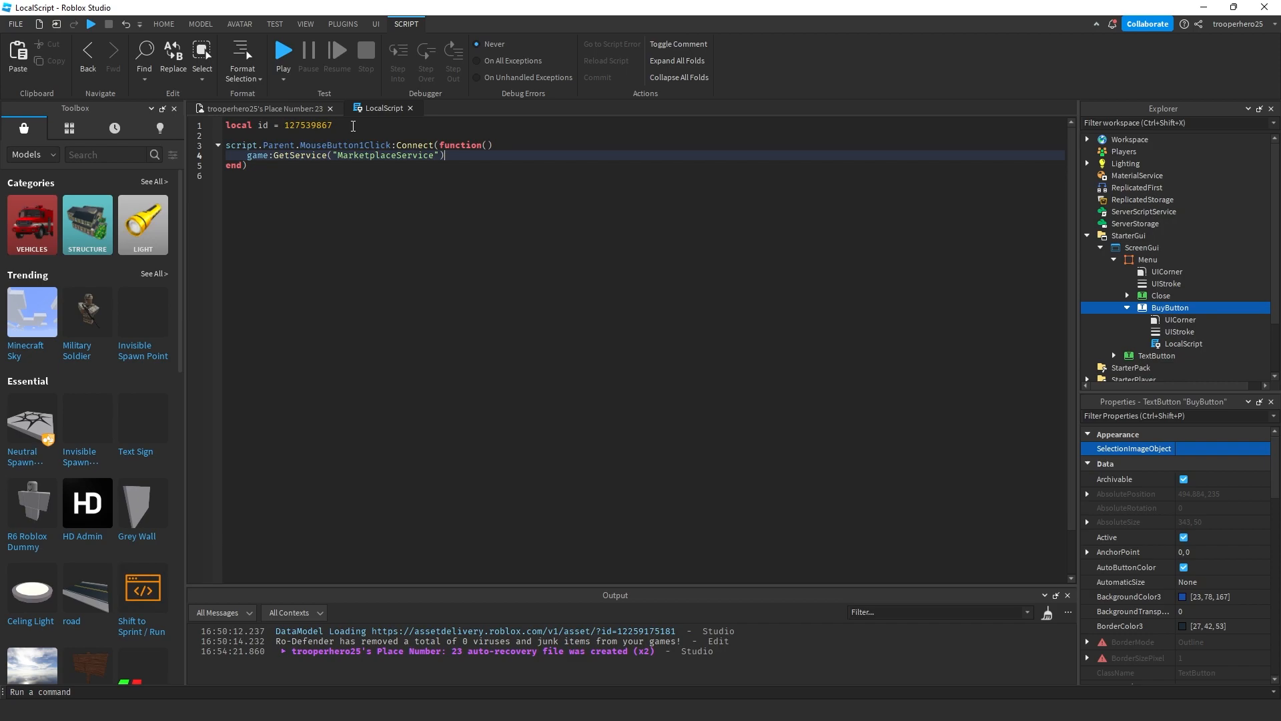
pyautogui.write(':Prompo')
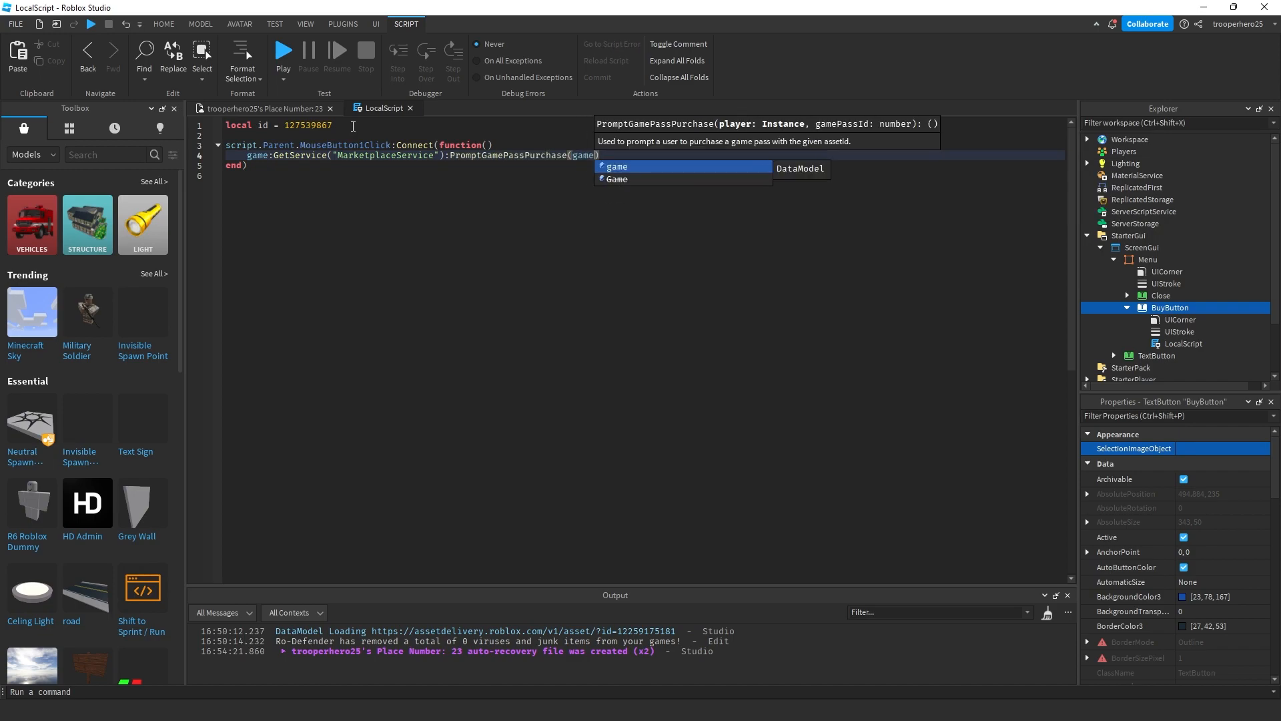
pyautogui.write('.')
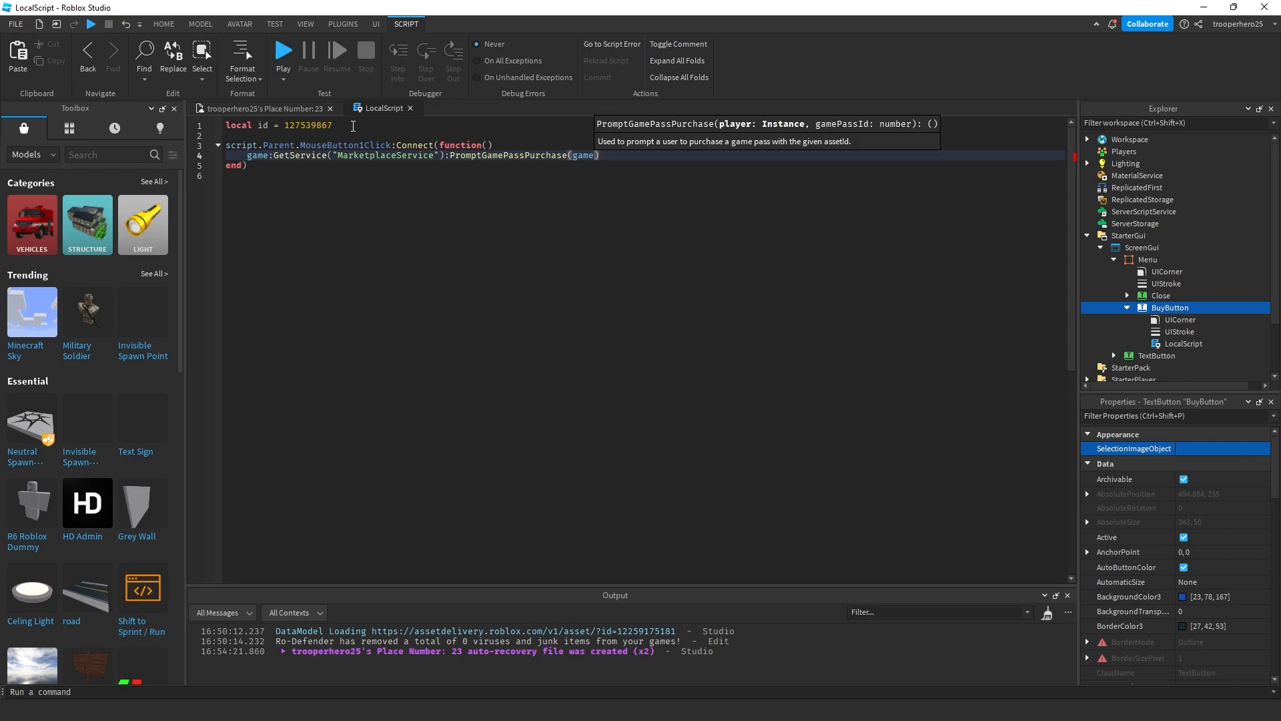
pyautogui.write('.Players.LocalPlayer,')
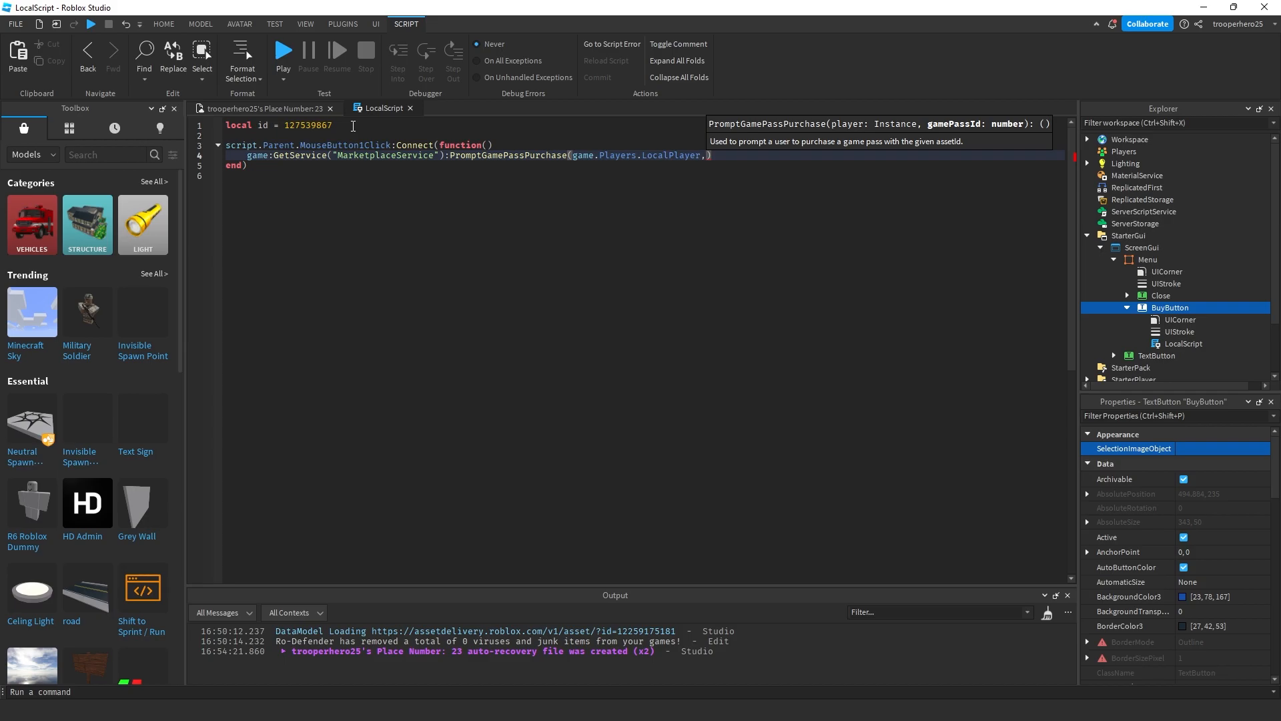
pyautogui.write('id')
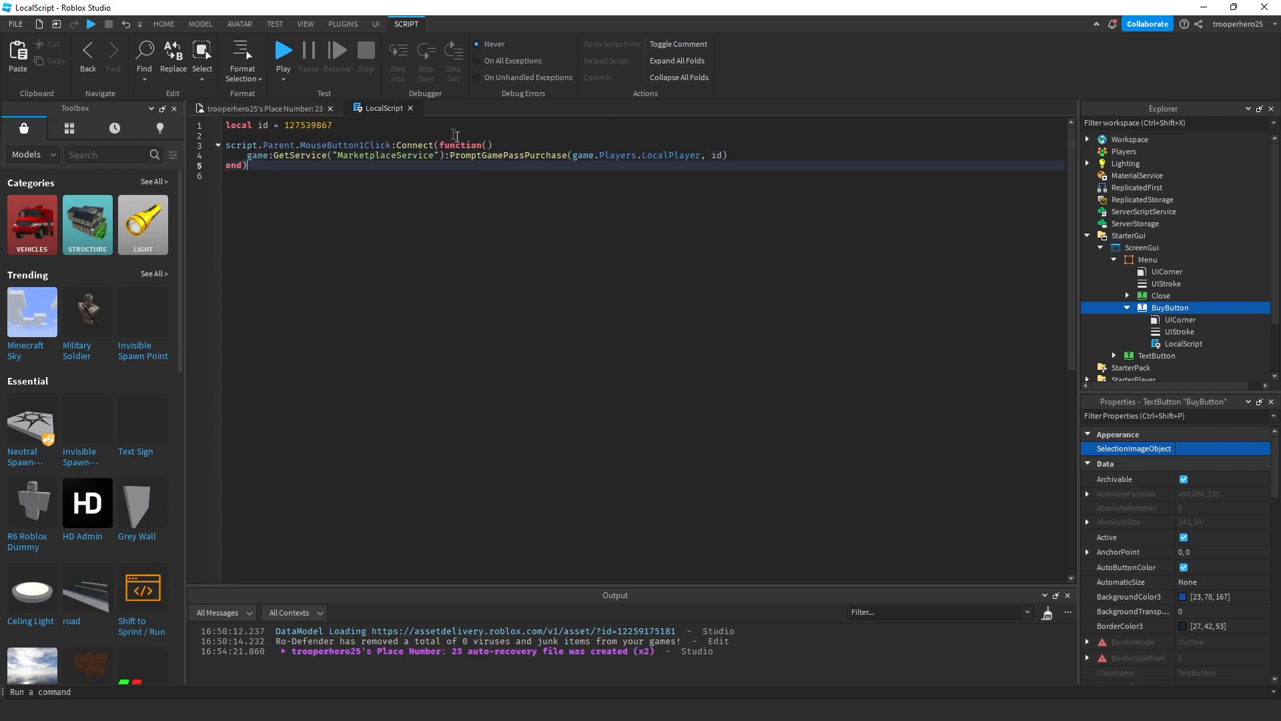
pyautogui.click(375, 24)
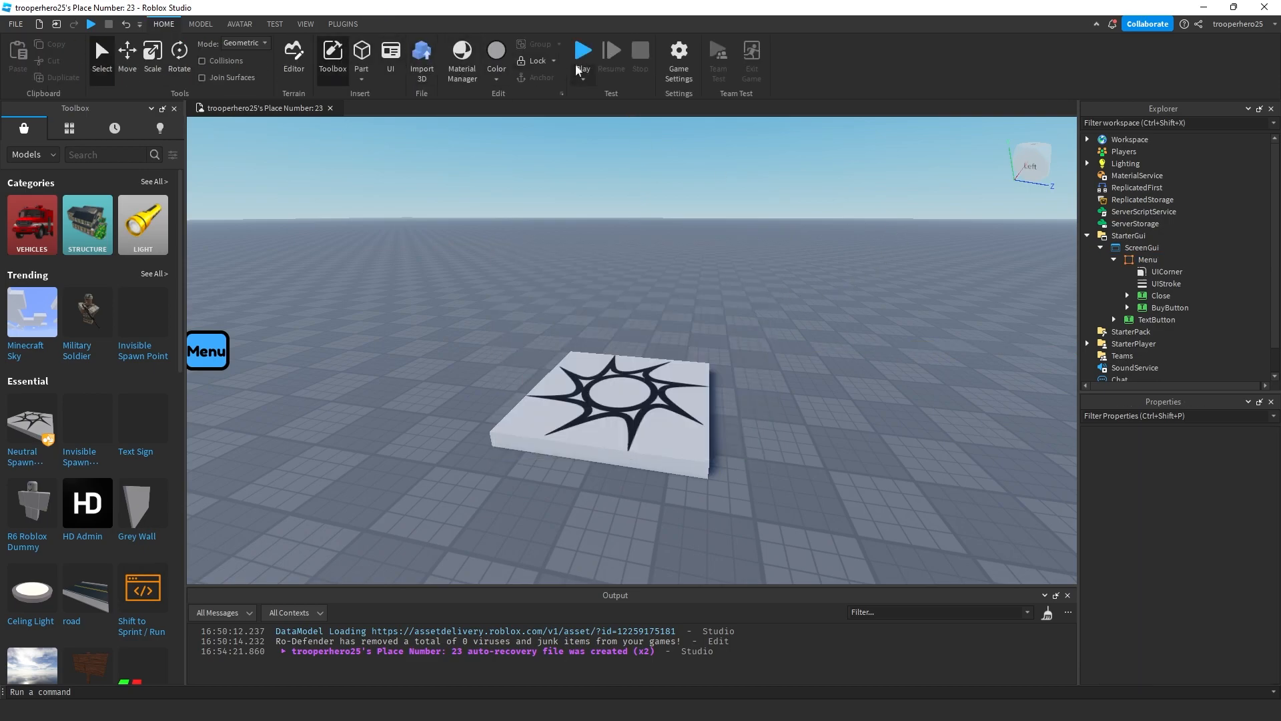
# Step: Playtest, click Buy, and dismiss the 'already own this item' error
pyautogui.click(582, 50)
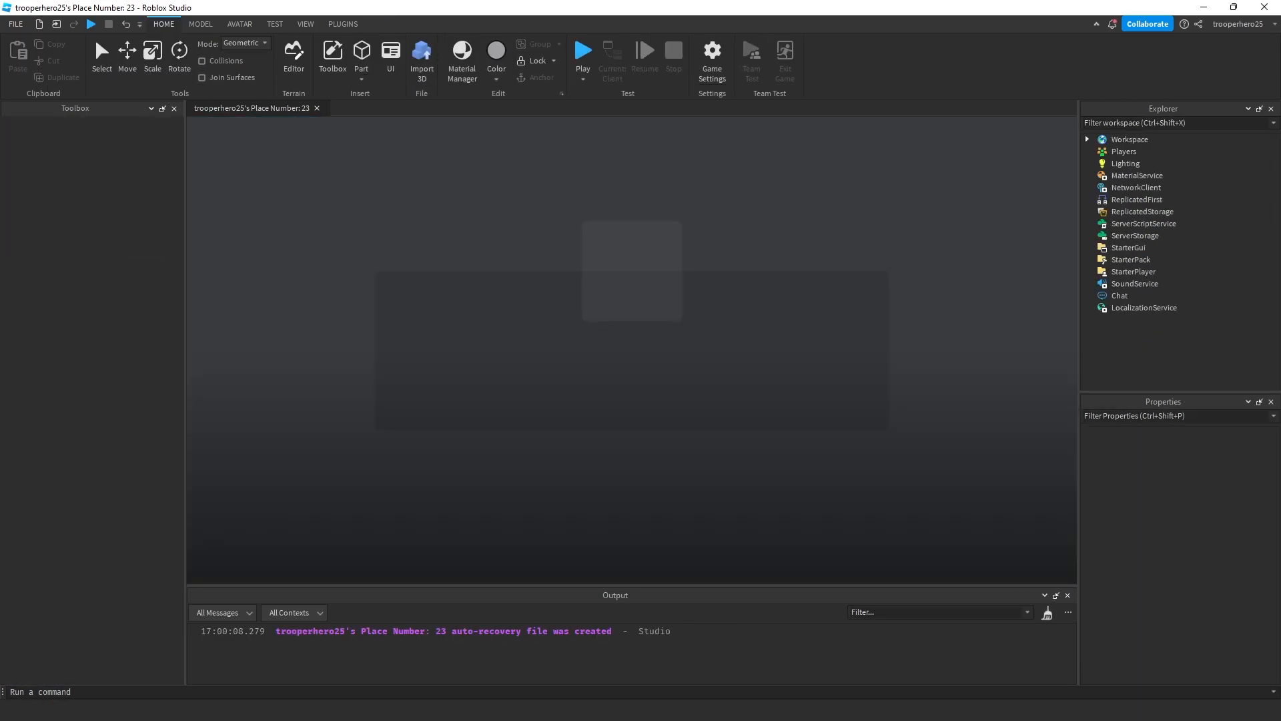
pyautogui.click(582, 51)
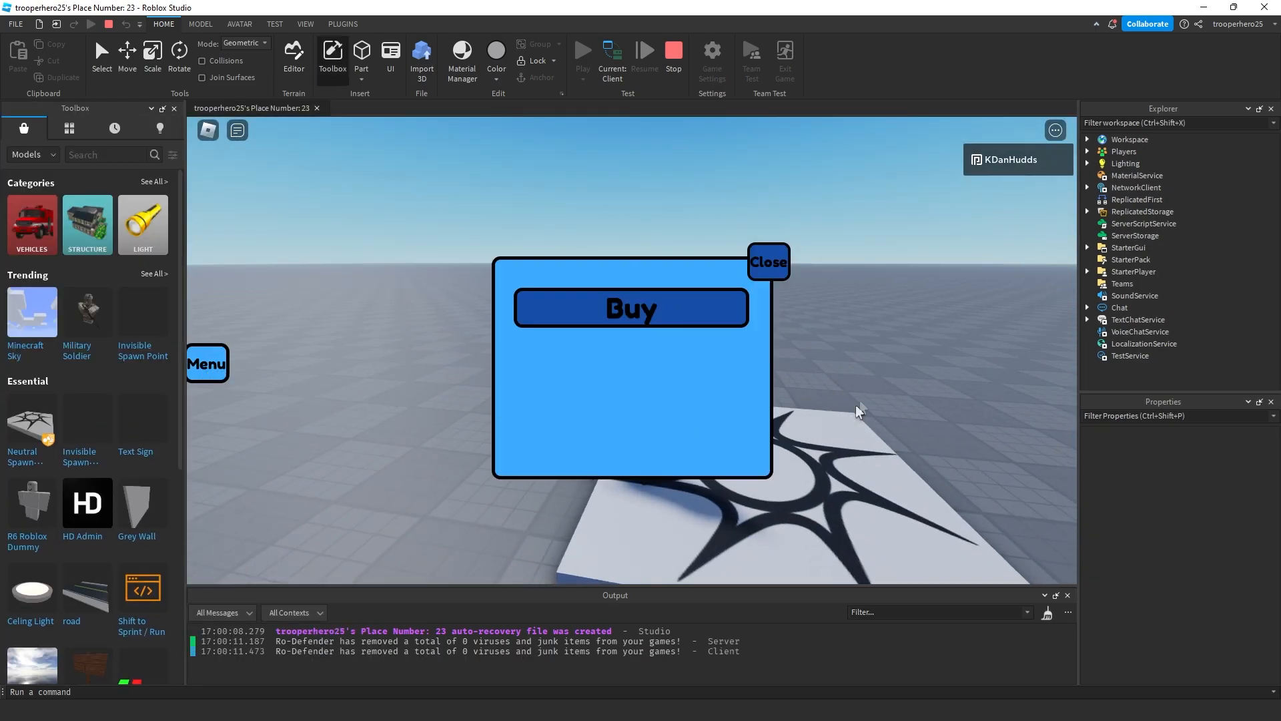
pyautogui.moveTo(932, 519)
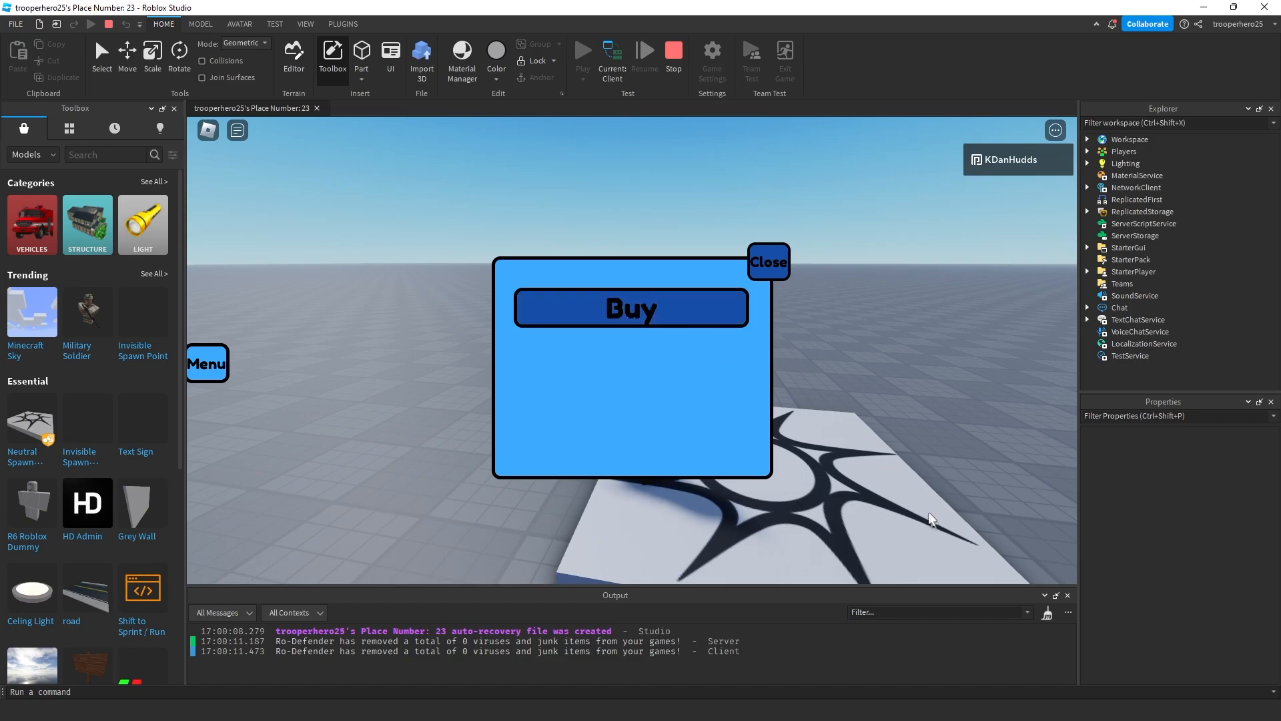
pyautogui.click(630, 309)
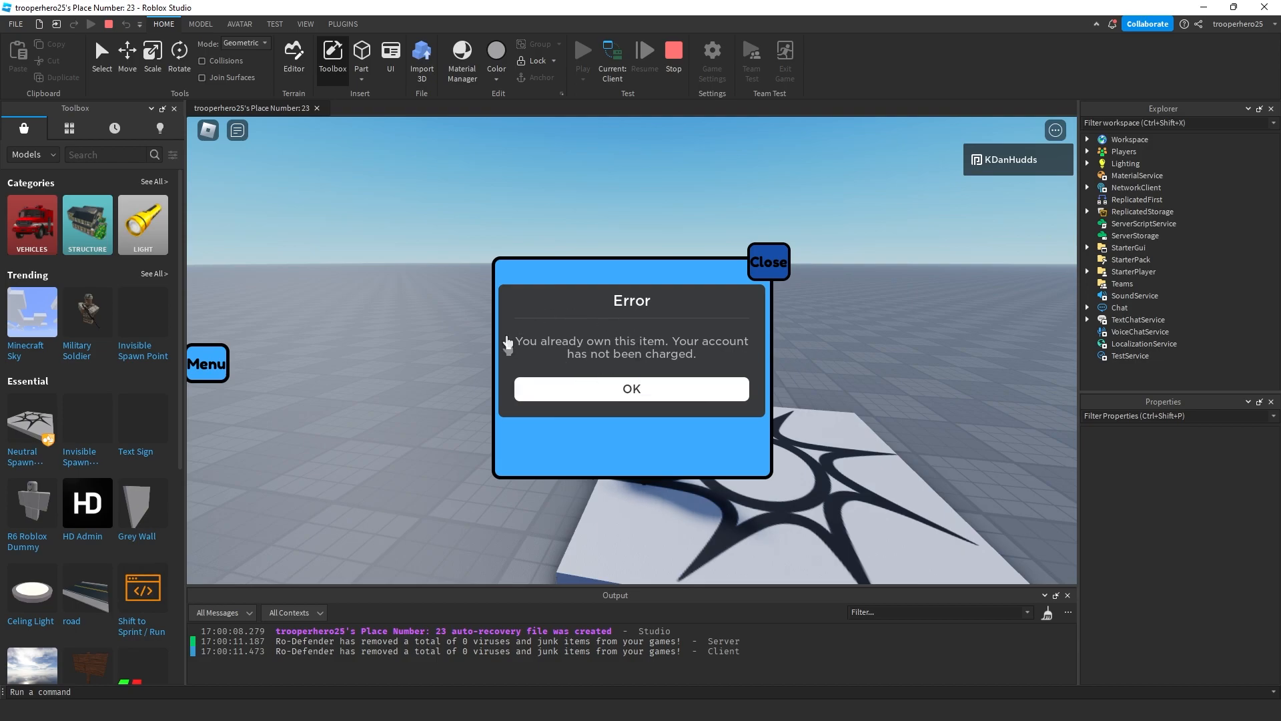
pyautogui.click(630, 388)
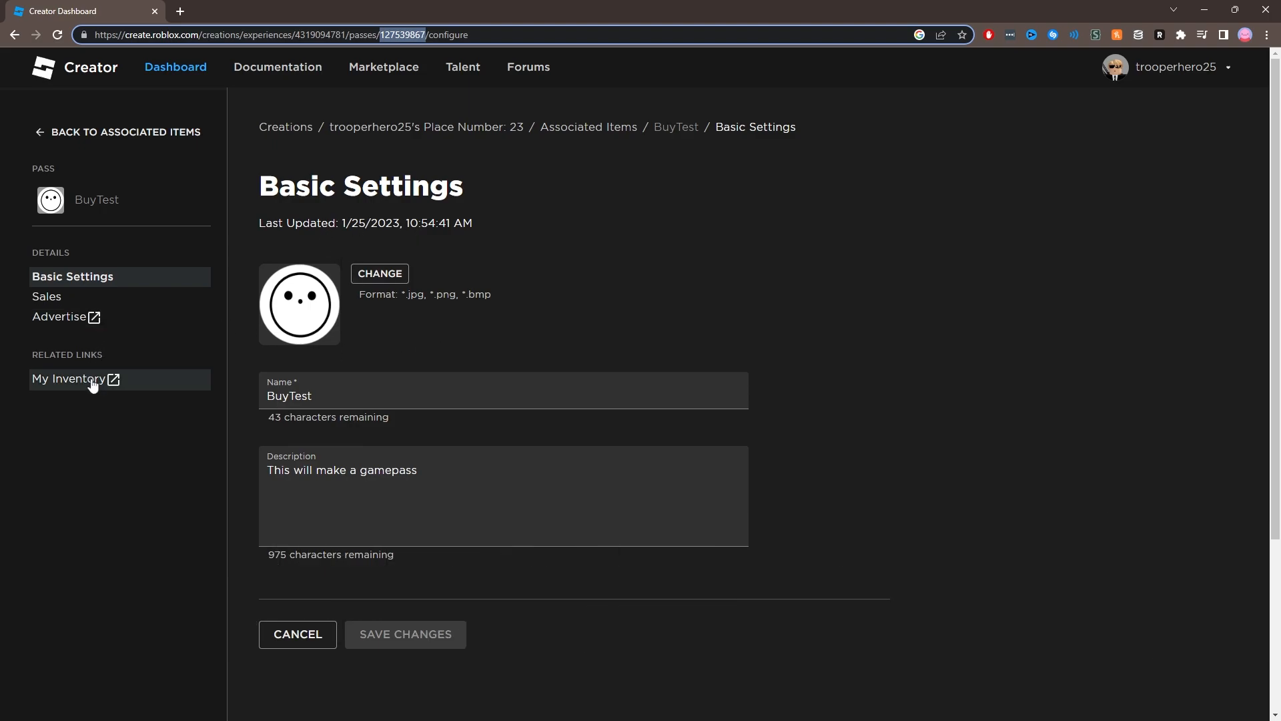
# Step: Open BuyTest from My Inventory and confirm Delete from Inventory
pyautogui.click(69, 378)
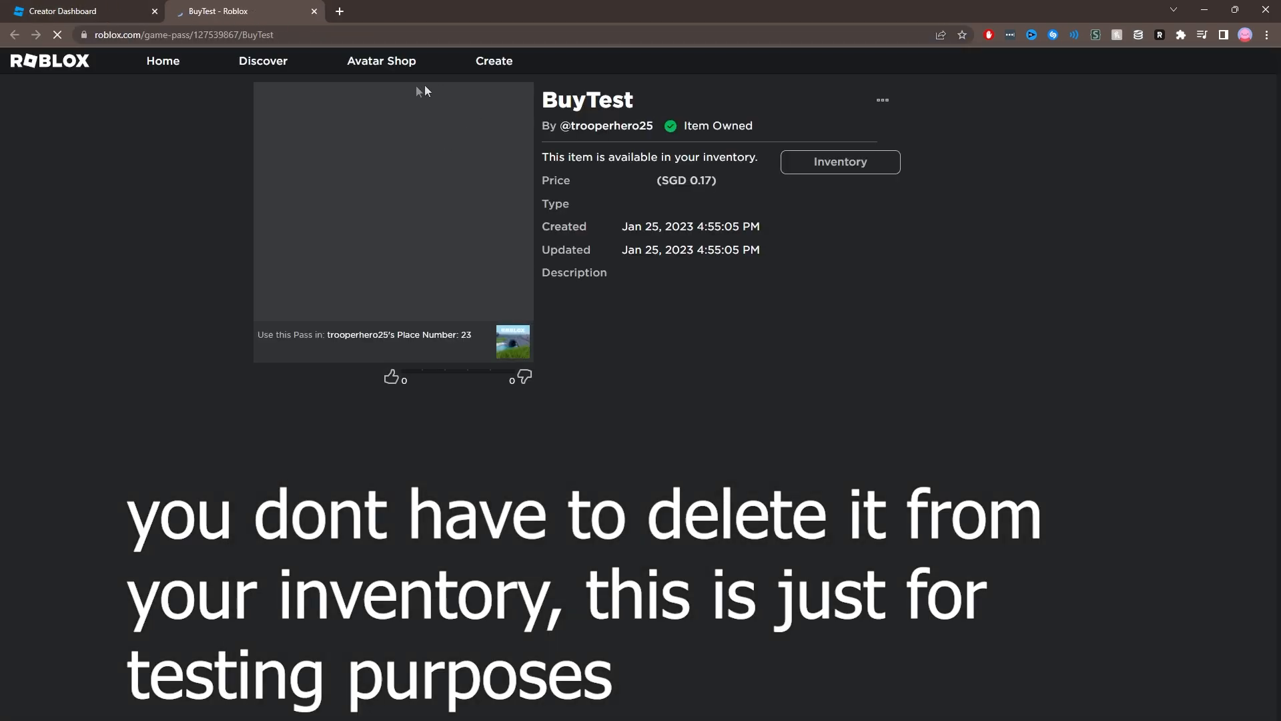
pyautogui.click(881, 100)
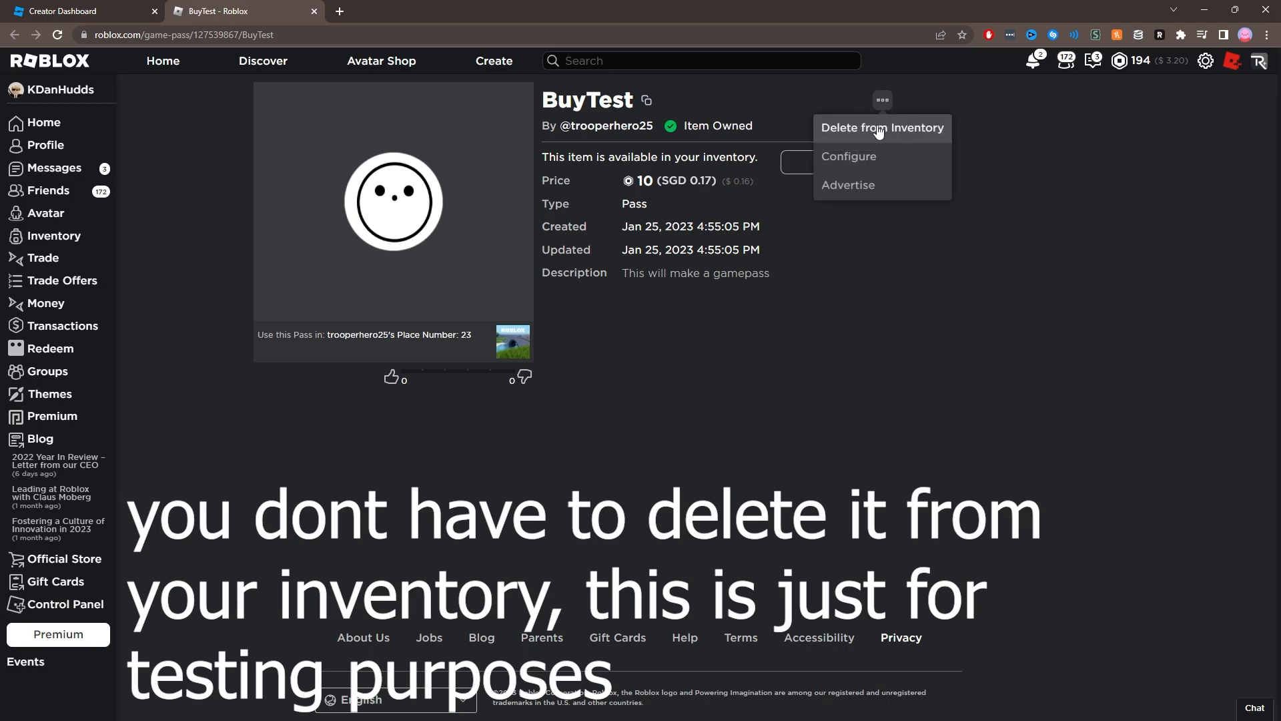
pyautogui.click(881, 127)
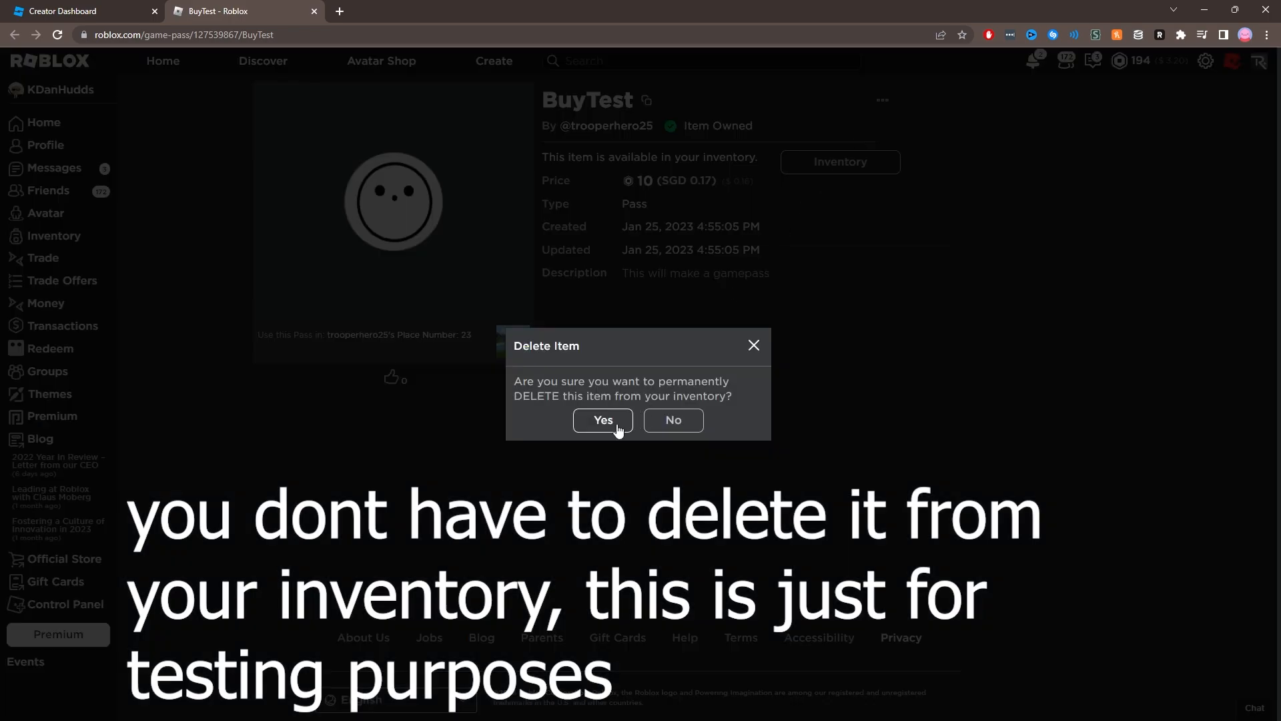
pyautogui.click(602, 419)
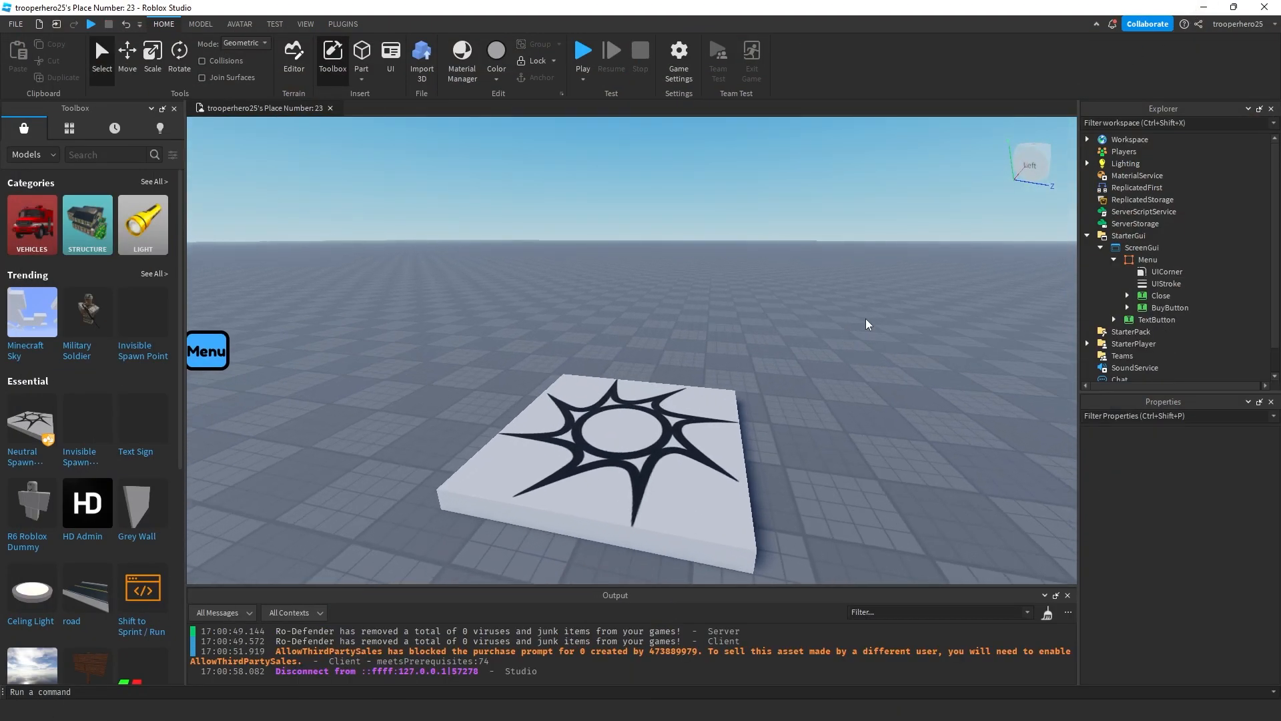
# Step: Switch on Allow Third Party Sales in Game Settings > Security and save
pyautogui.click(600, 441)
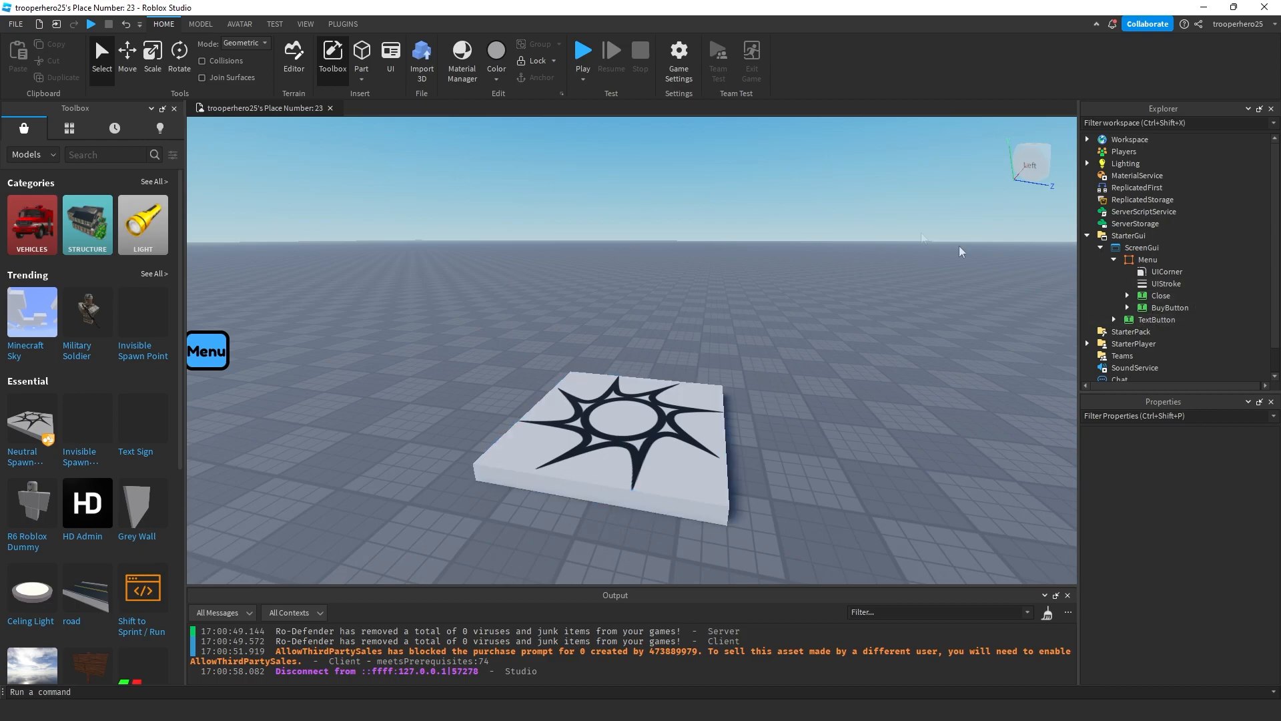
pyautogui.click(15, 22)
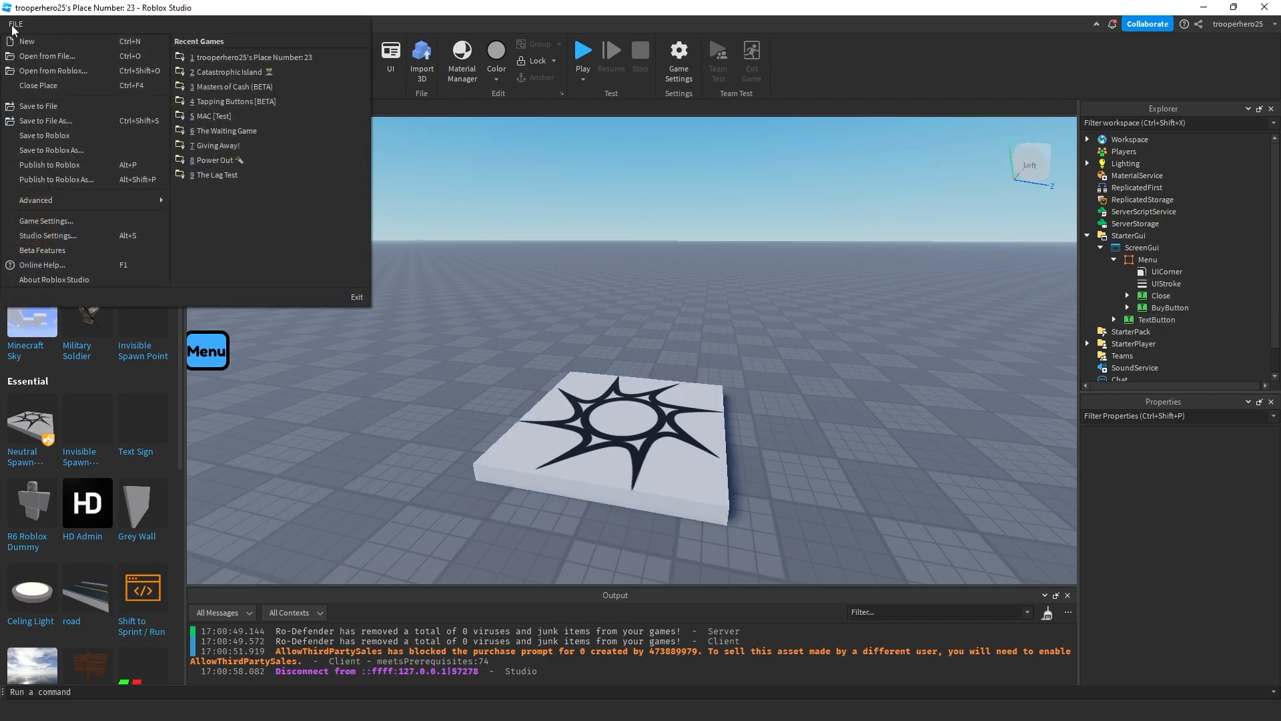
pyautogui.click(46, 220)
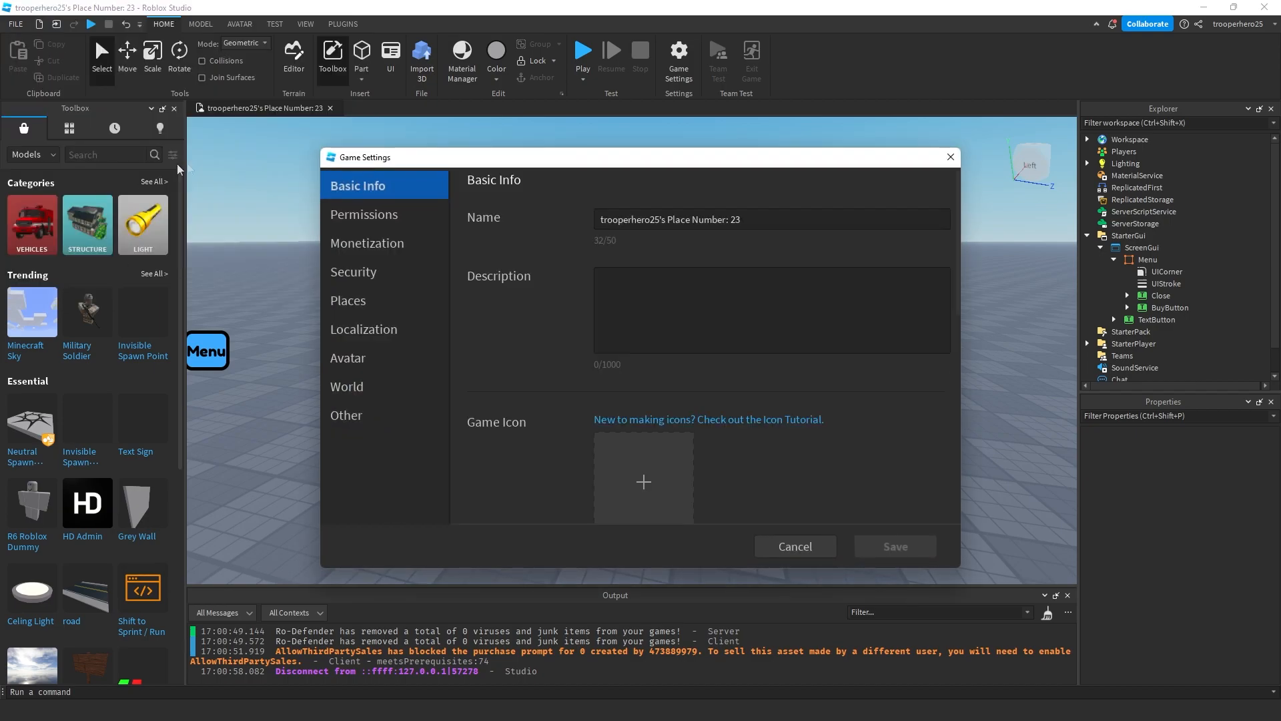
pyautogui.moveTo(348, 300)
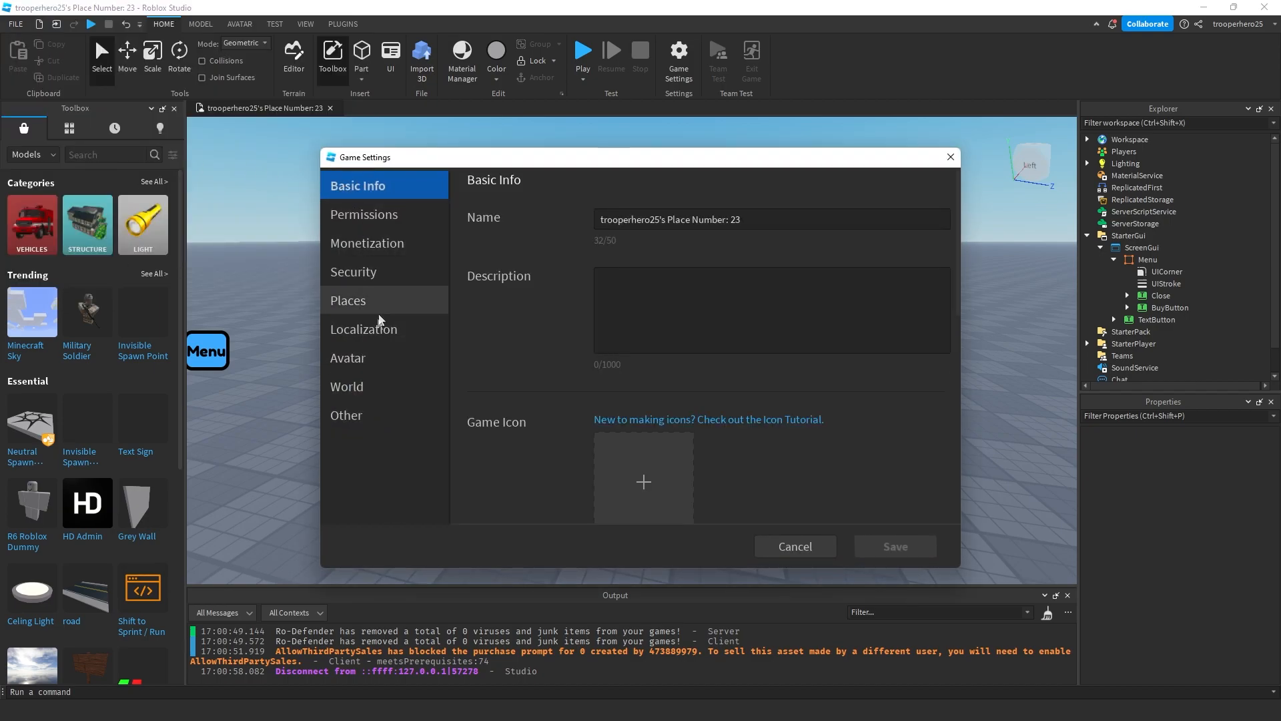
pyautogui.click(353, 272)
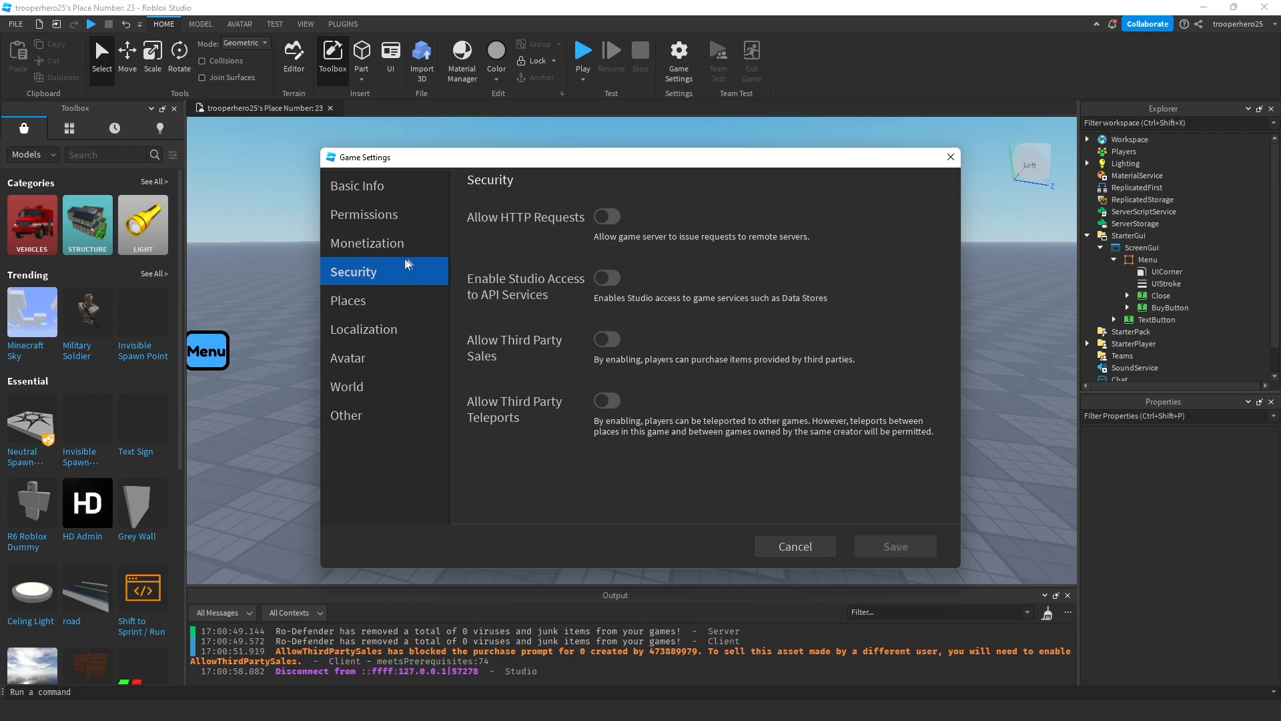
pyautogui.click(606, 338)
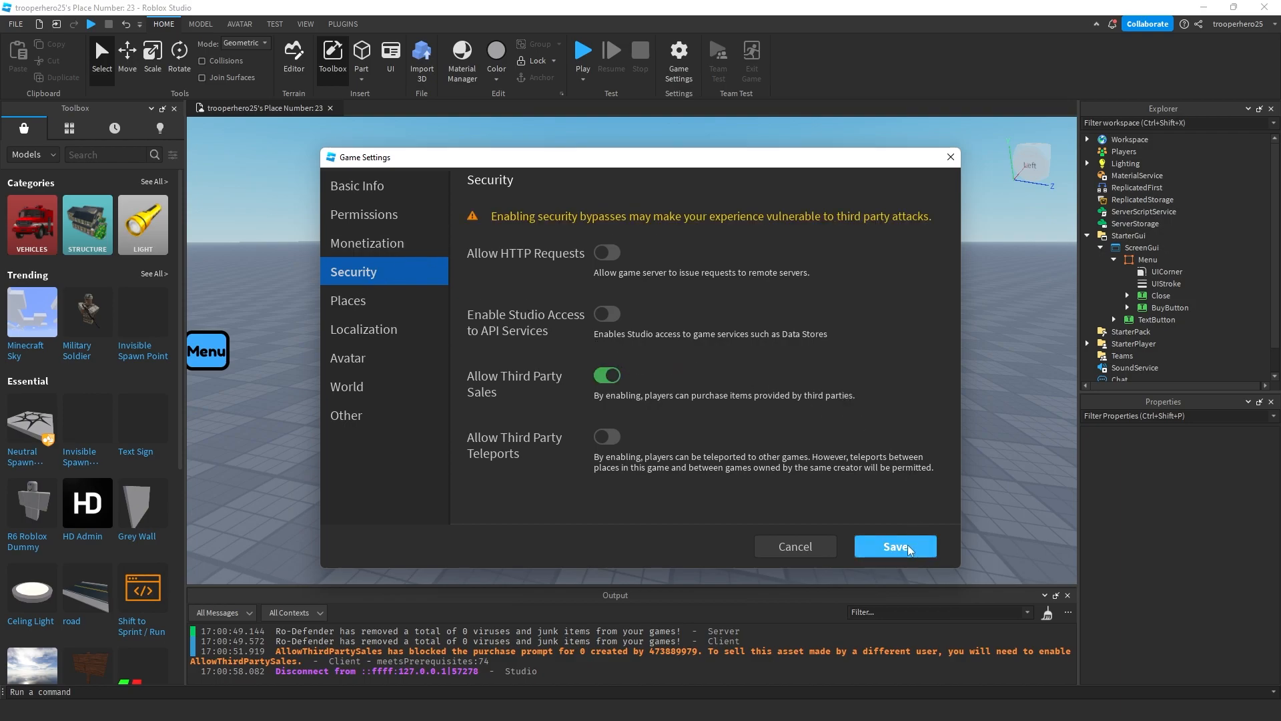
pyautogui.click(893, 546)
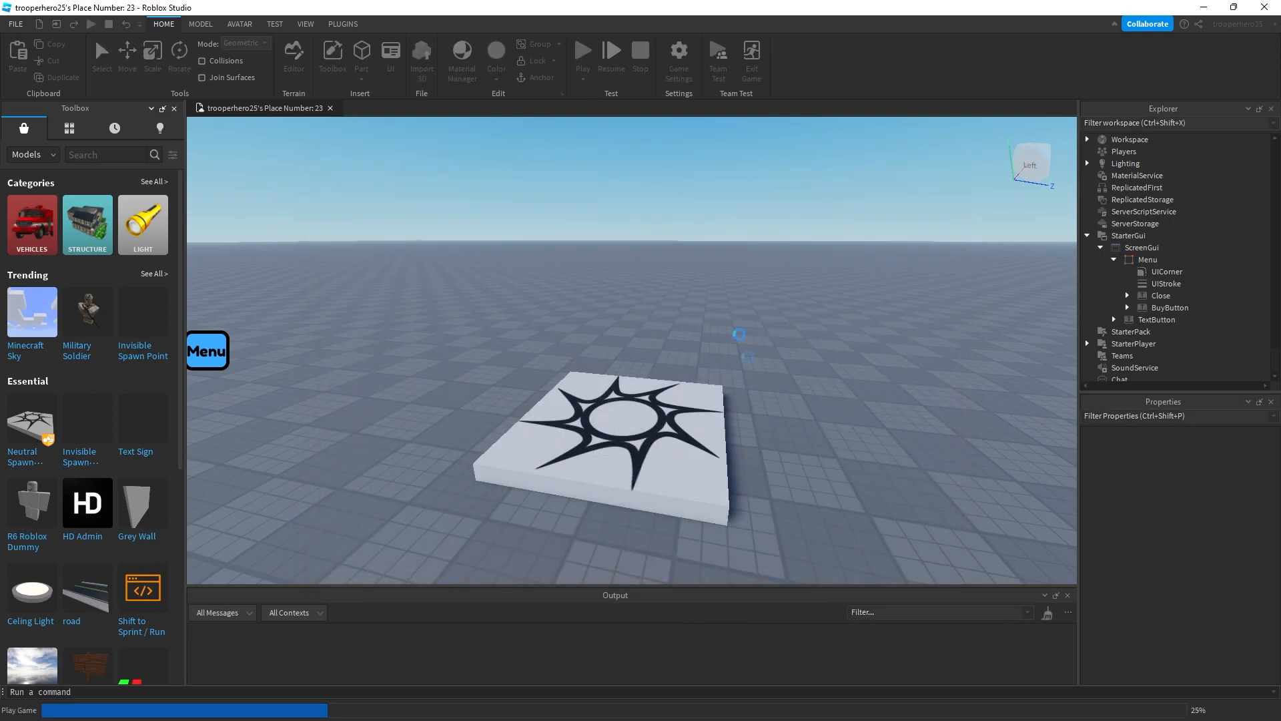
# Step: Playtest, click Buy for the 10-Robux BuyTest prompt, then cancel and close the menu
pyautogui.click(582, 54)
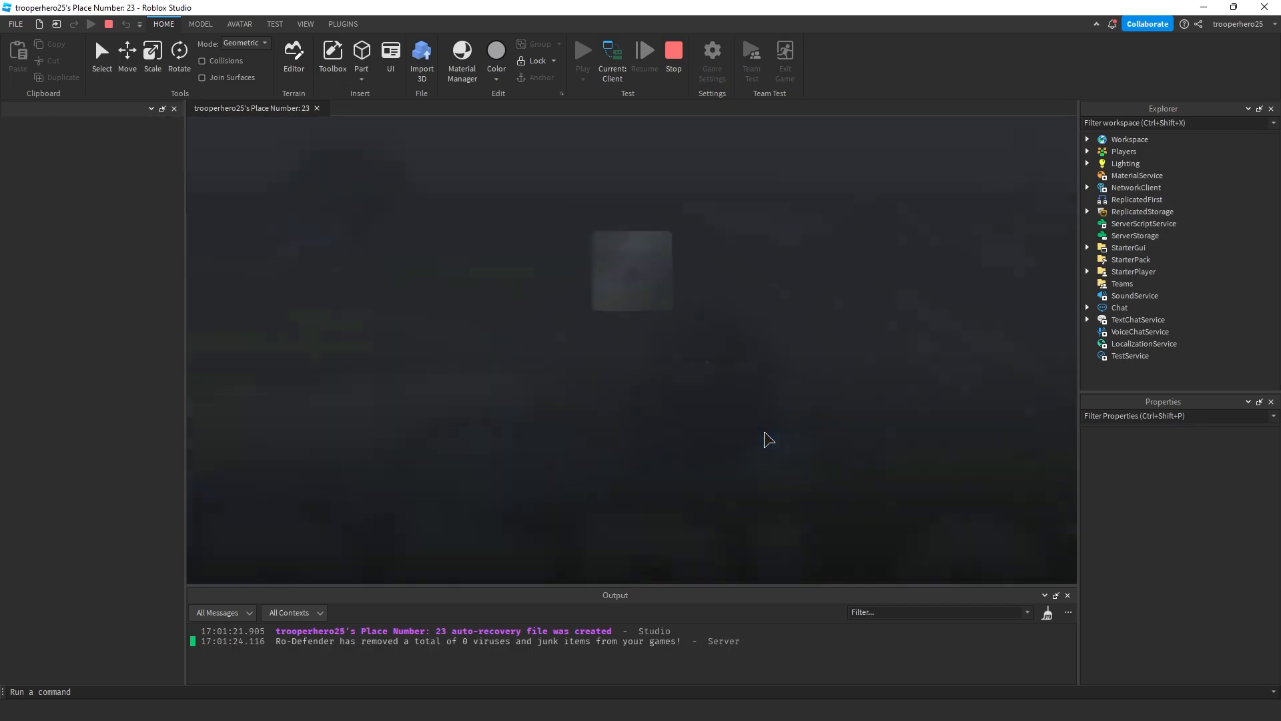
pyautogui.click(332, 57)
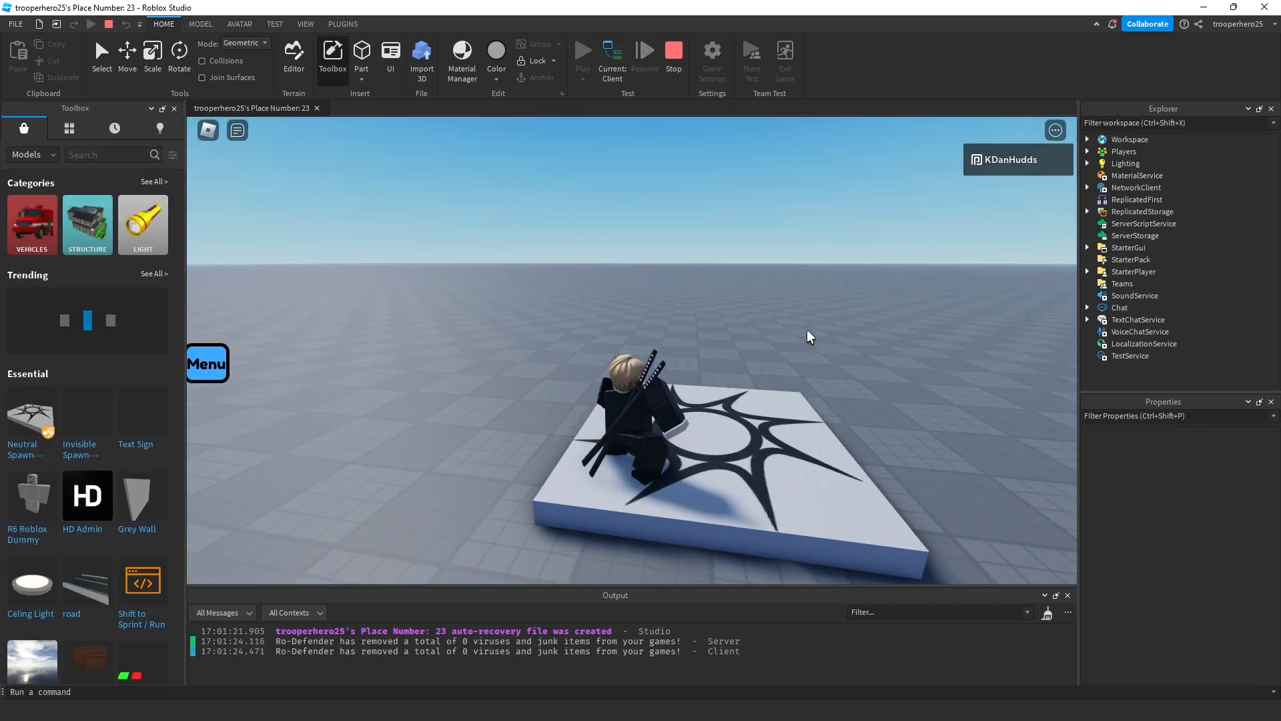
pyautogui.click(207, 363)
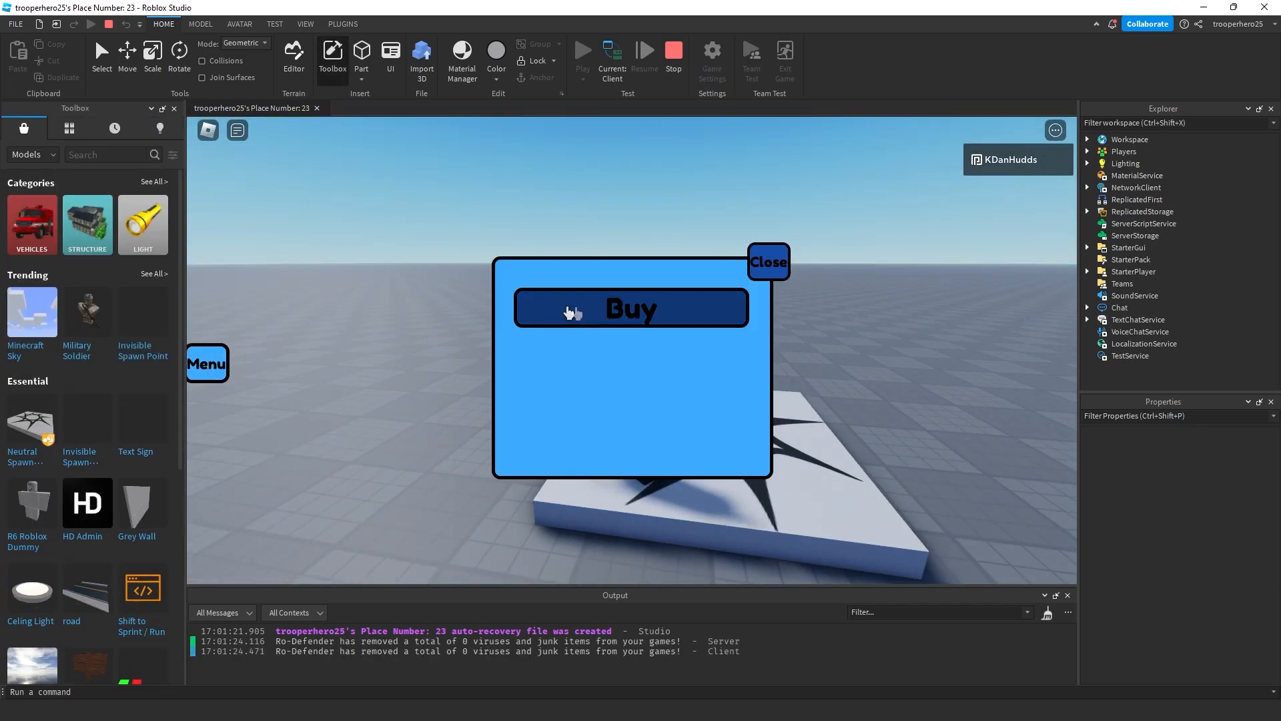
pyautogui.click(630, 309)
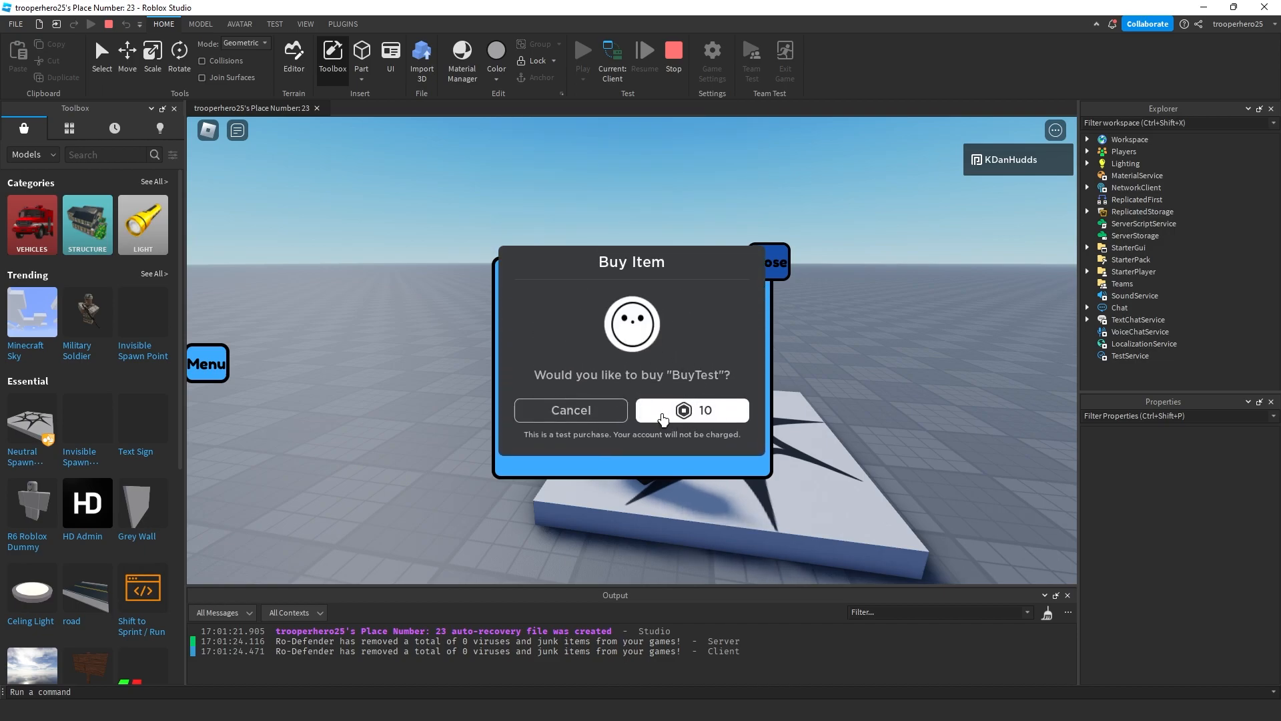
pyautogui.moveTo(531, 442)
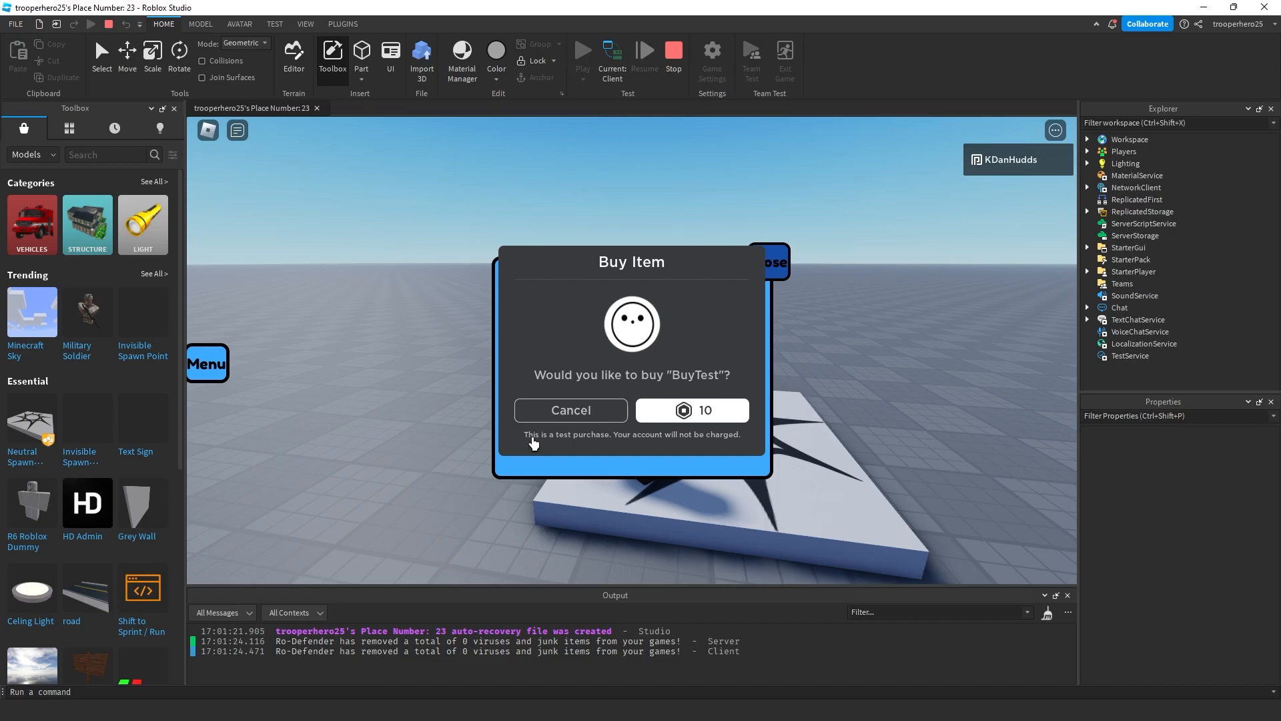
pyautogui.moveTo(742, 455)
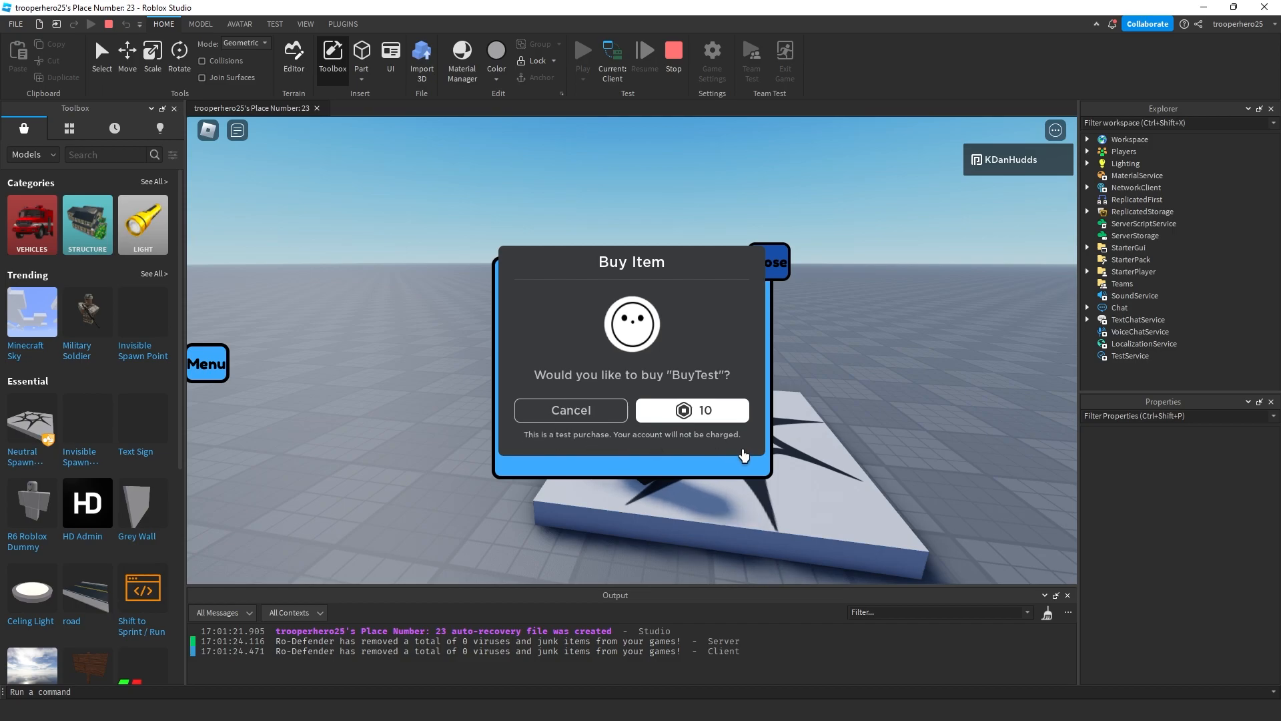
pyautogui.click(691, 410)
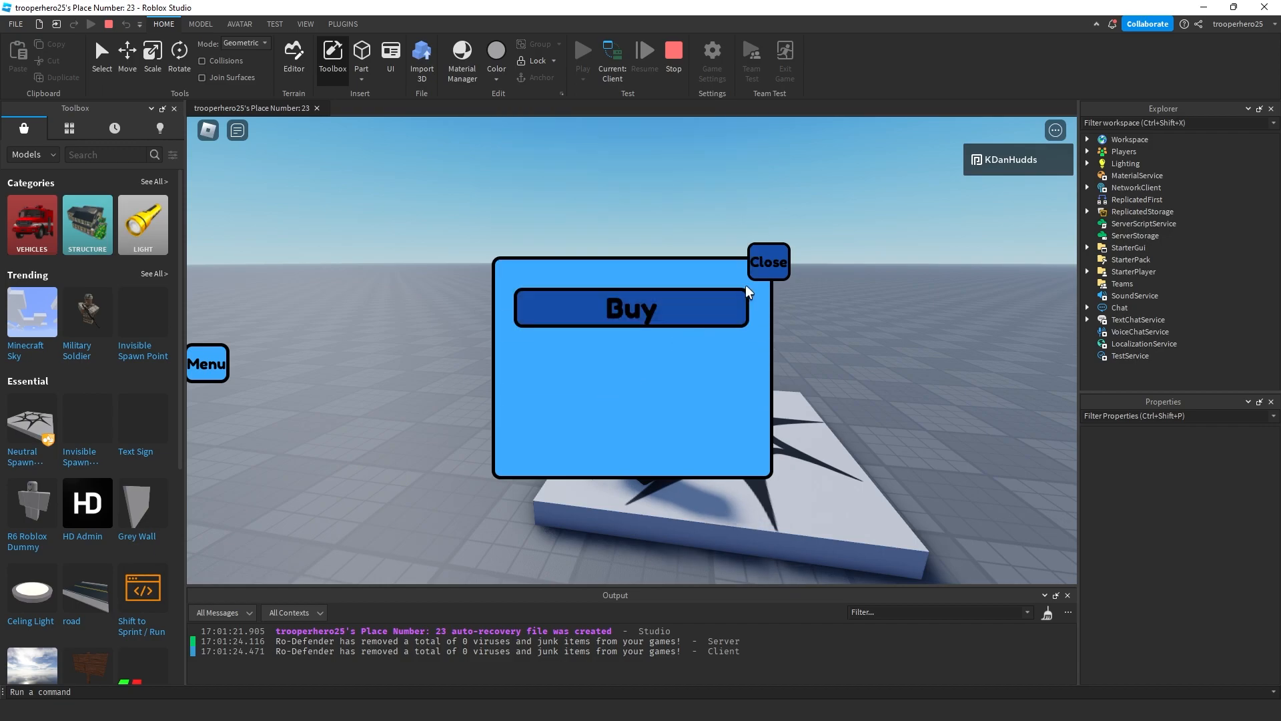
pyautogui.click(767, 262)
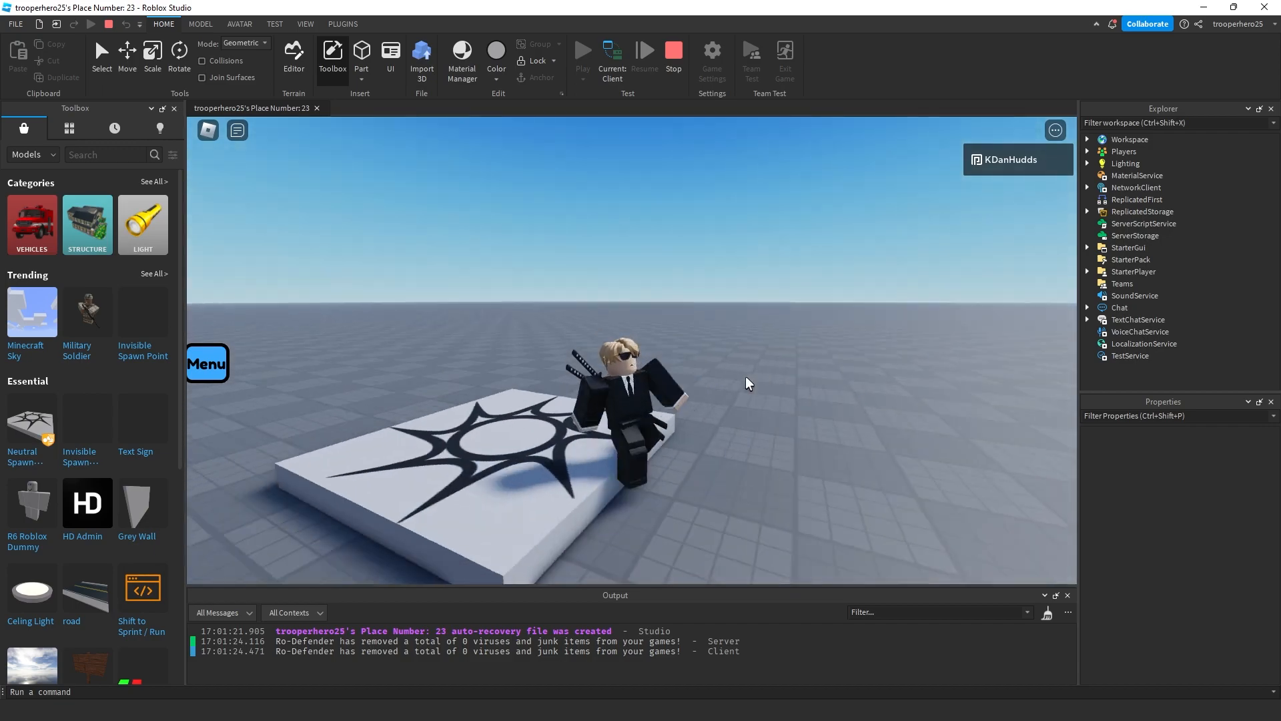